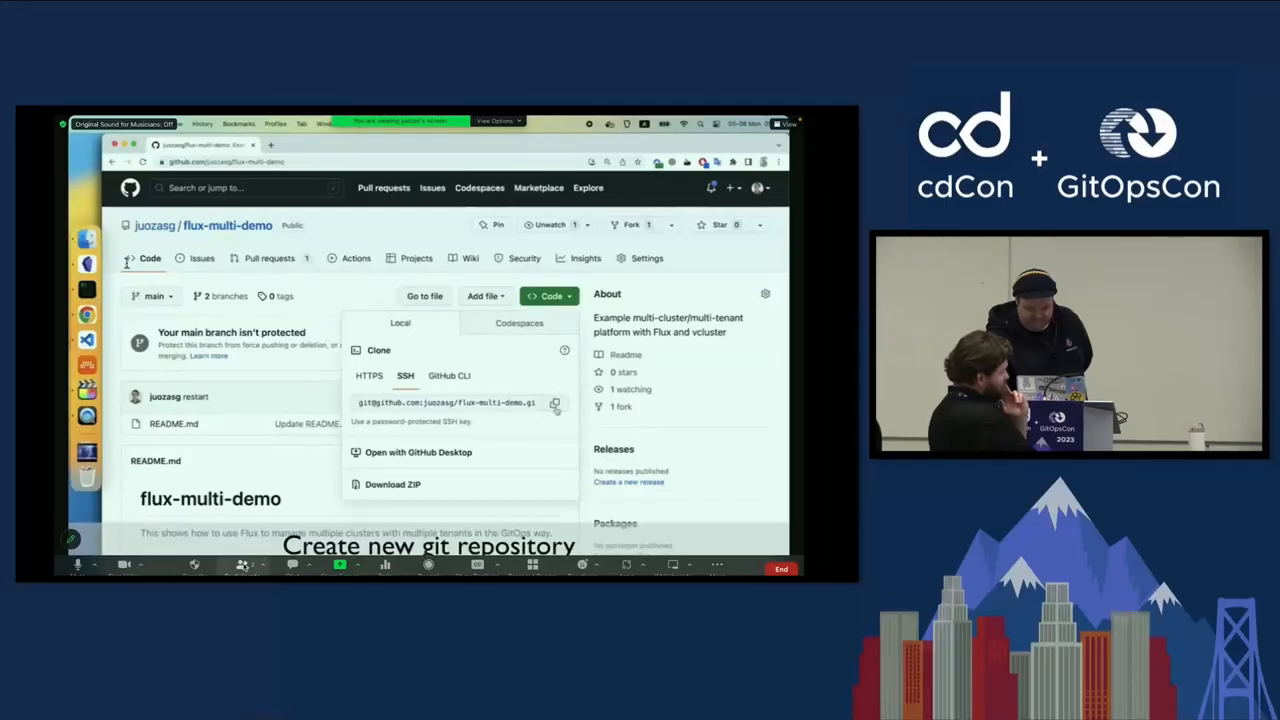
Step: Copy the SSH clone address of the flux-multi-demo repository
click(556, 402)
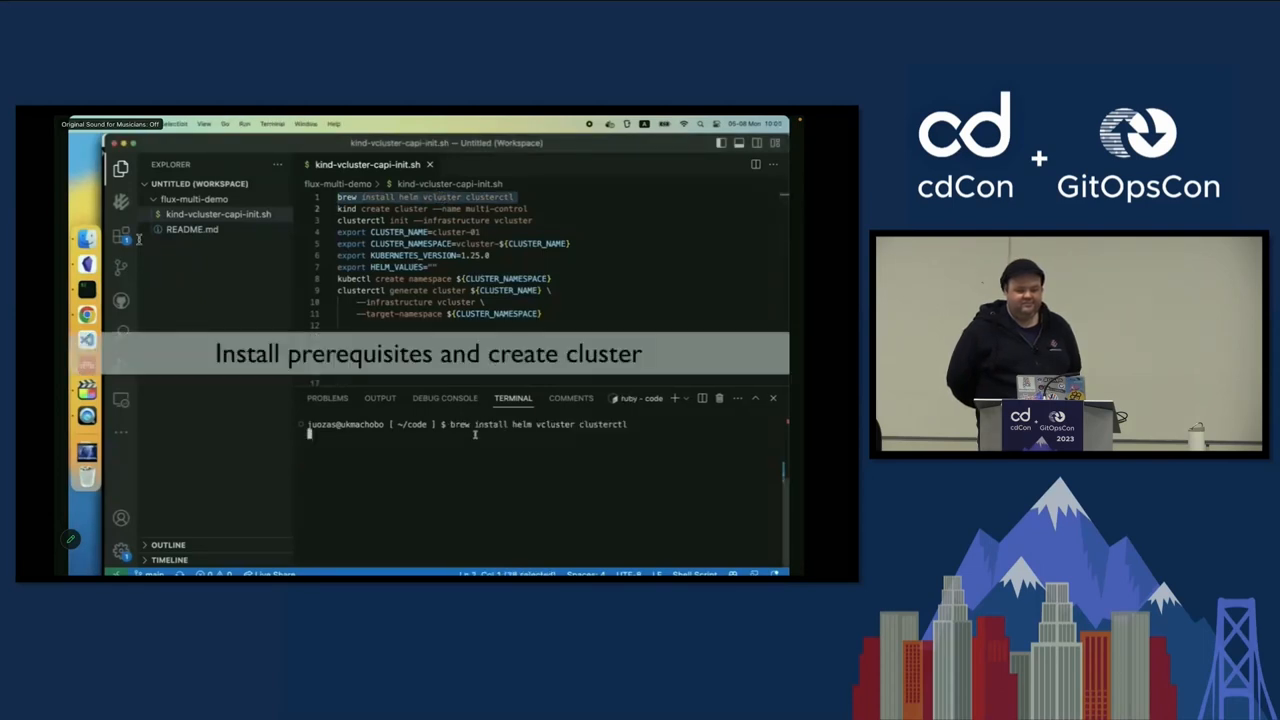
Step: Run brew install helm vcluster clusterctl in the integrated terminal
key(Return)
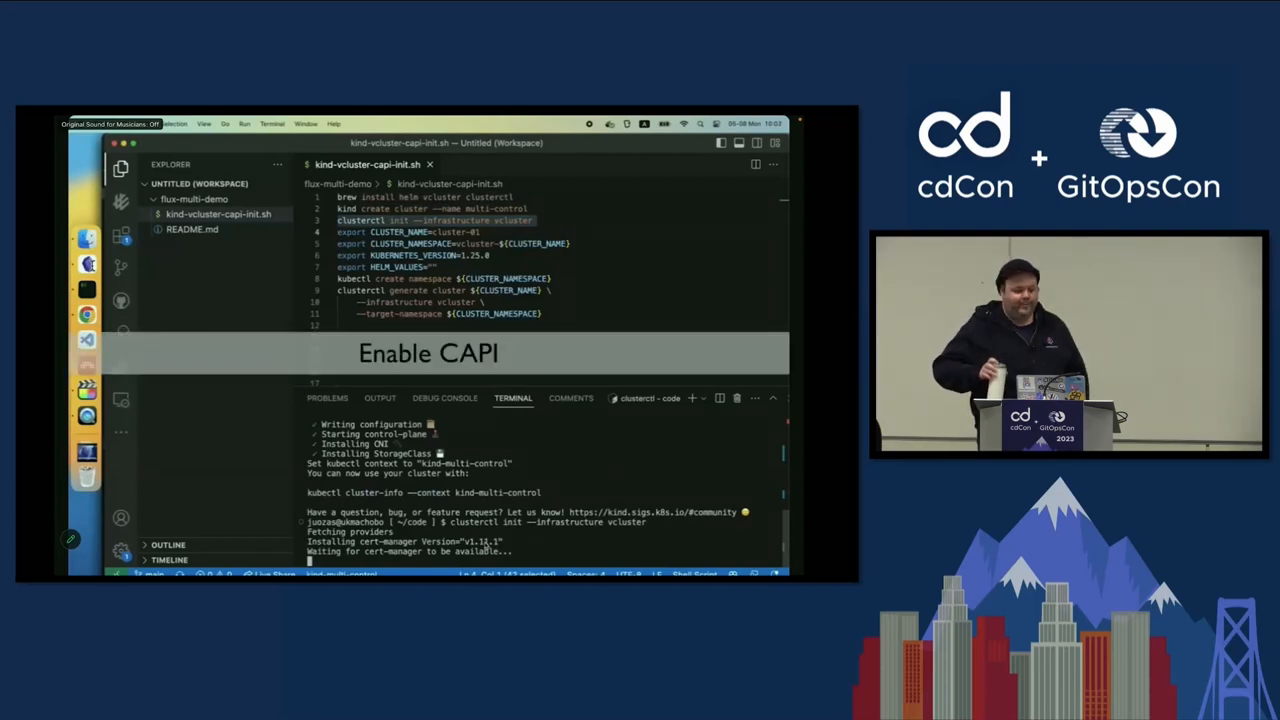
mouse_move(252, 490)
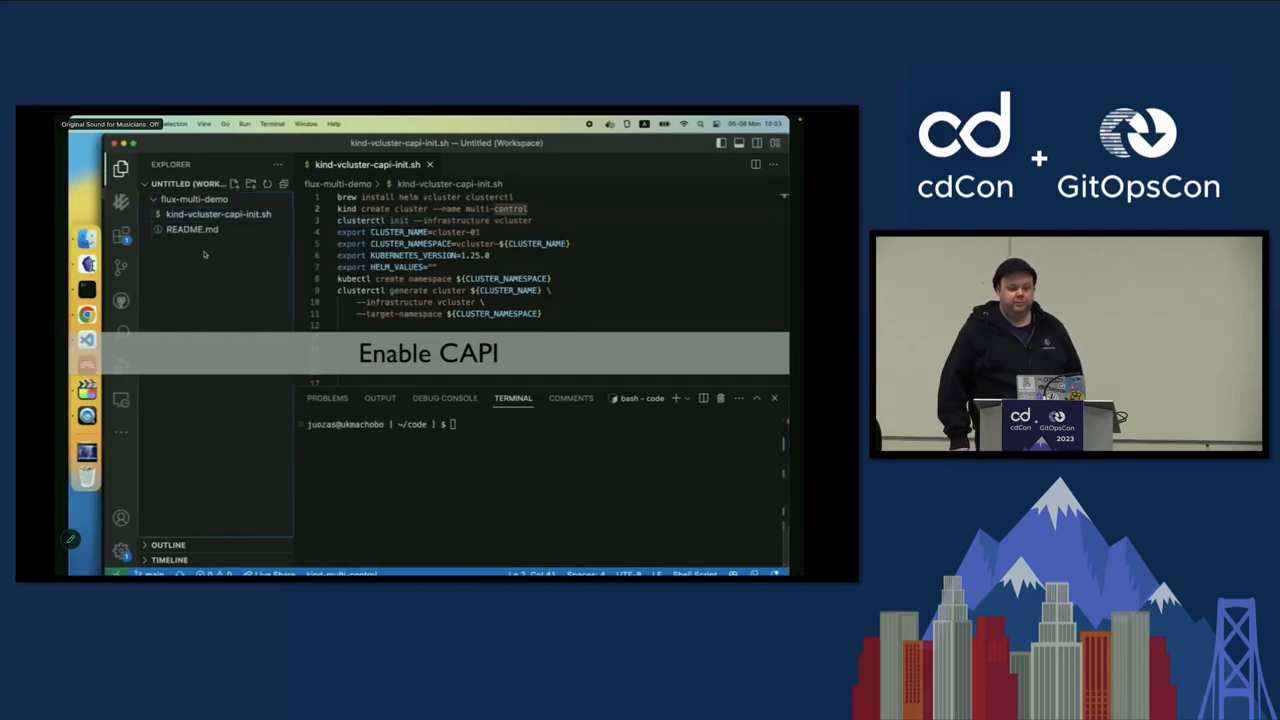
Step: Create a new clusters folder inside flux-multi-demo from the Explorer
right_click(204, 254)
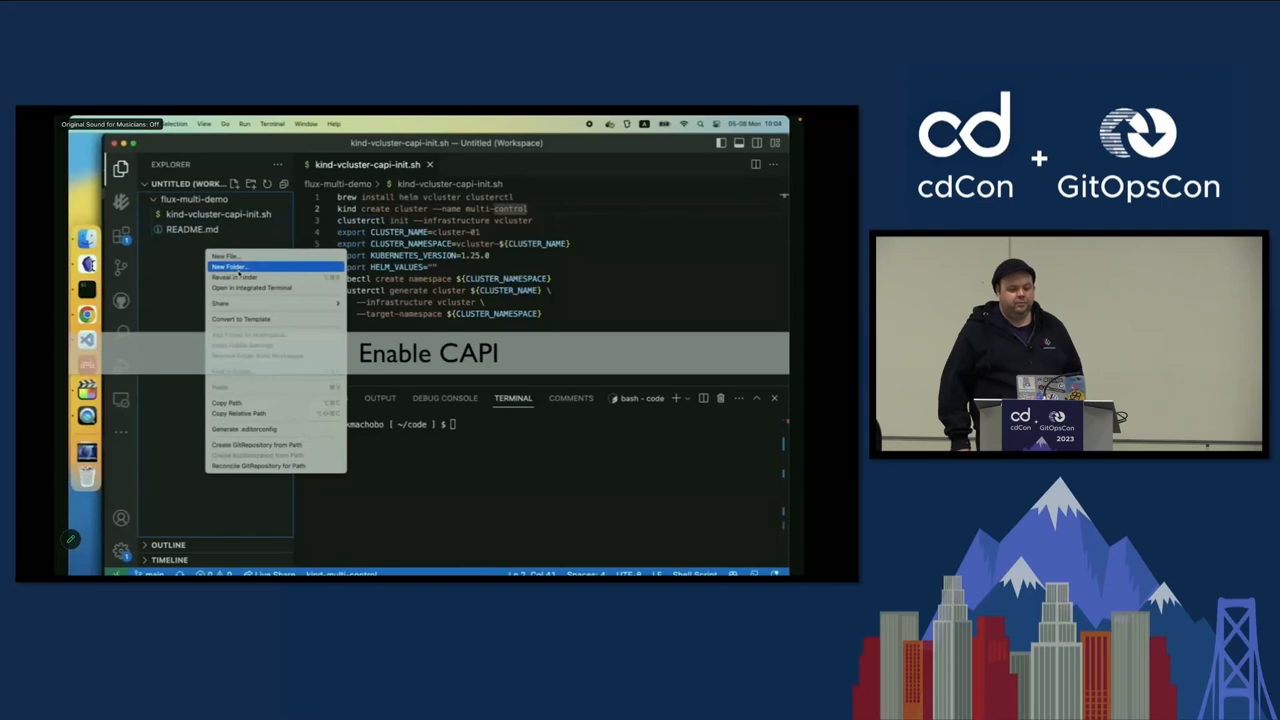
click(228, 266)
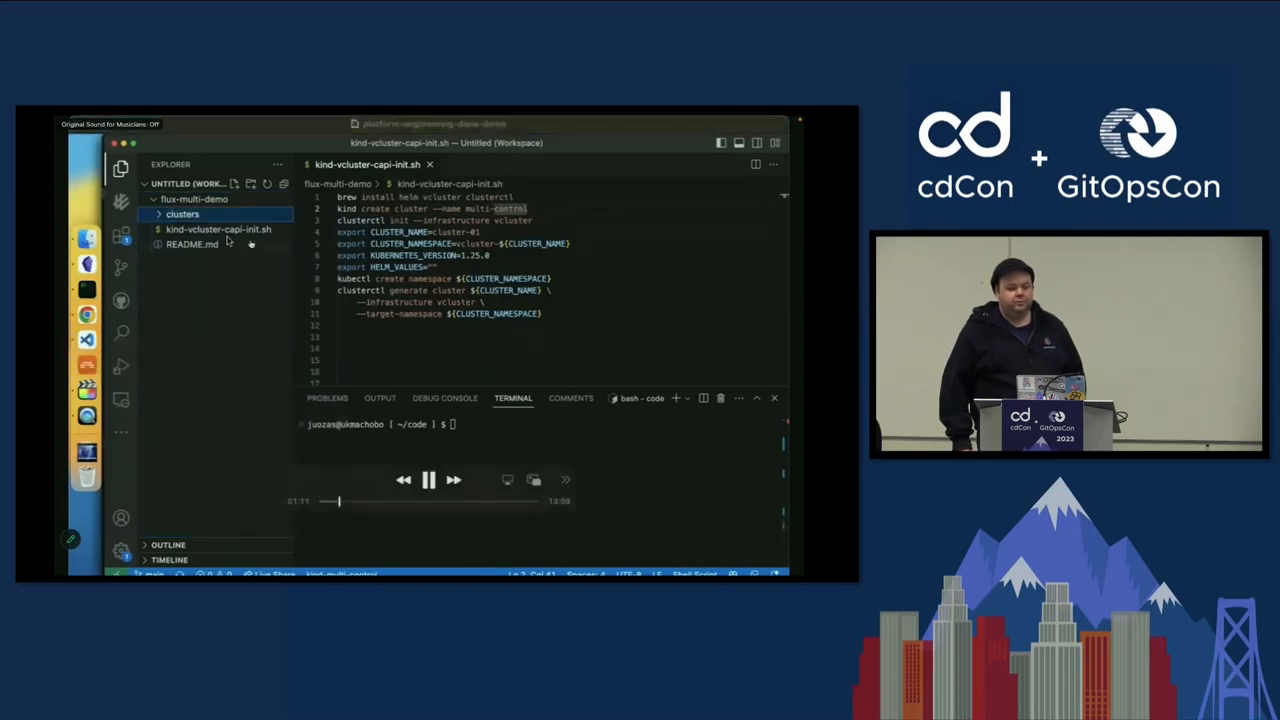
text(vcluster list)
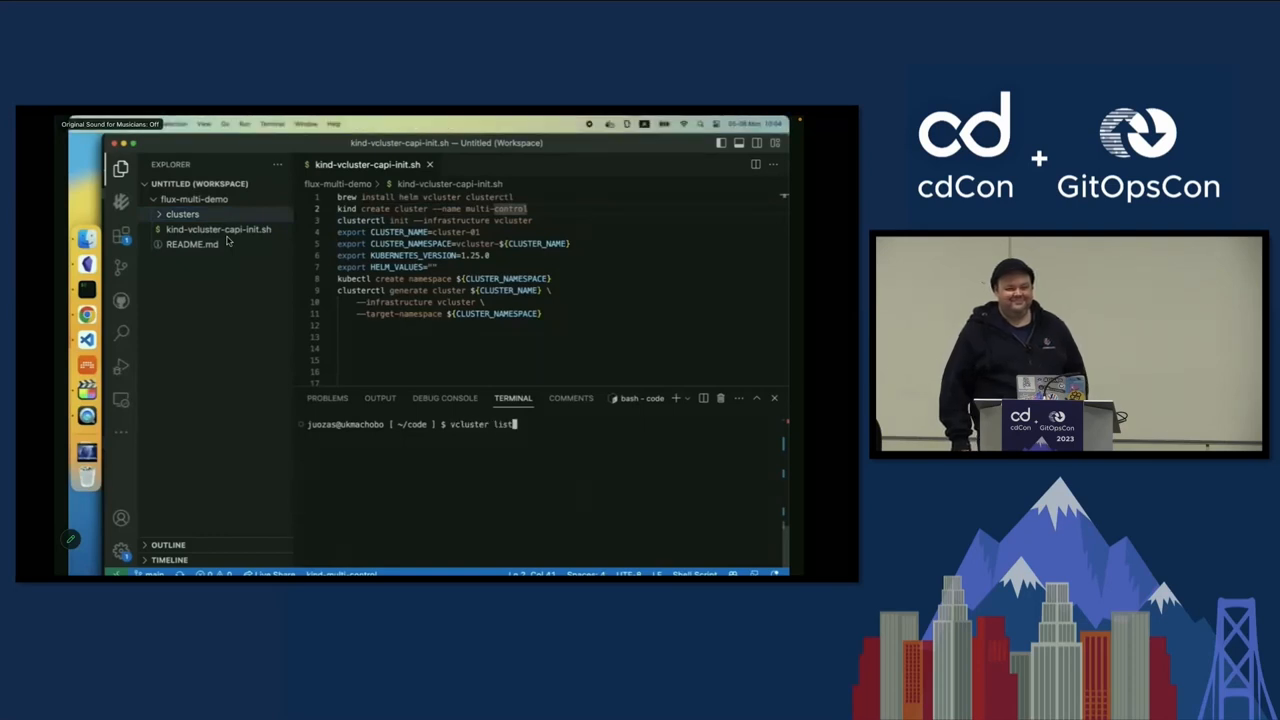
key(Return)
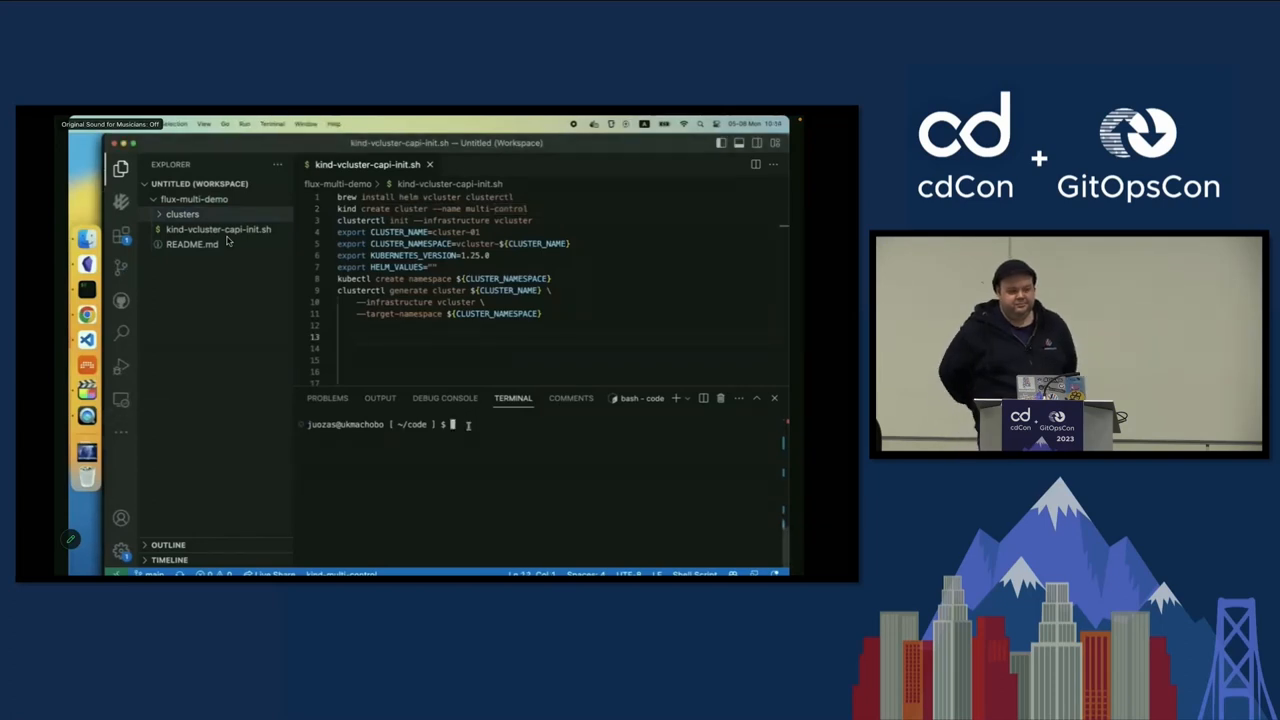
Step: Change the terminal's working directory to flux-multi-demo/clusters/
text(cd flux-multi-demo/)
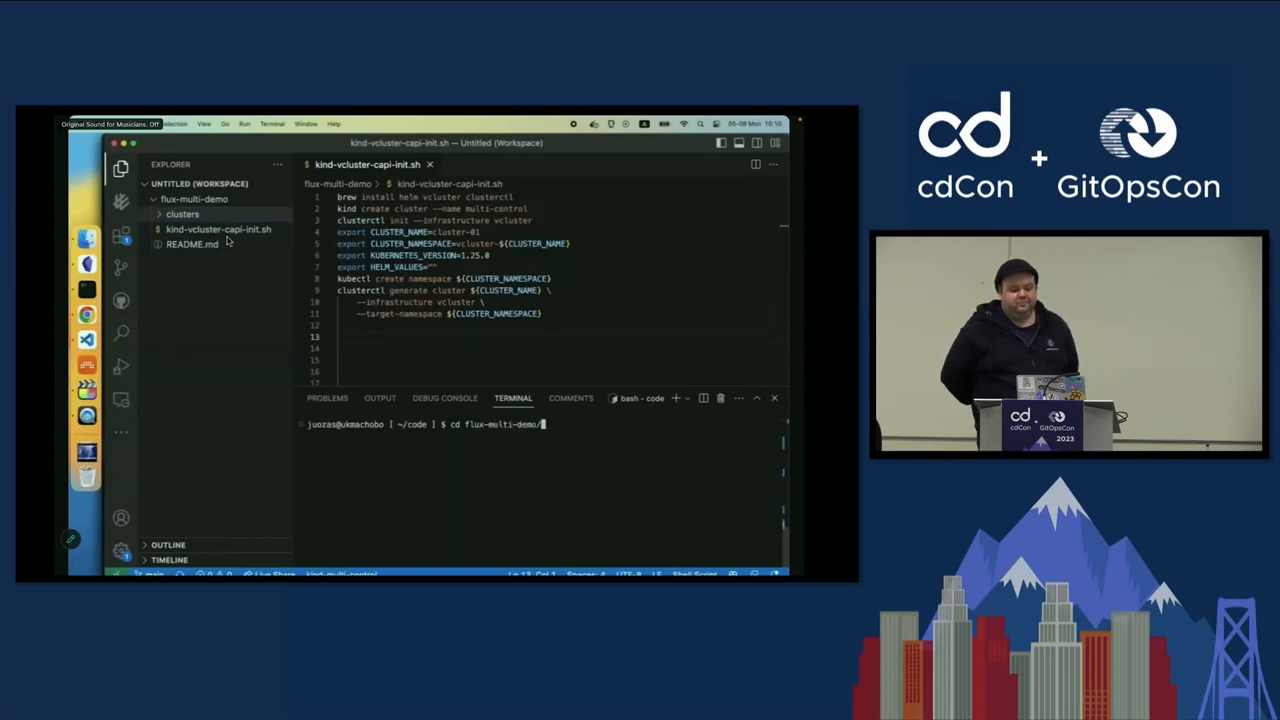
text(clus)
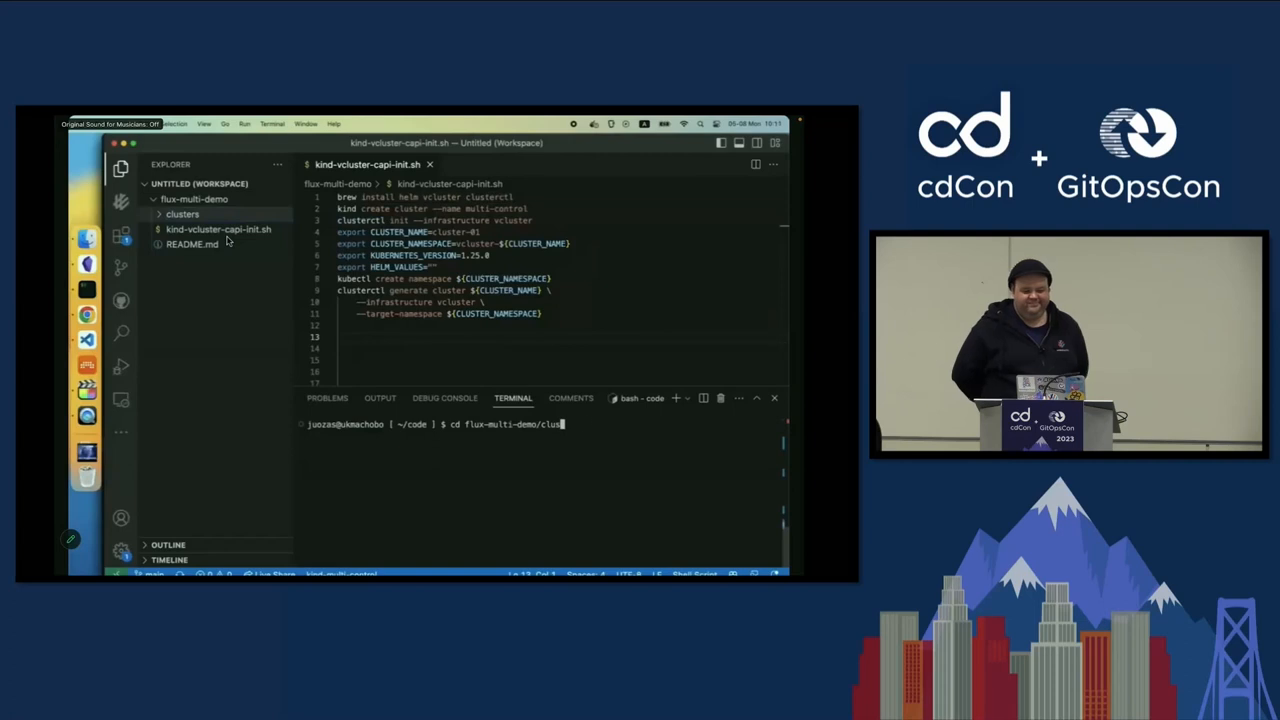
key(Return)
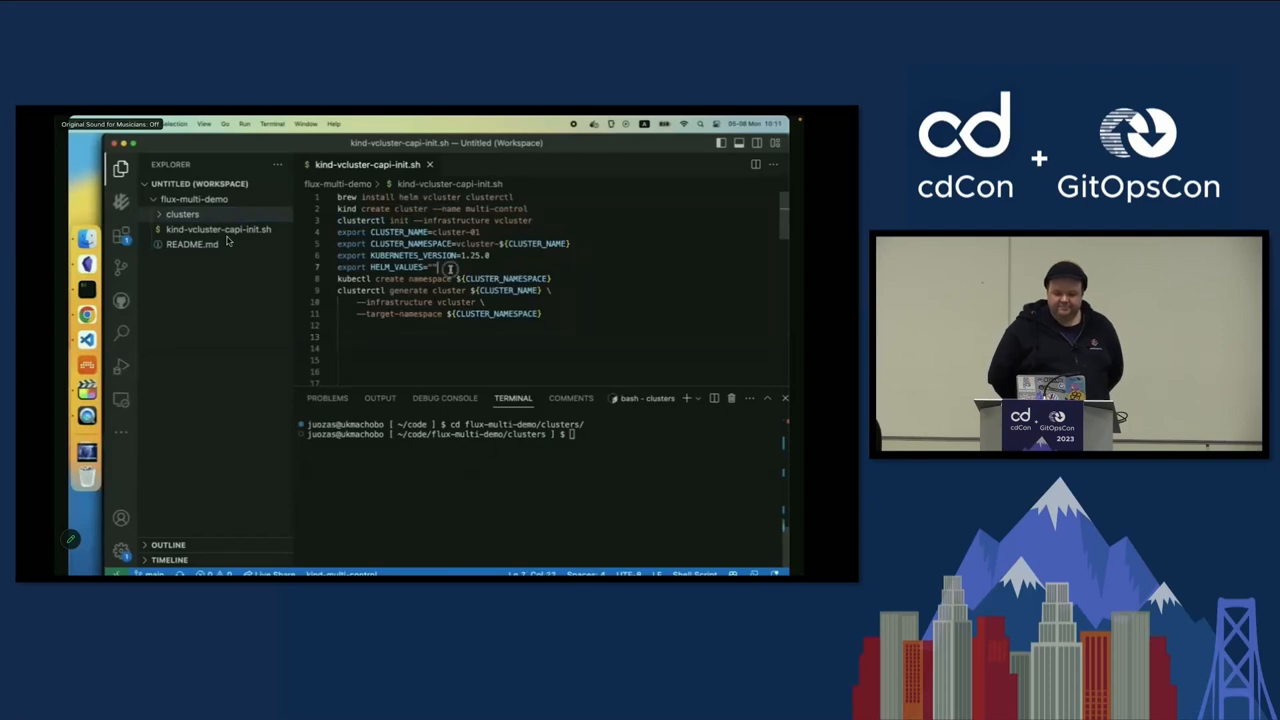
Step: Run the export lines, then create the vcluster-cluster-01 namespace and generate cluster-01.yaml with clusterctl
drag(338, 232, 436, 268)
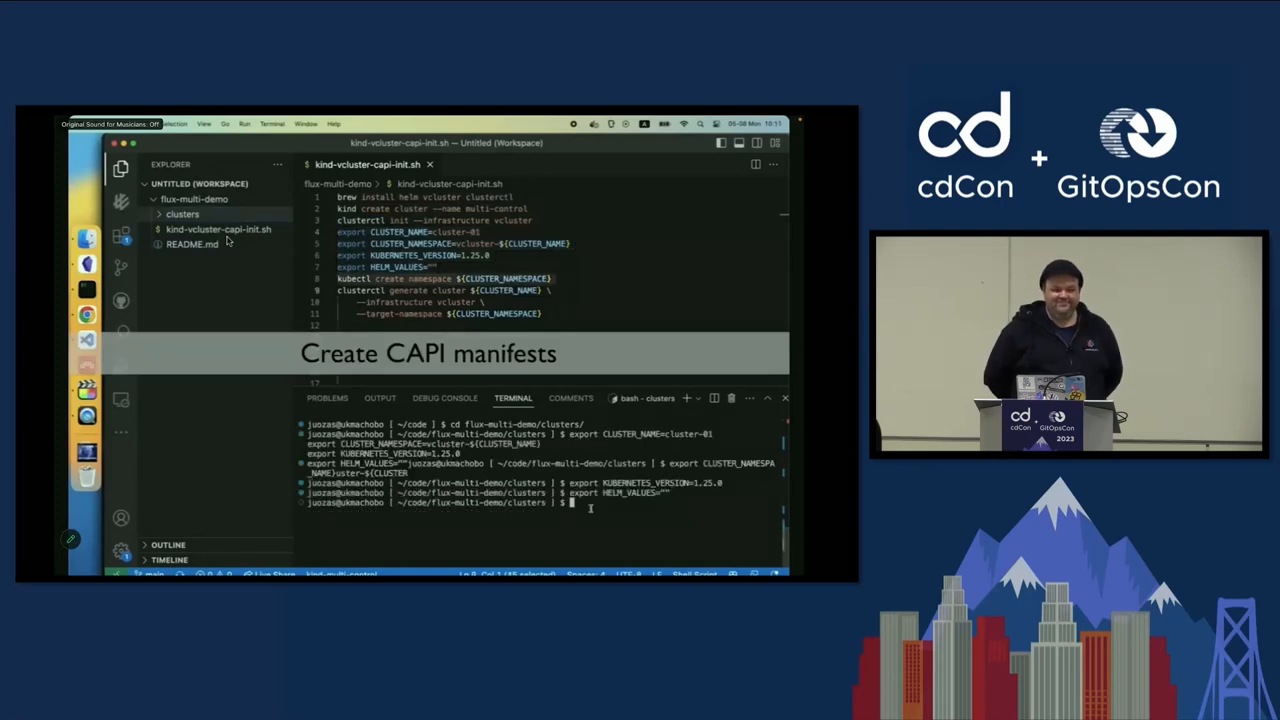
key(Return)
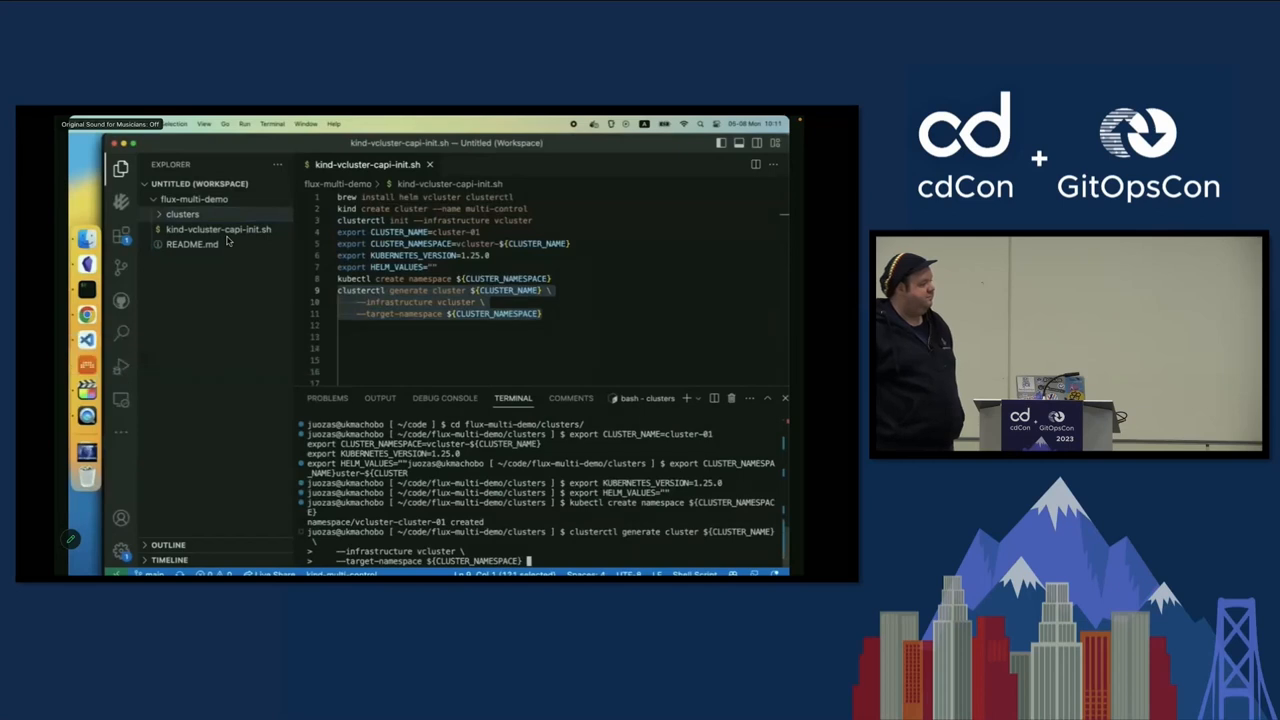
text(cluster-01)
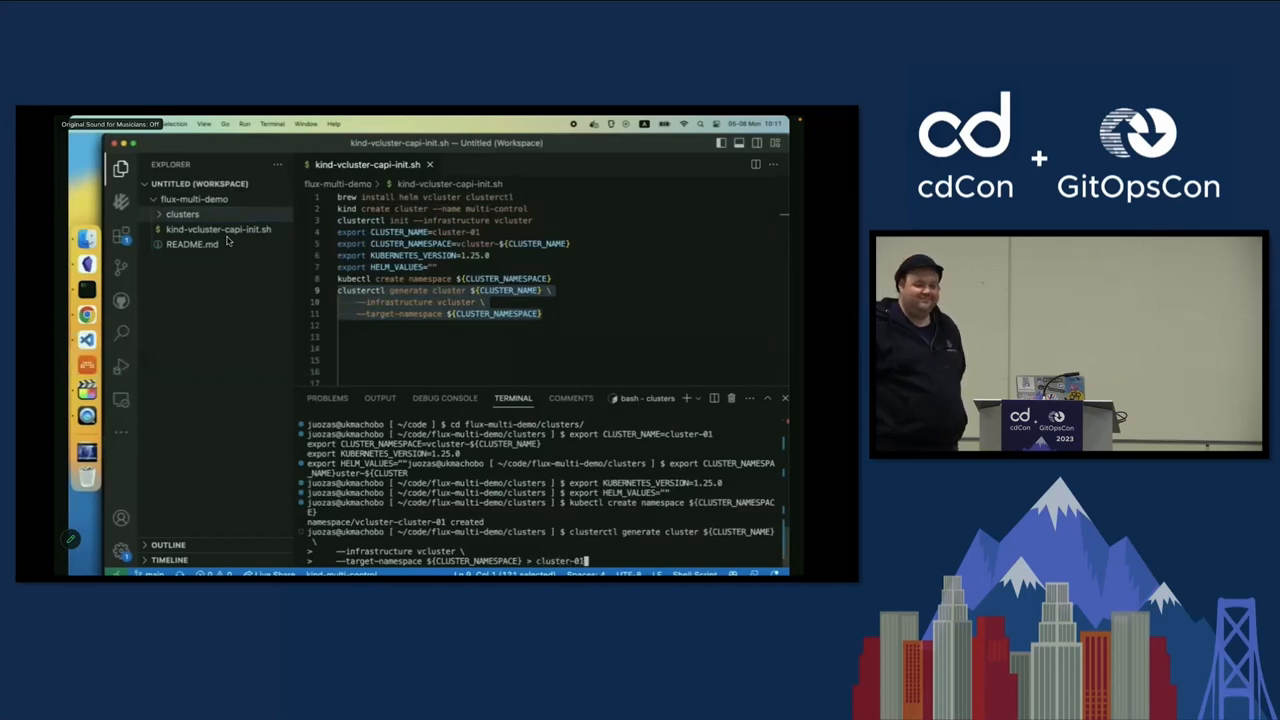
text(.yaml)
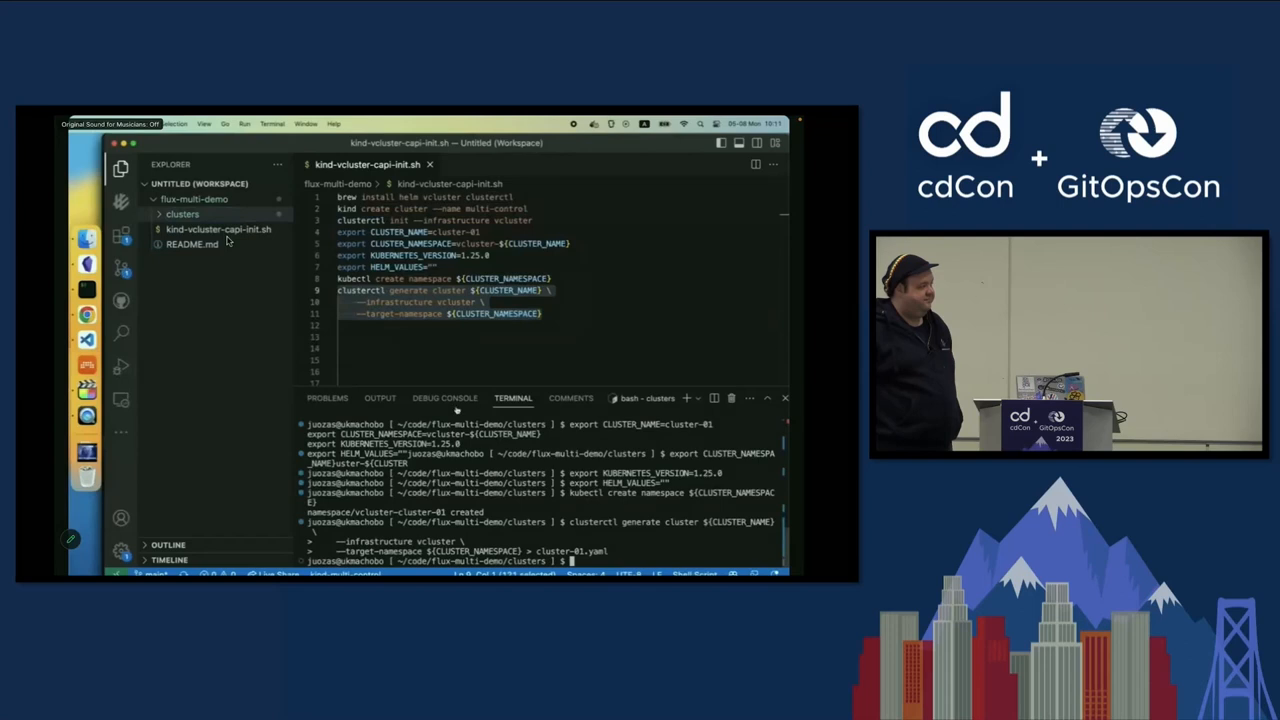
Step: Open clusters/cluster-01.yaml and highlight the cluster-01 occurrences in its Cluster and VCluster manifests
click(182, 214)
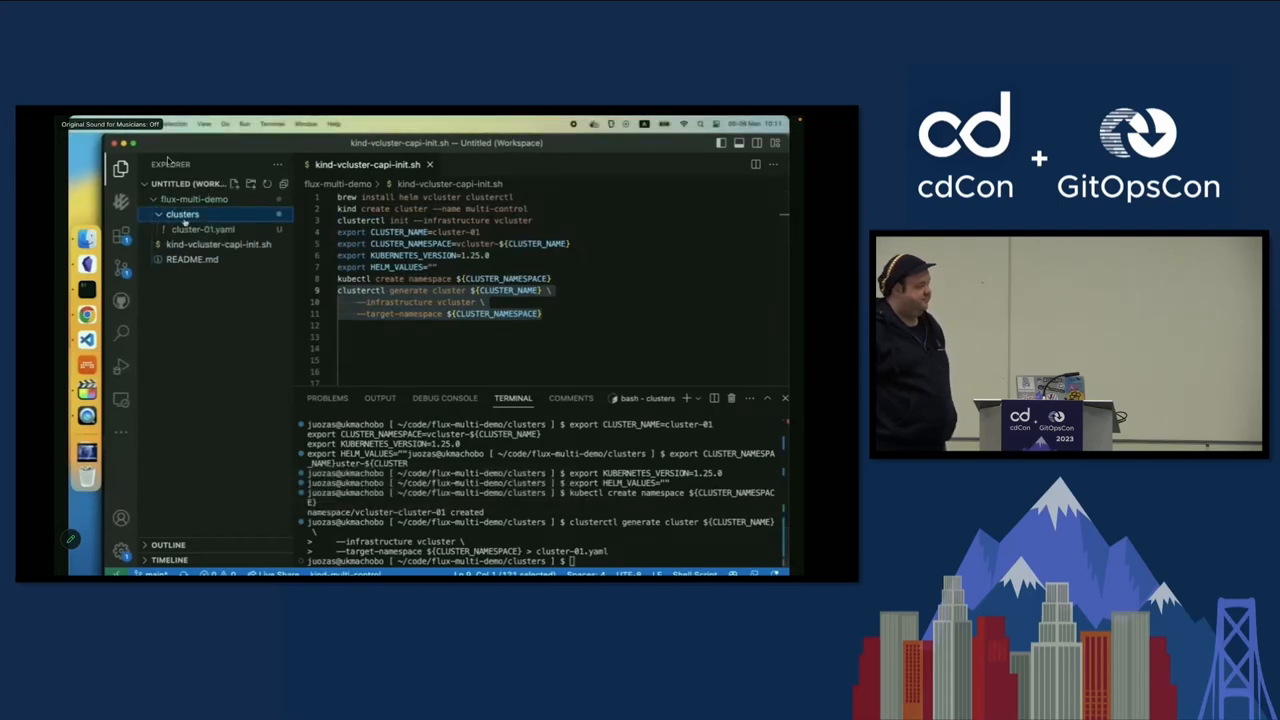
click(202, 228)
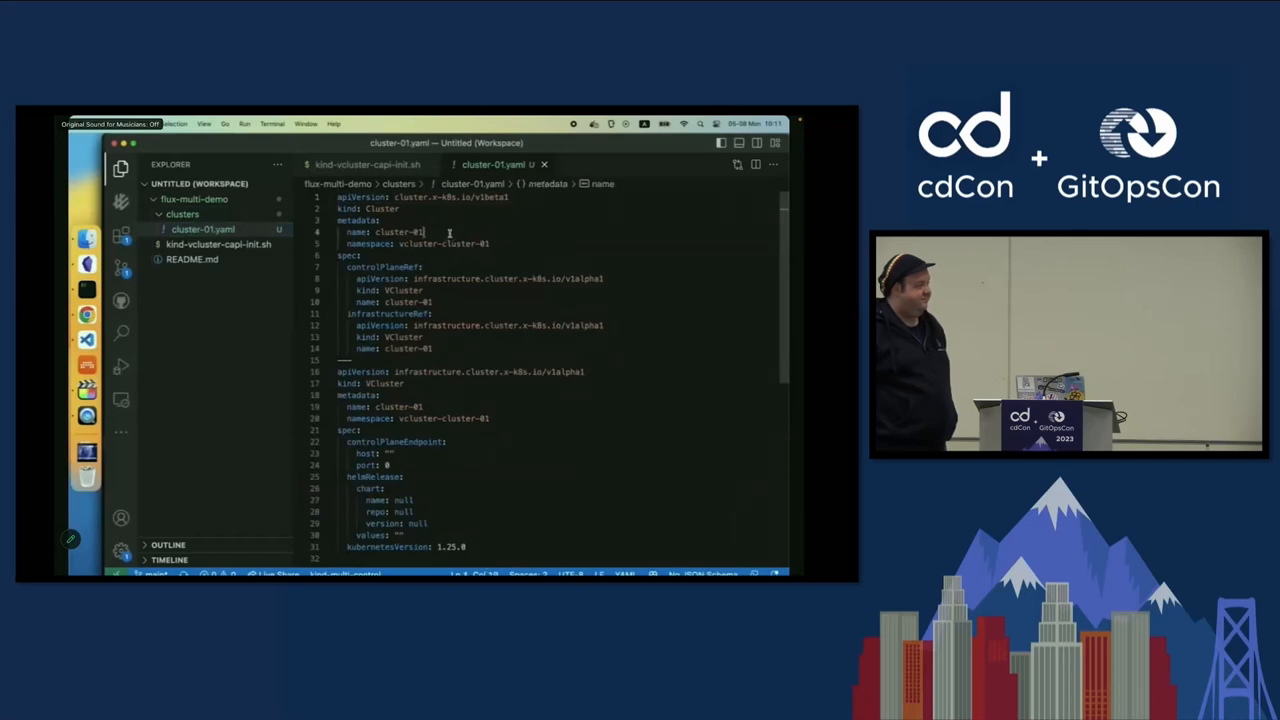
double_click(396, 232)
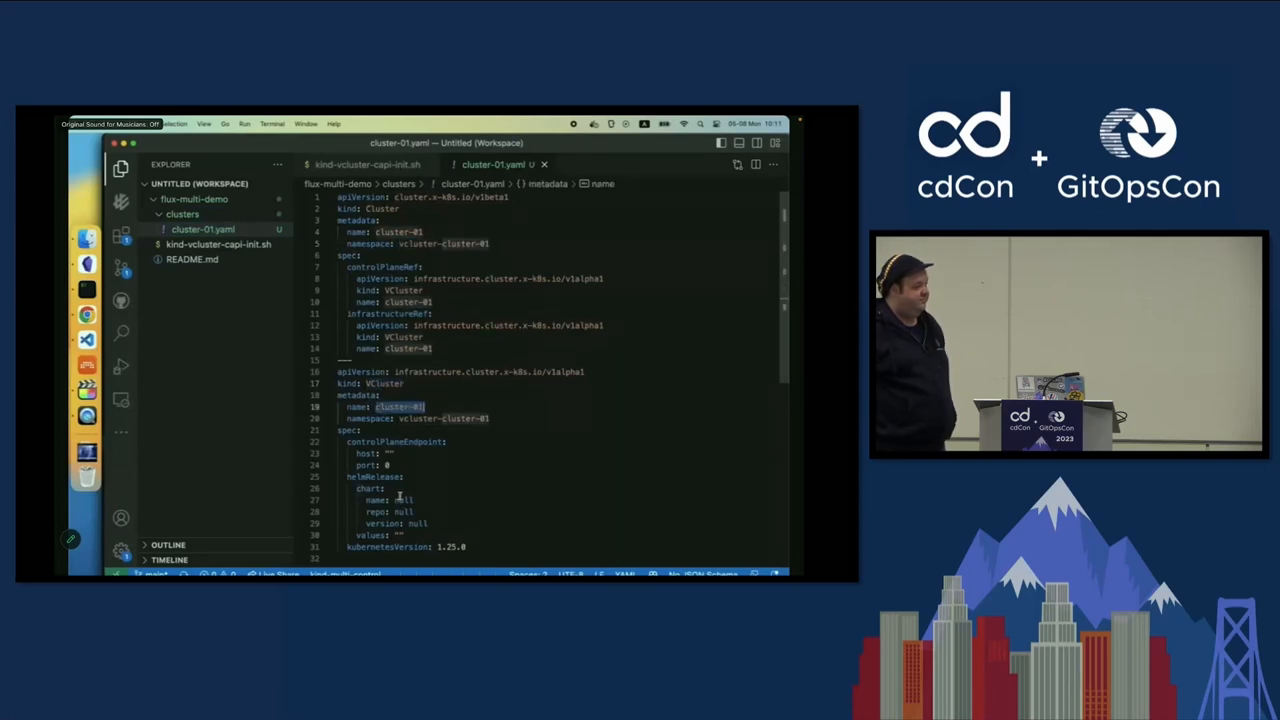
click(404, 500)
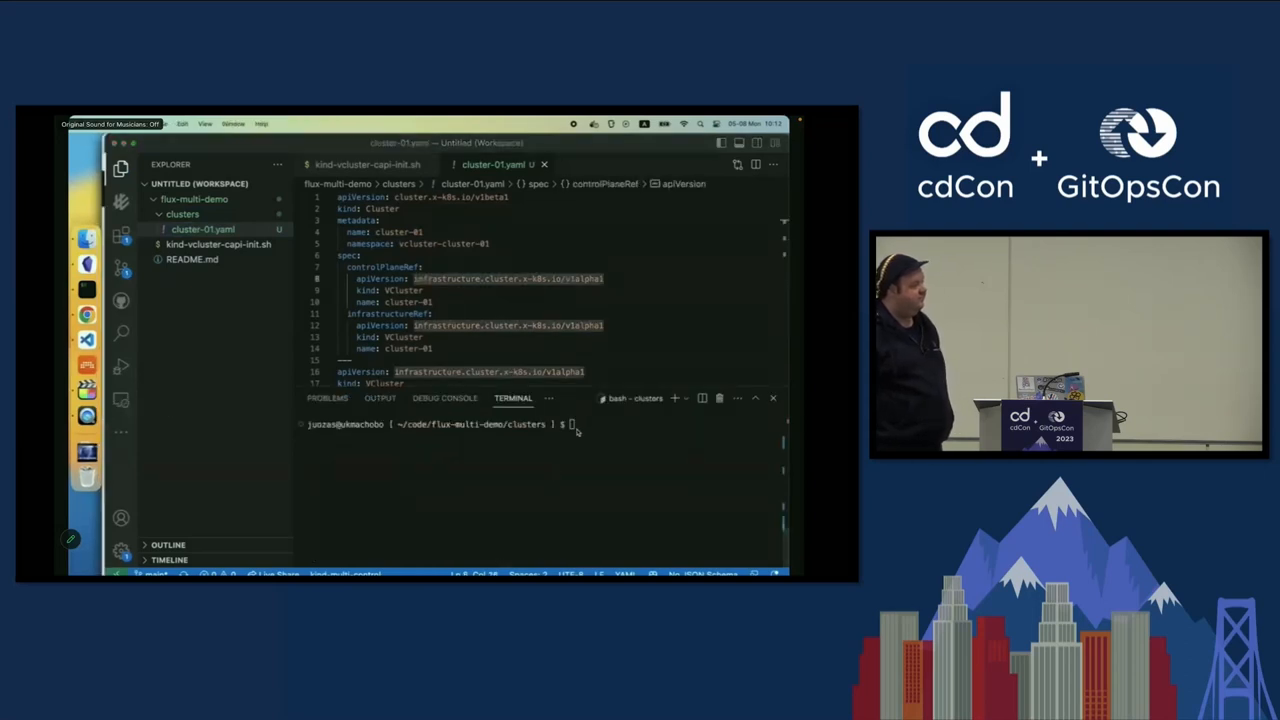
Step: List the virtual clusters, then apply cluster-01.yaml with kubectl
text(vcl)
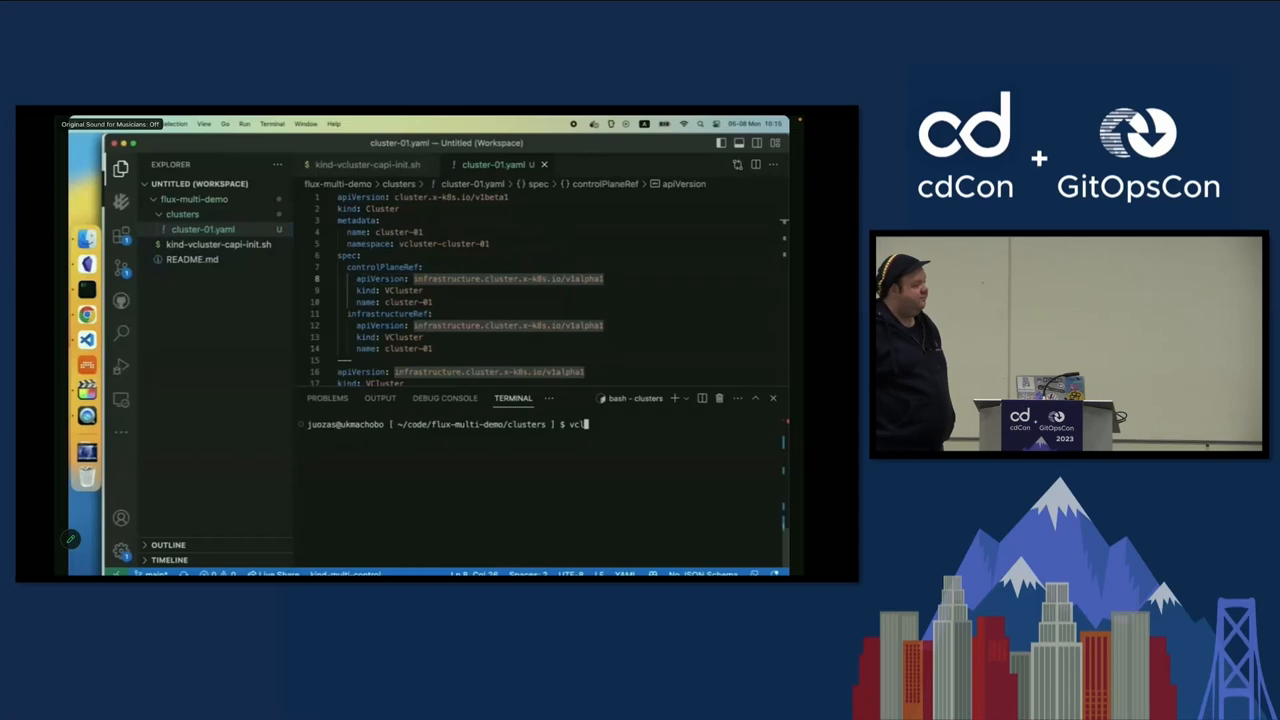
text(luster list)
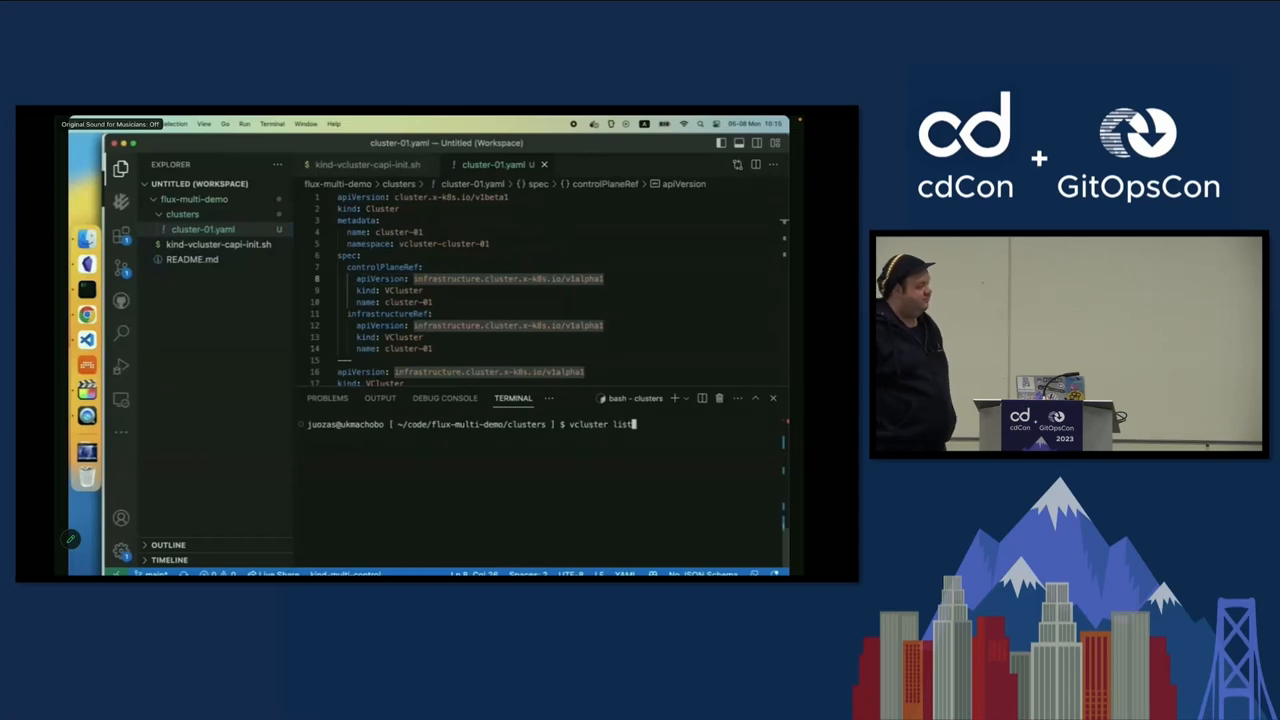
key(Return)
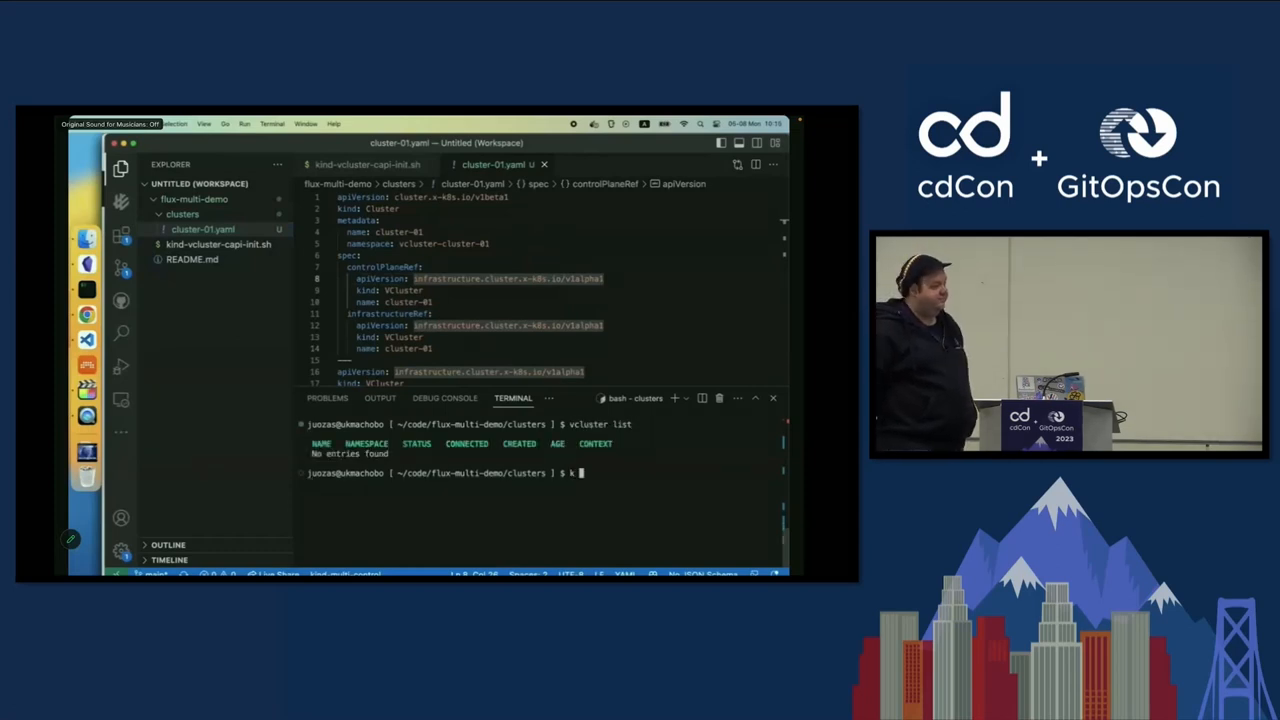
text(apply)
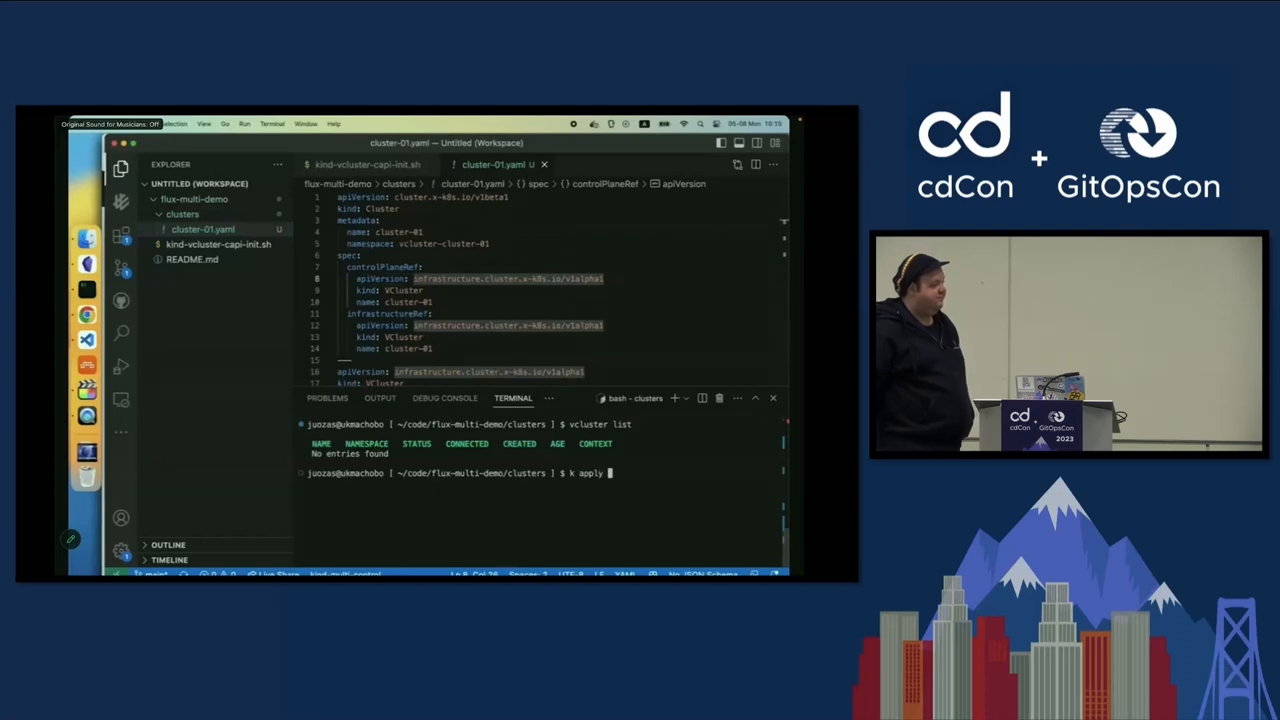
text(-f cluster-01.yaml)
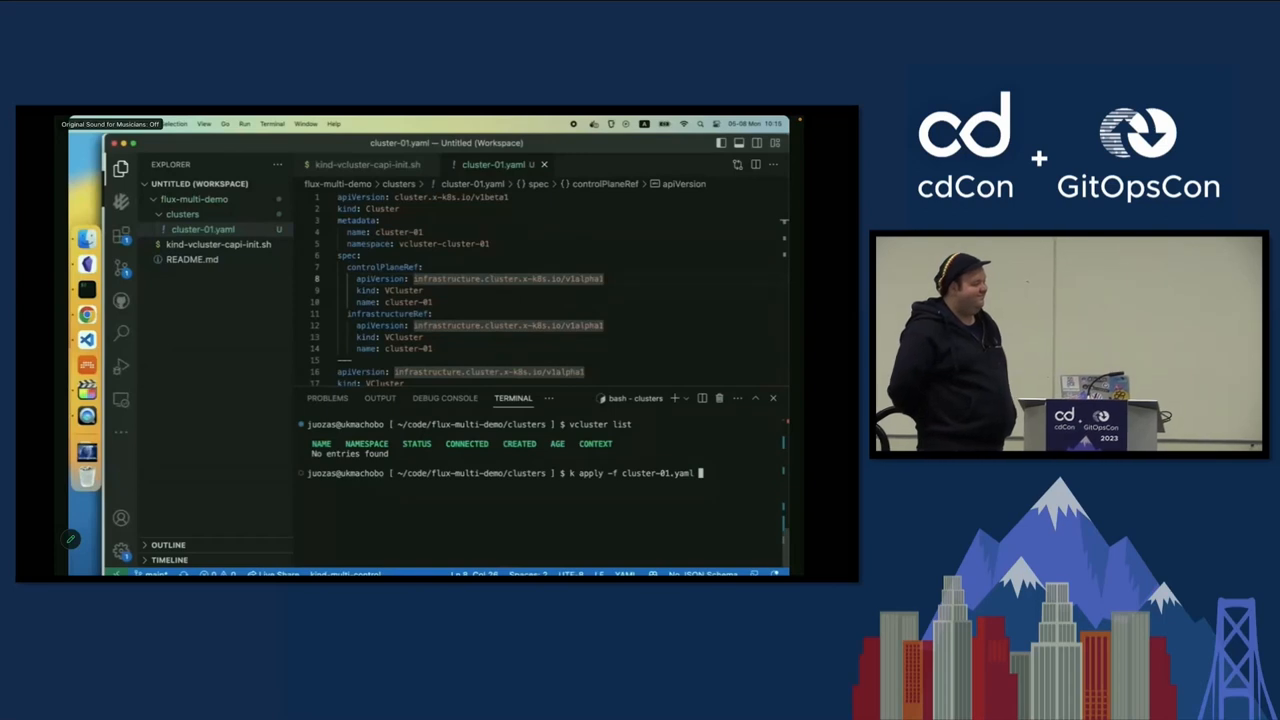
key(Return)
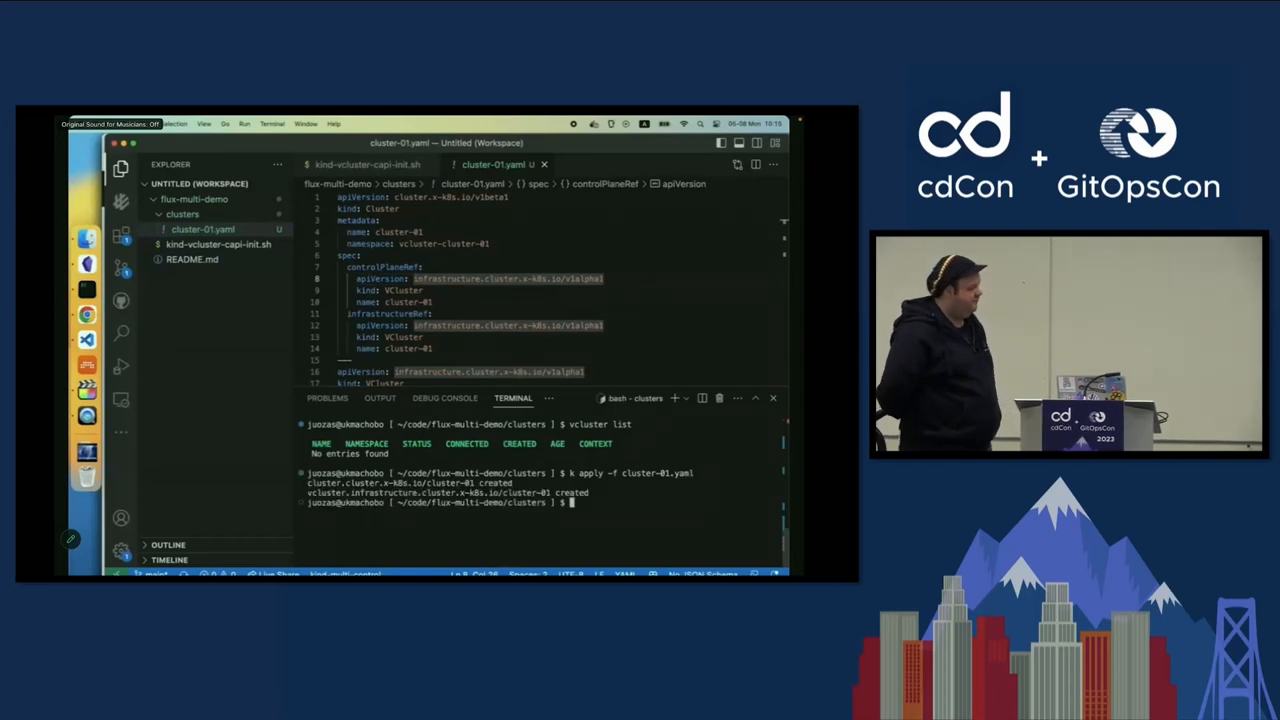
Step: Check vcluster list until cluster-01 is Running, then connect to cluster-01
text(vcluster l)
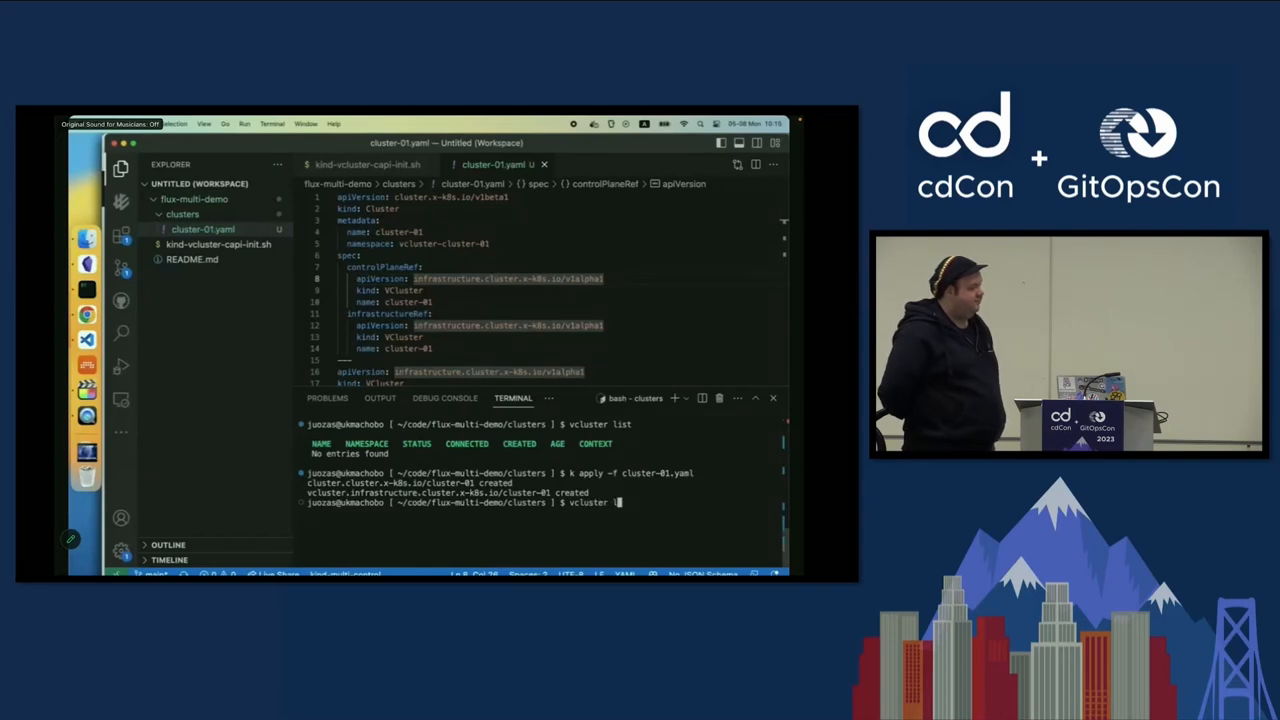
key(Return)
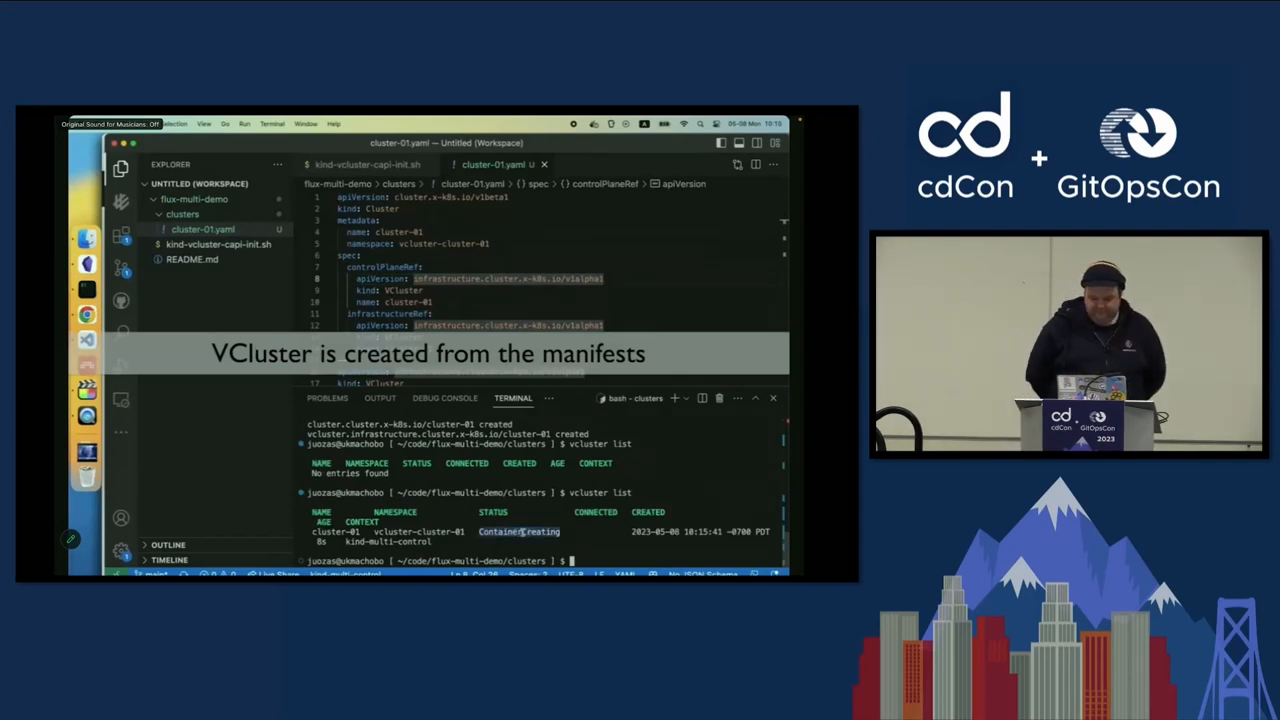
text(cluster list)
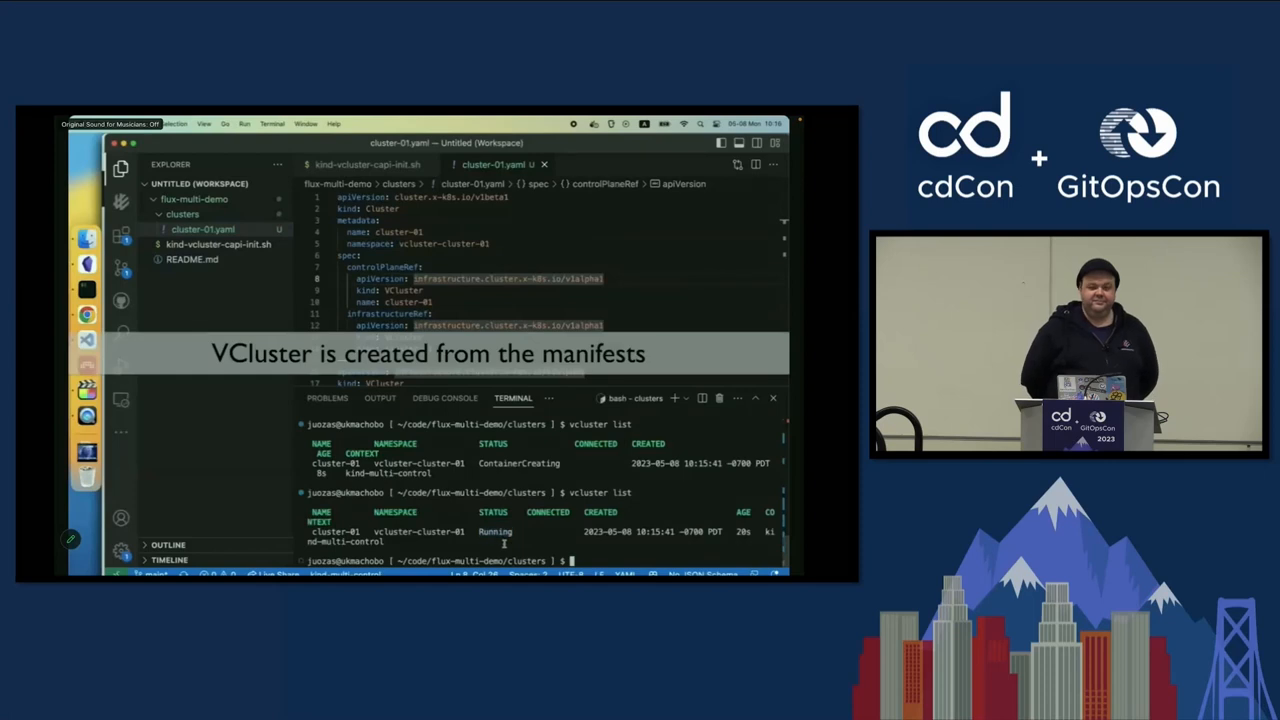
text(vcluster connect)
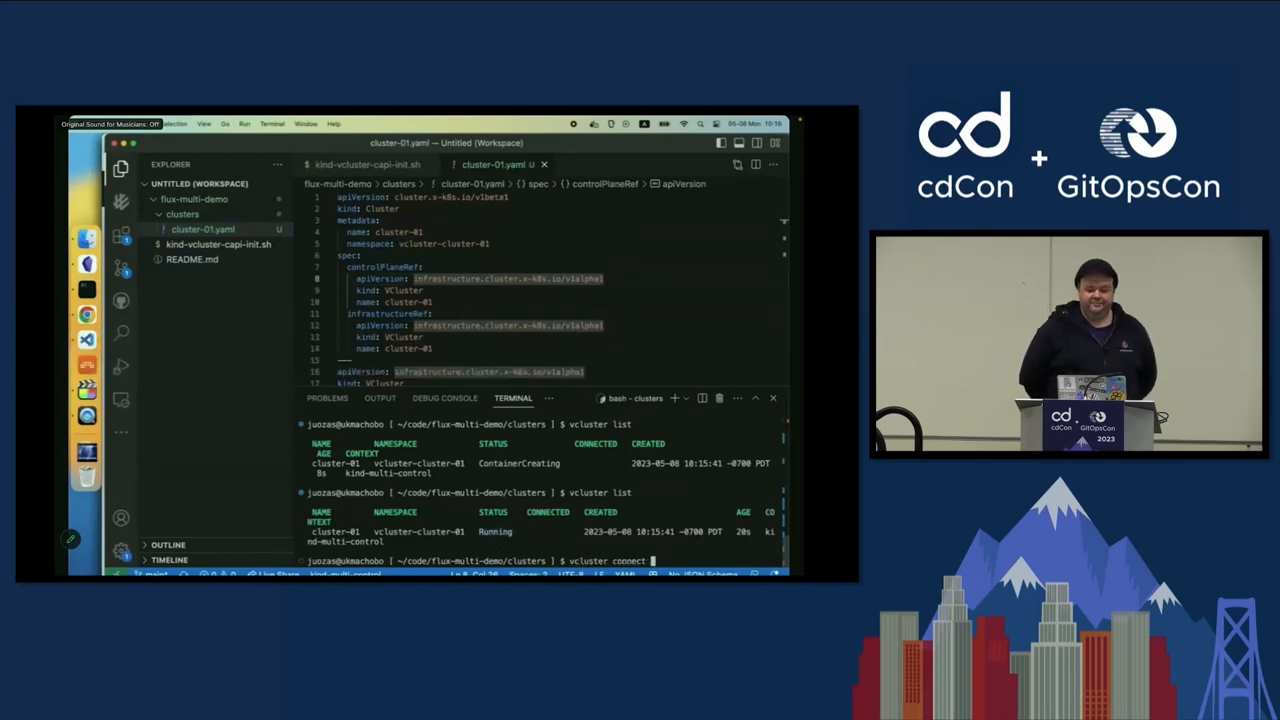
text(cluster)
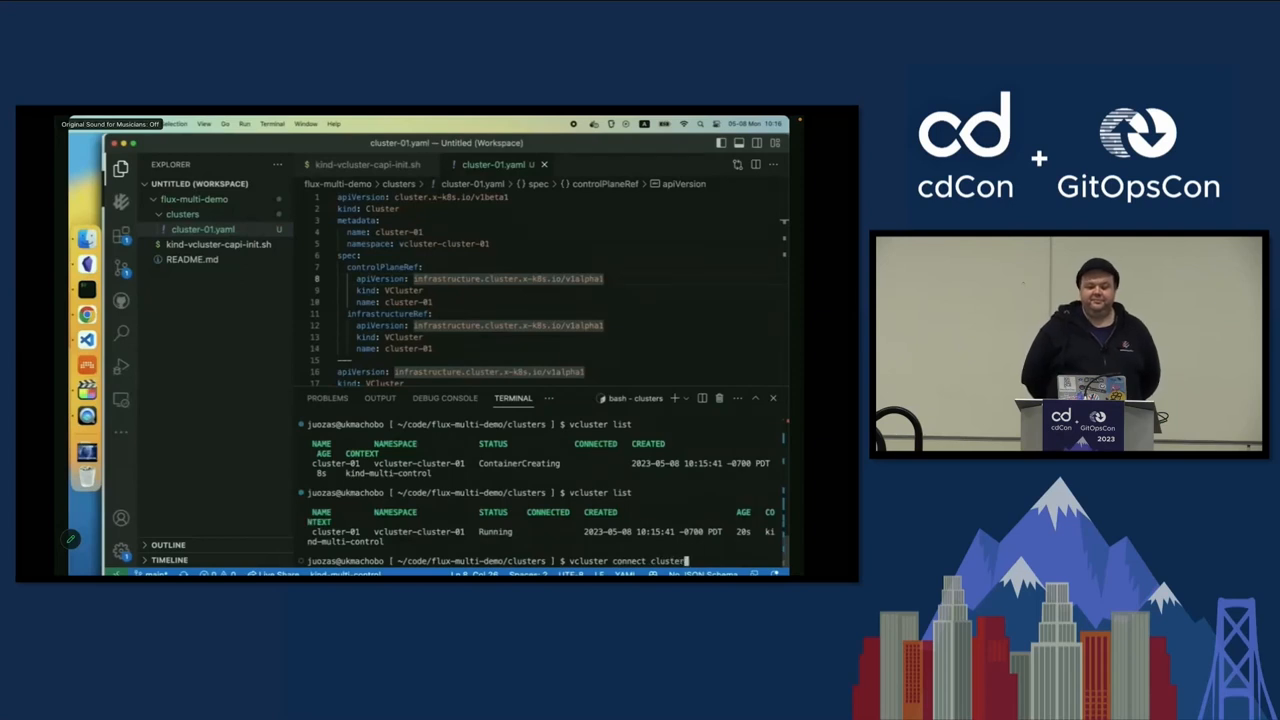
text(-01)
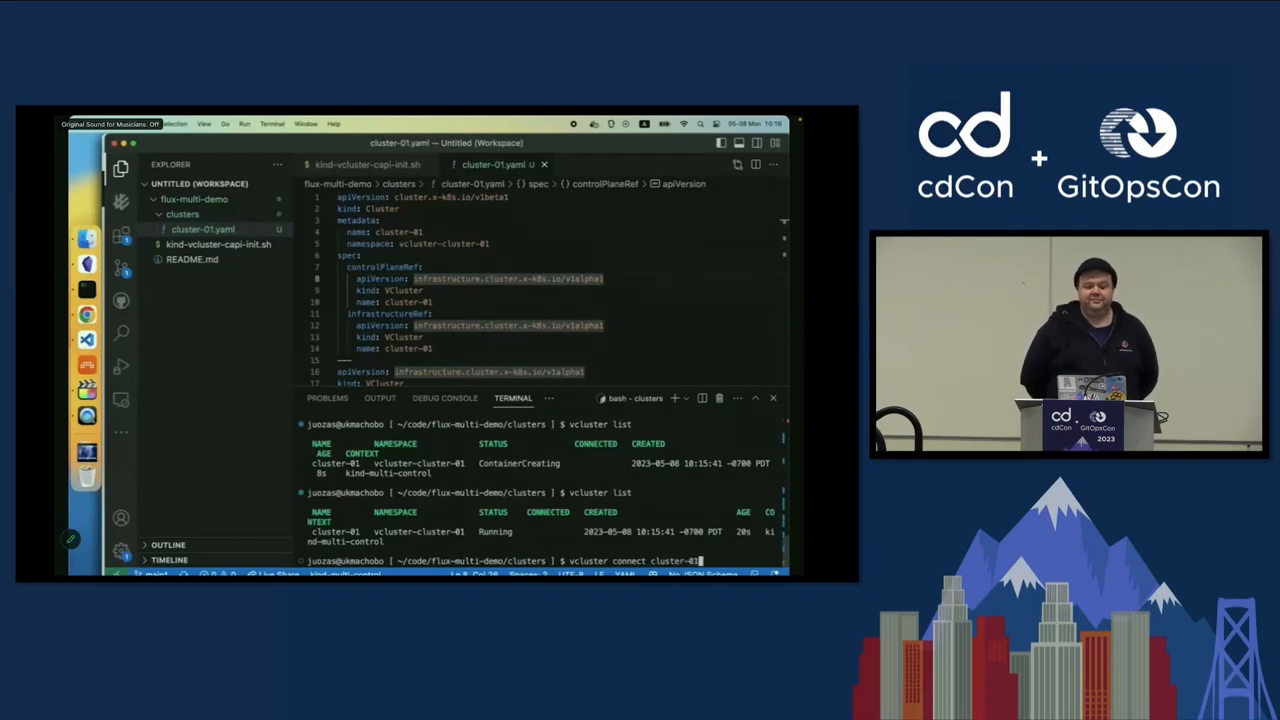
key(Return)
text(k get pods)
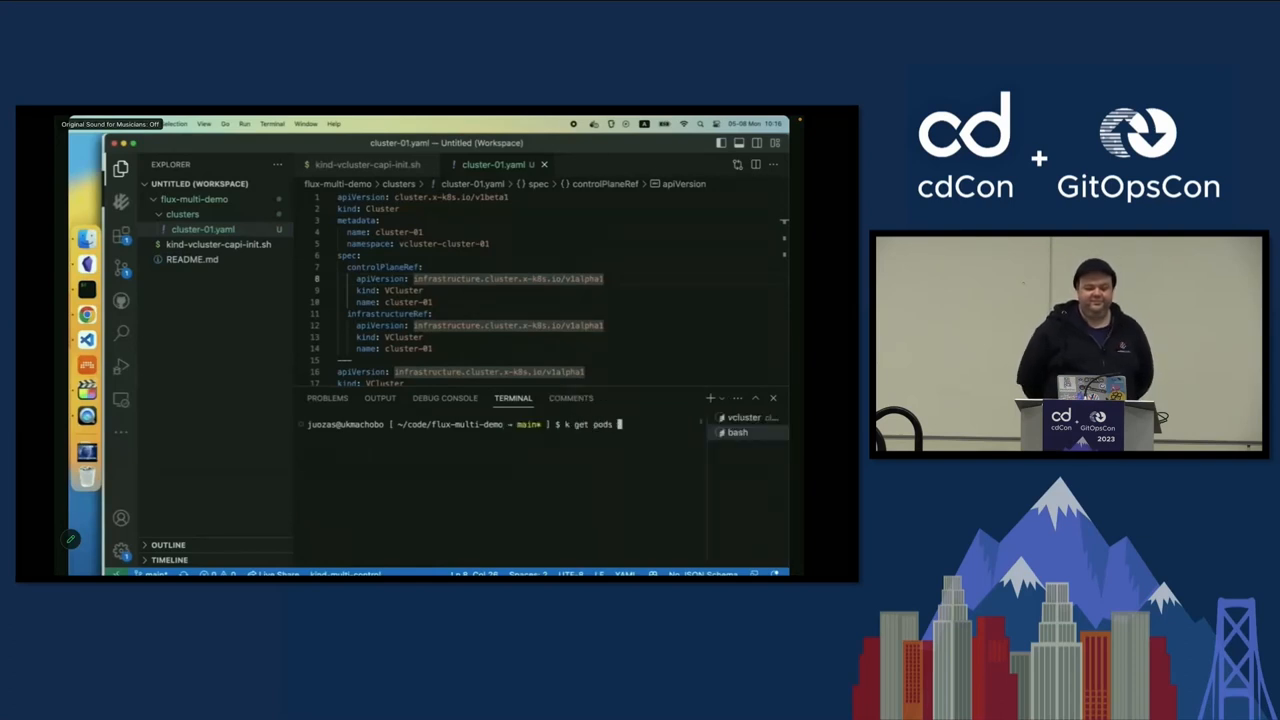
Step: Delete cluster-01, generate kustomization.yaml with kustomize create --autodetect, and open it
key(Return)
text(kustomize create )
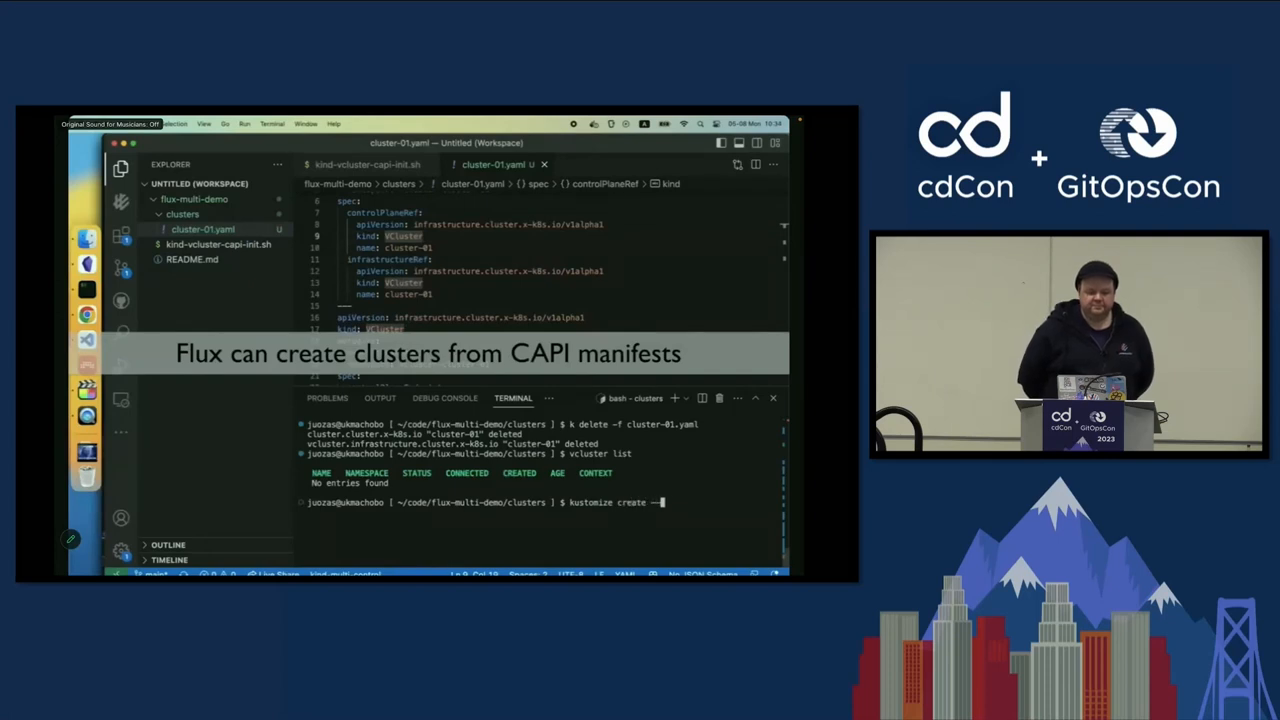
text(--autodetect)
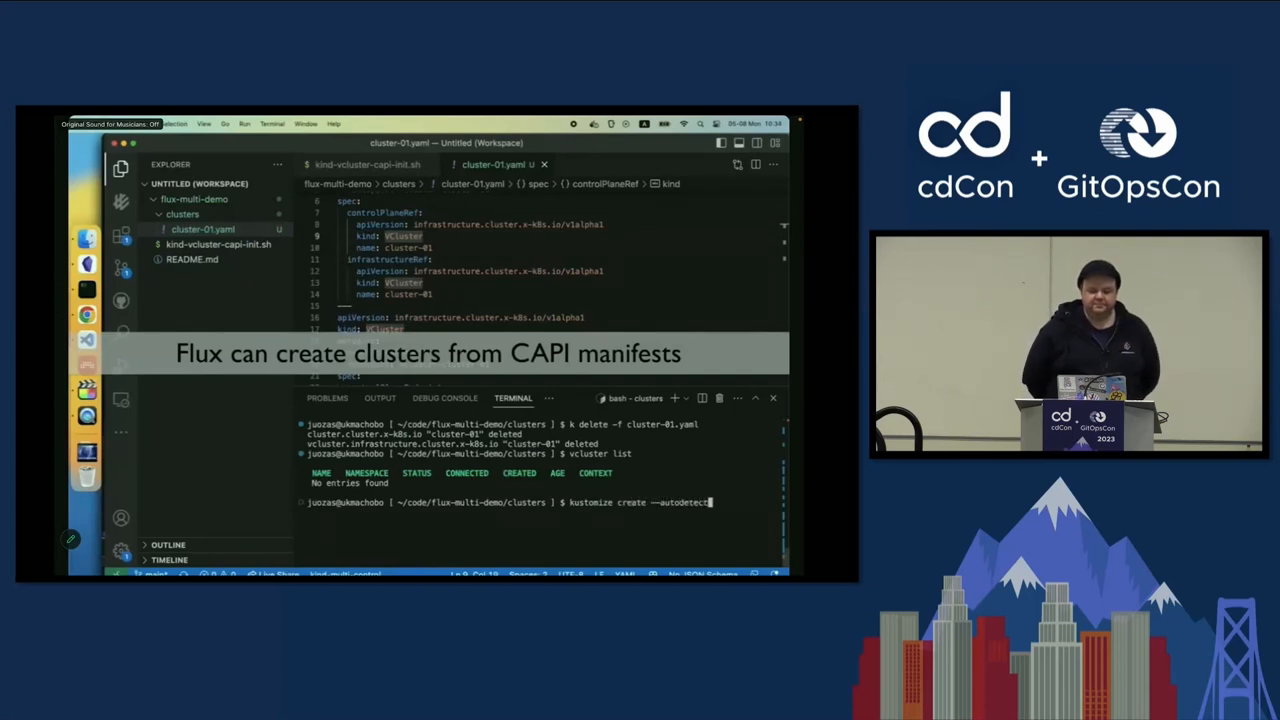
key(Return)
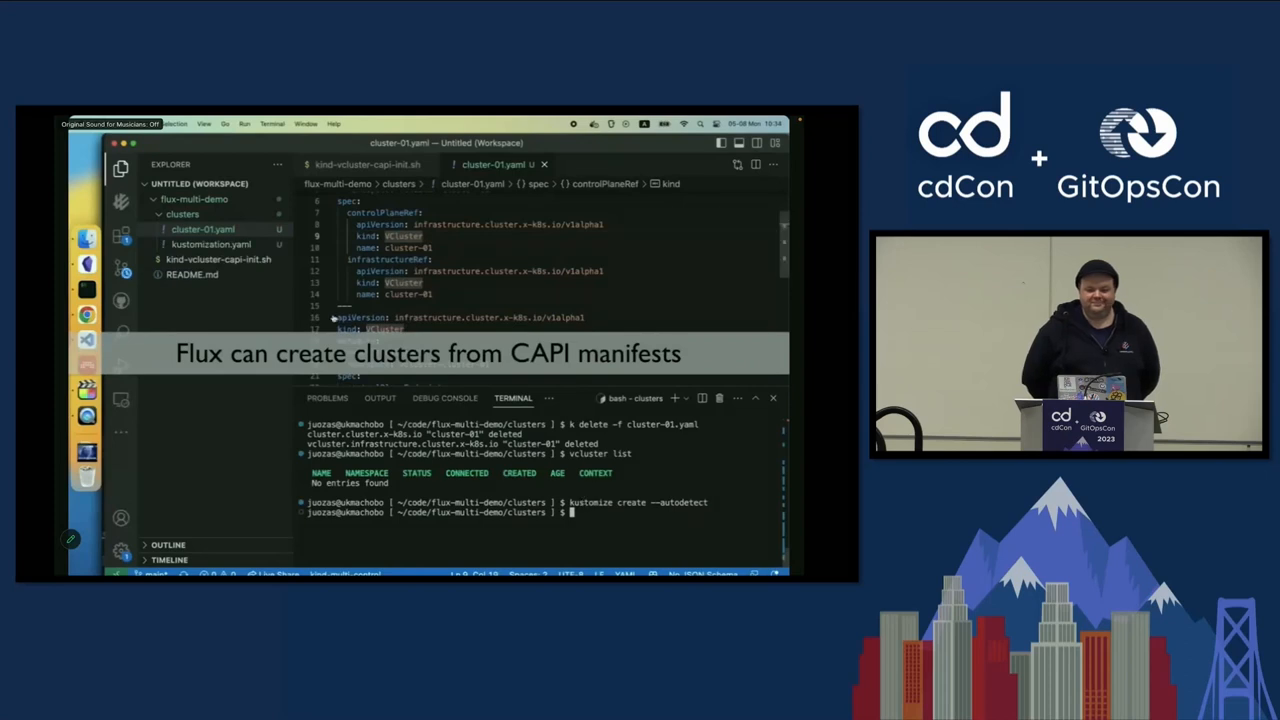
click(212, 244)
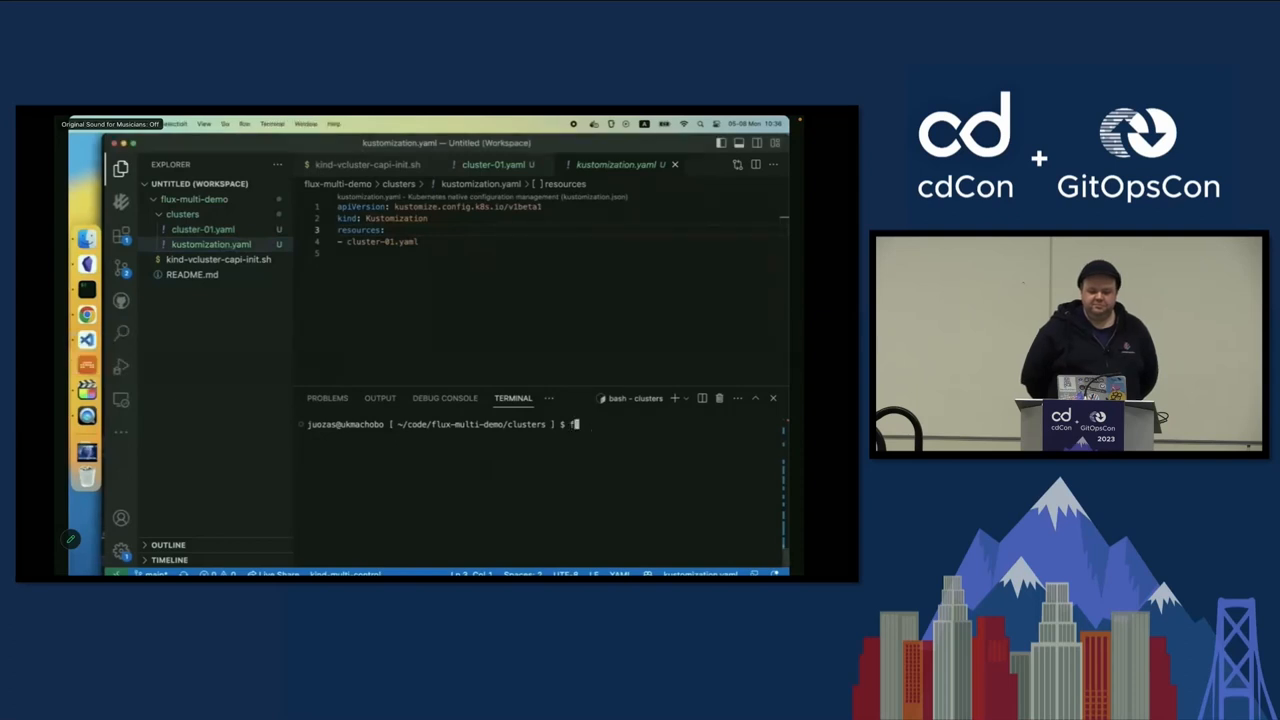
Step: Run flux install and create the flux-multi-demo Git source and Kustomization for the clusters path
text(flux install)
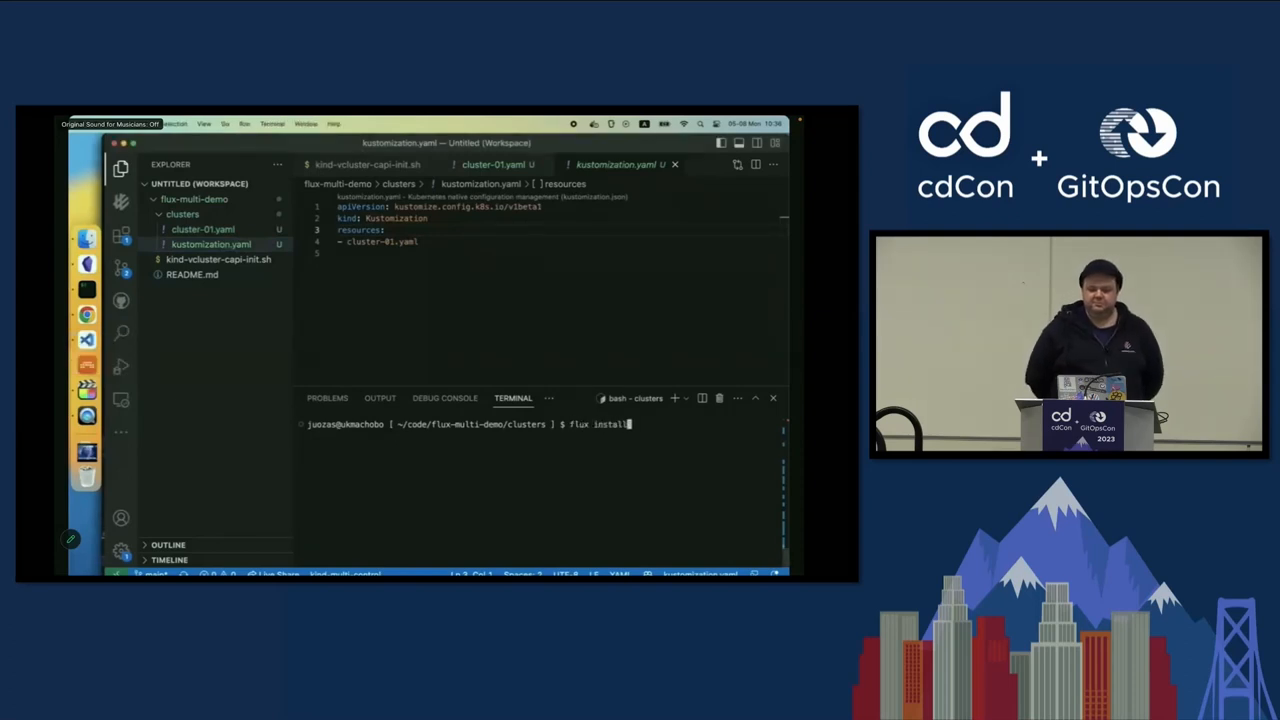
key(Return)
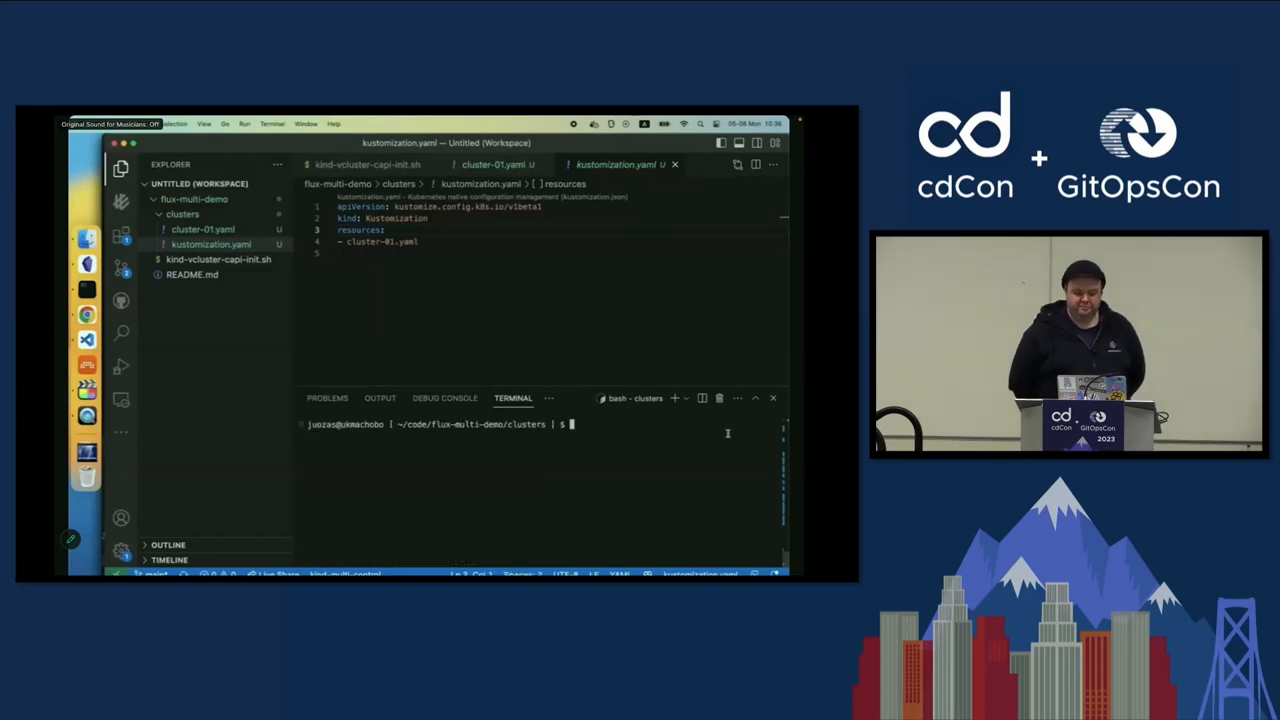
text(flux create source git flux-multi-demo --url=https://github.com/juozasg/flux-multi-demo.git --branch=main)
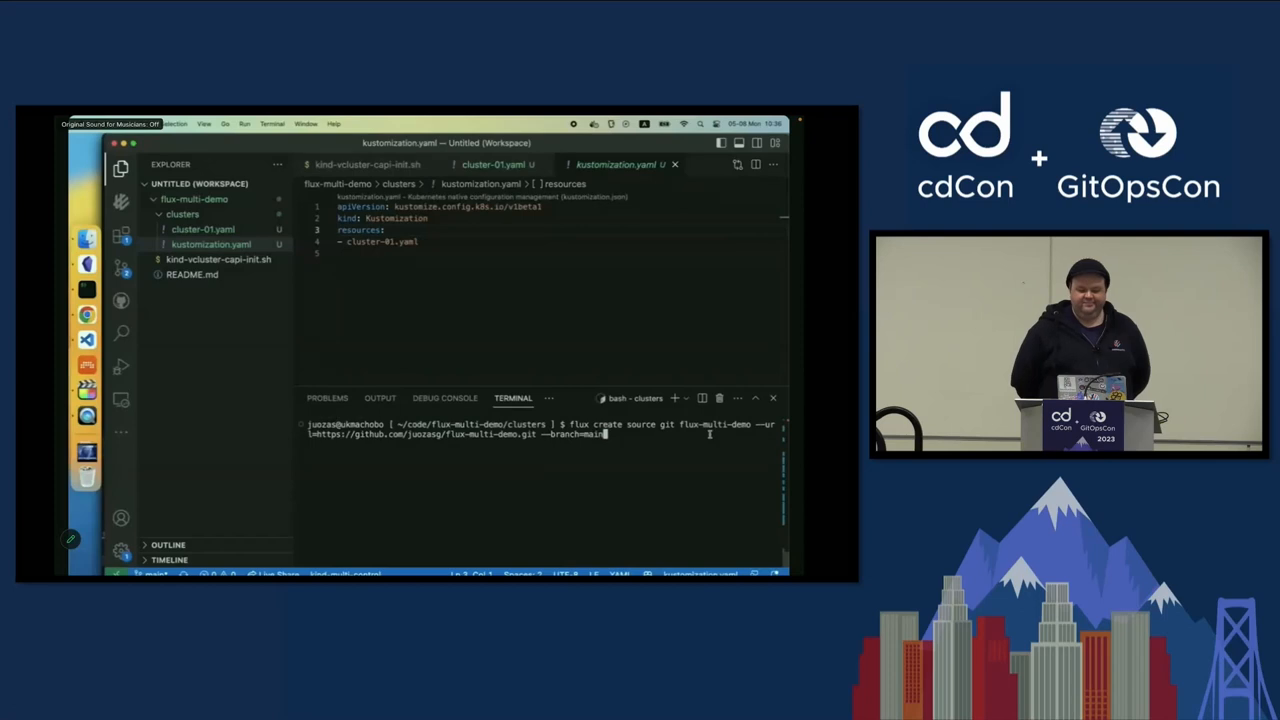
key(Return)
text(flux create kustomization flux-multi-demo --source=GitRepository/flux-multi-demo --prune --path=clusters)
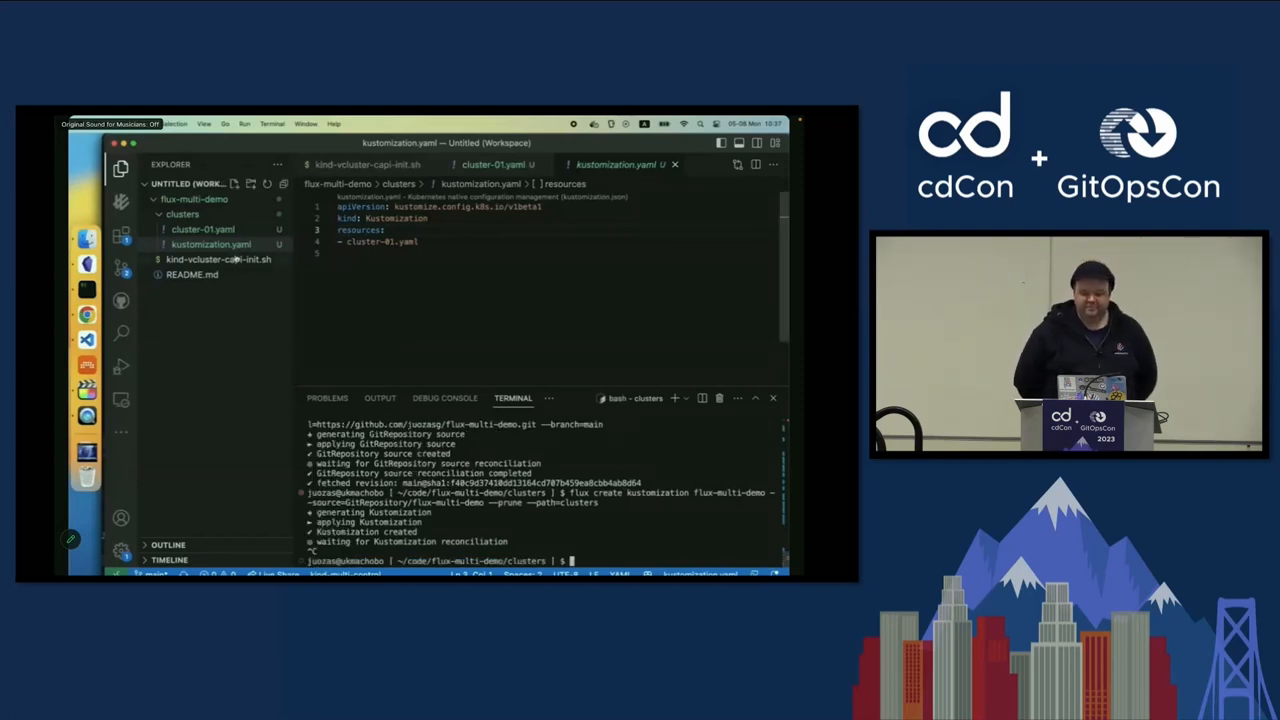
Step: Review the new Sources and Workloads in the GitOps sidebar's flux-system view
click(120, 202)
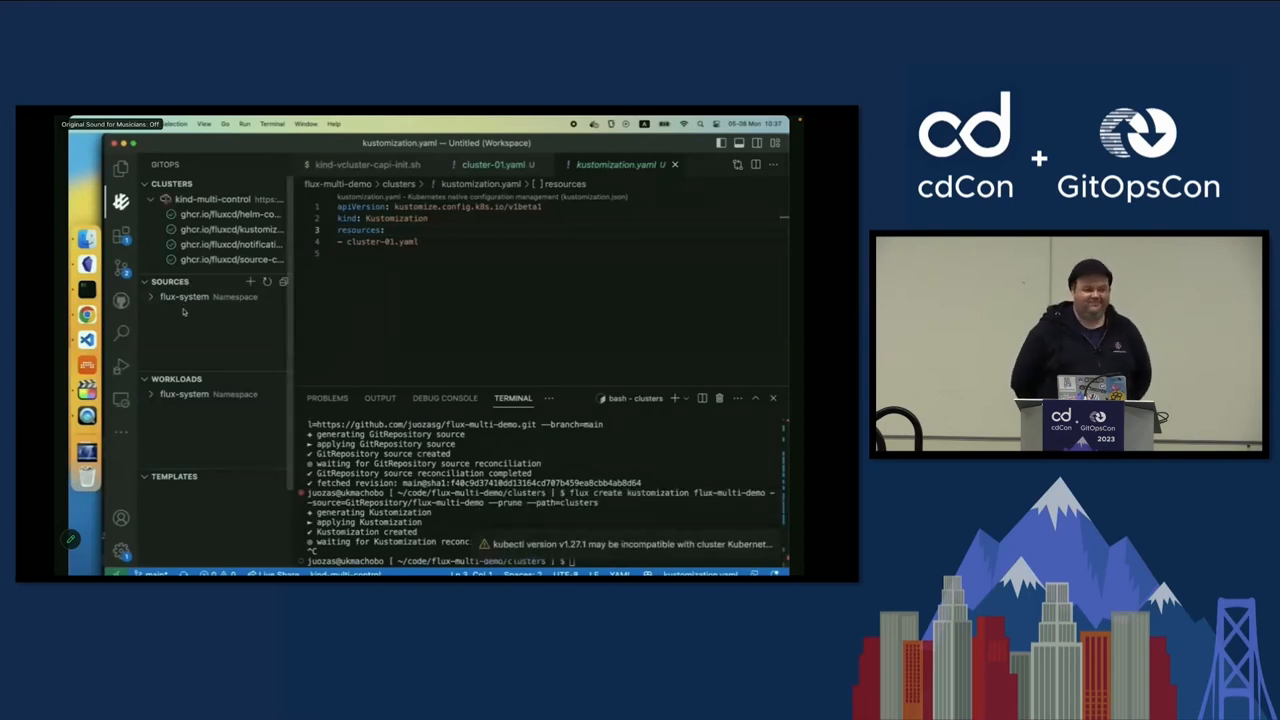
click(150, 296)
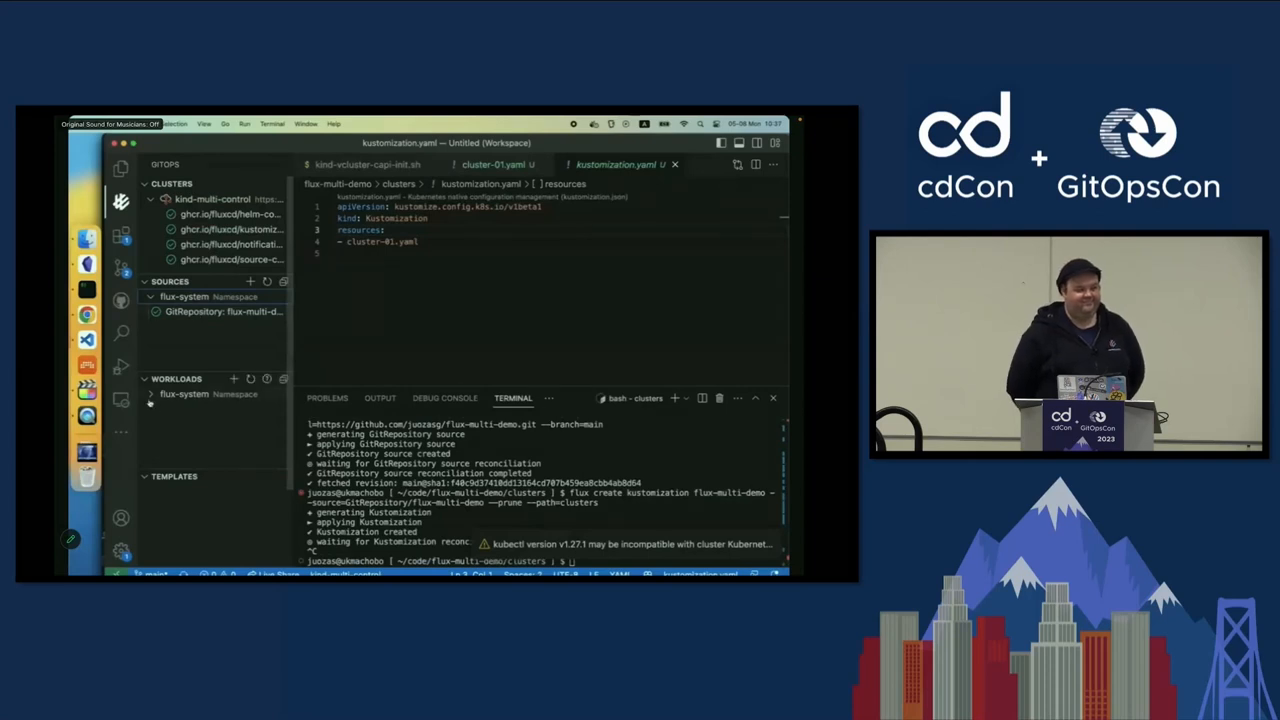
click(152, 394)
text(git push)
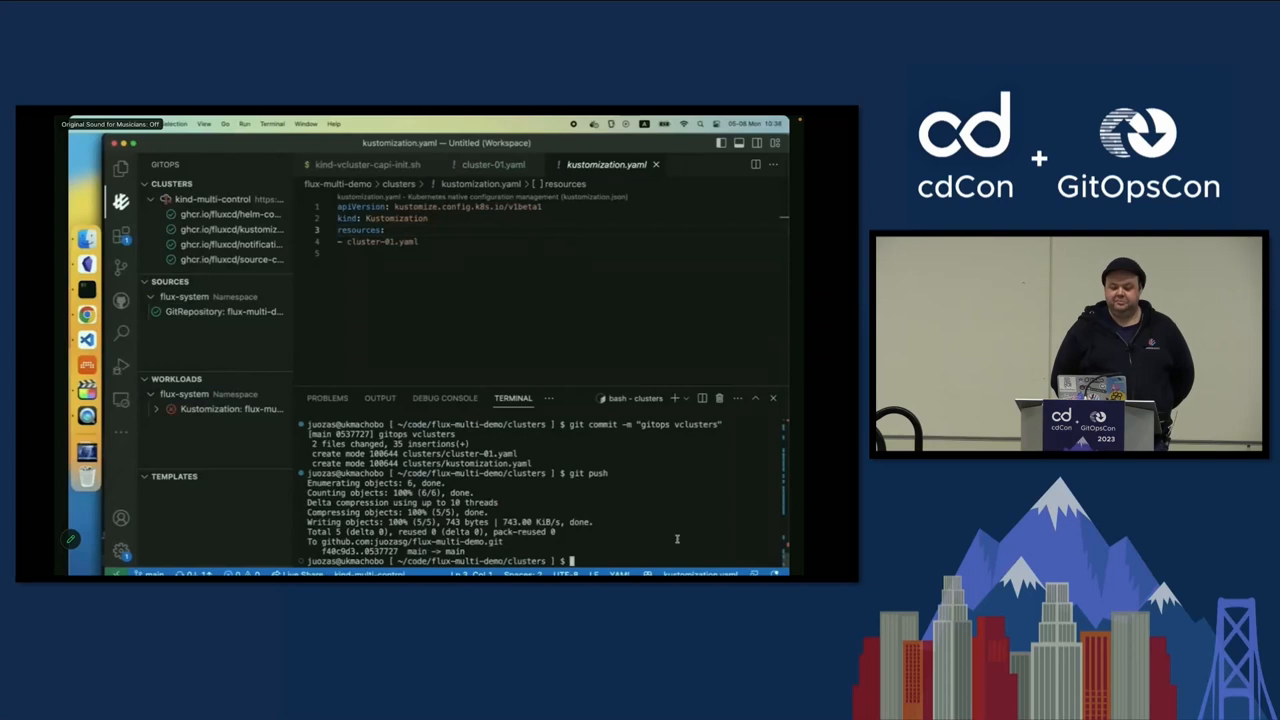
Step: Reconcile the flux-multi-demo source and Kustomization from the GitOps view, then run vcluster list
text(vcluster list)
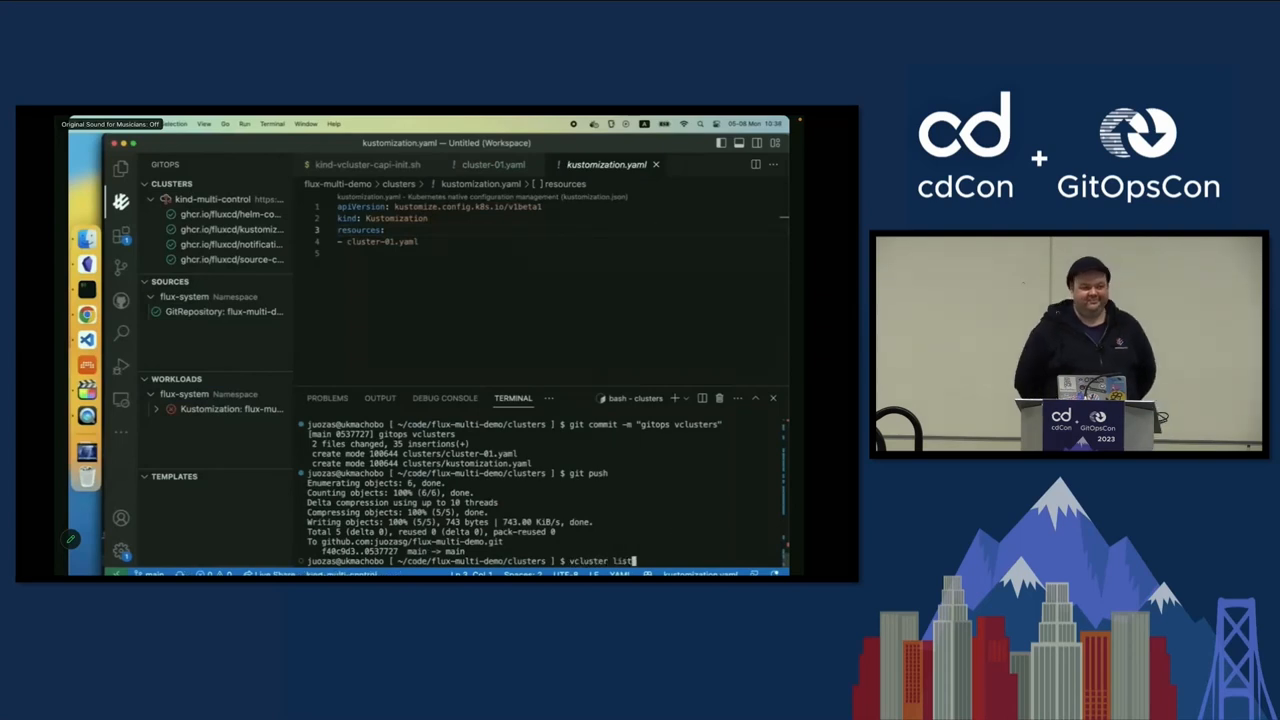
click(380, 398)
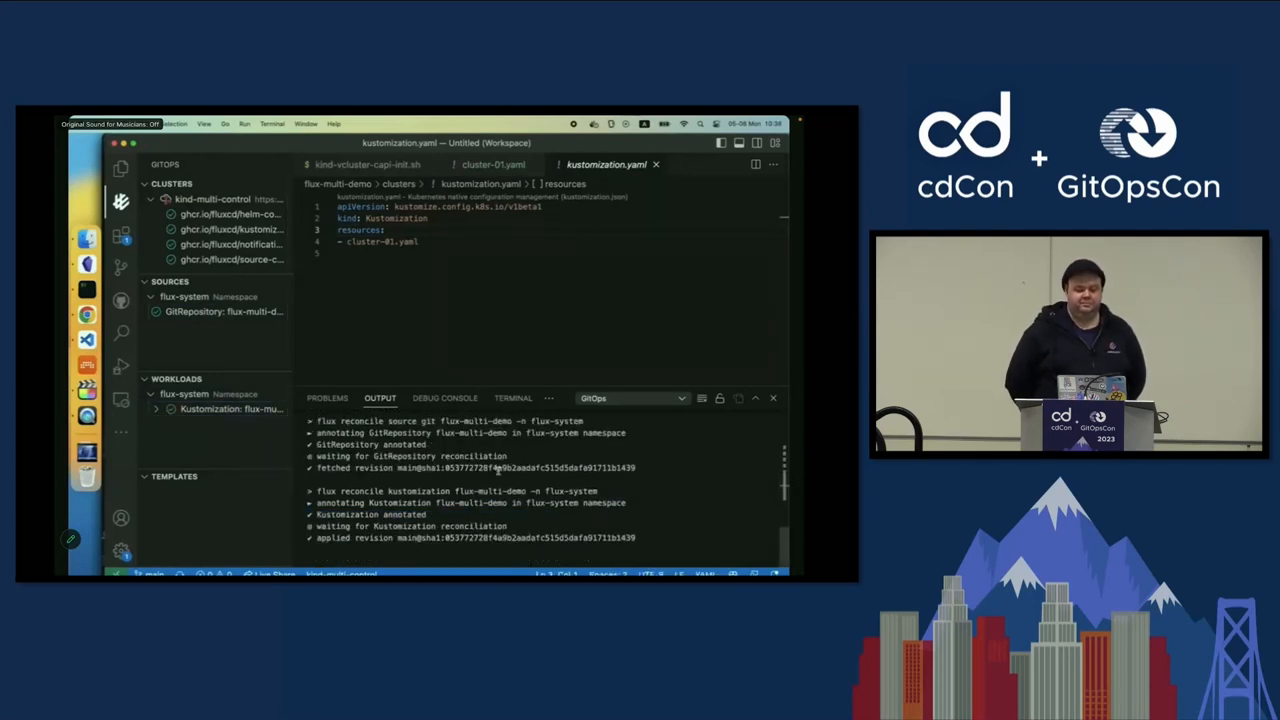
click(512, 398)
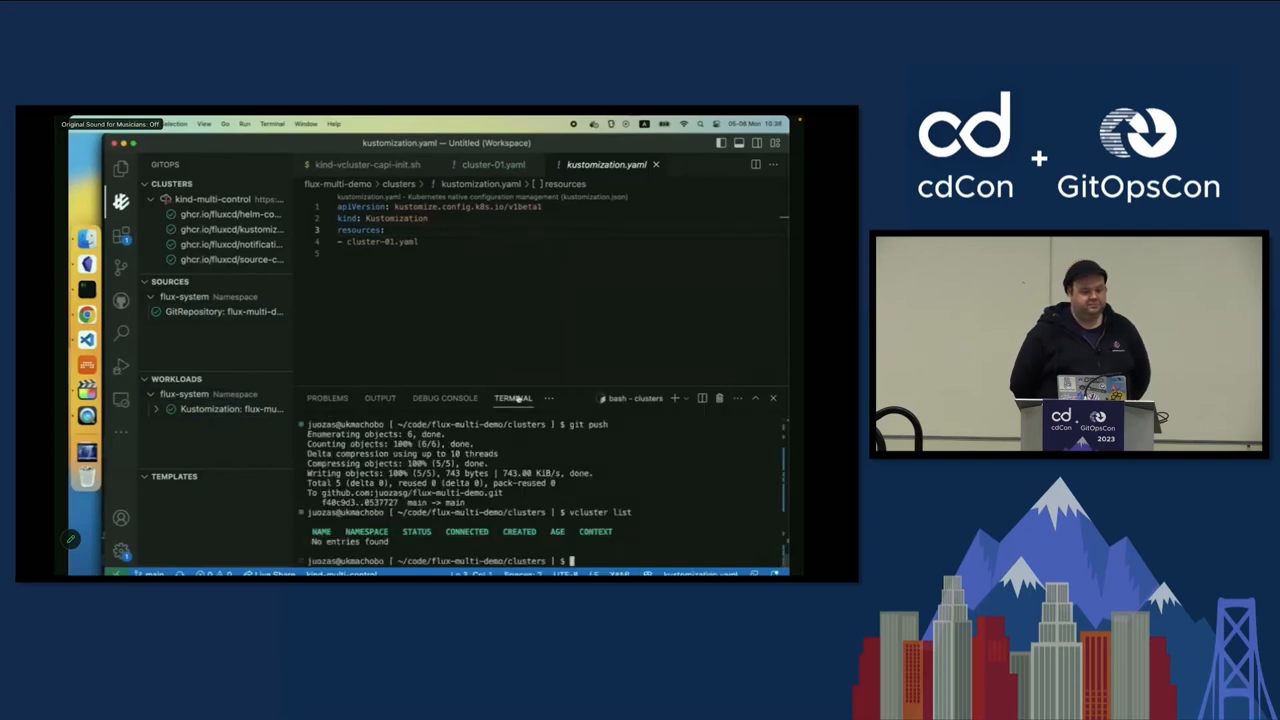
text(vcluster list)
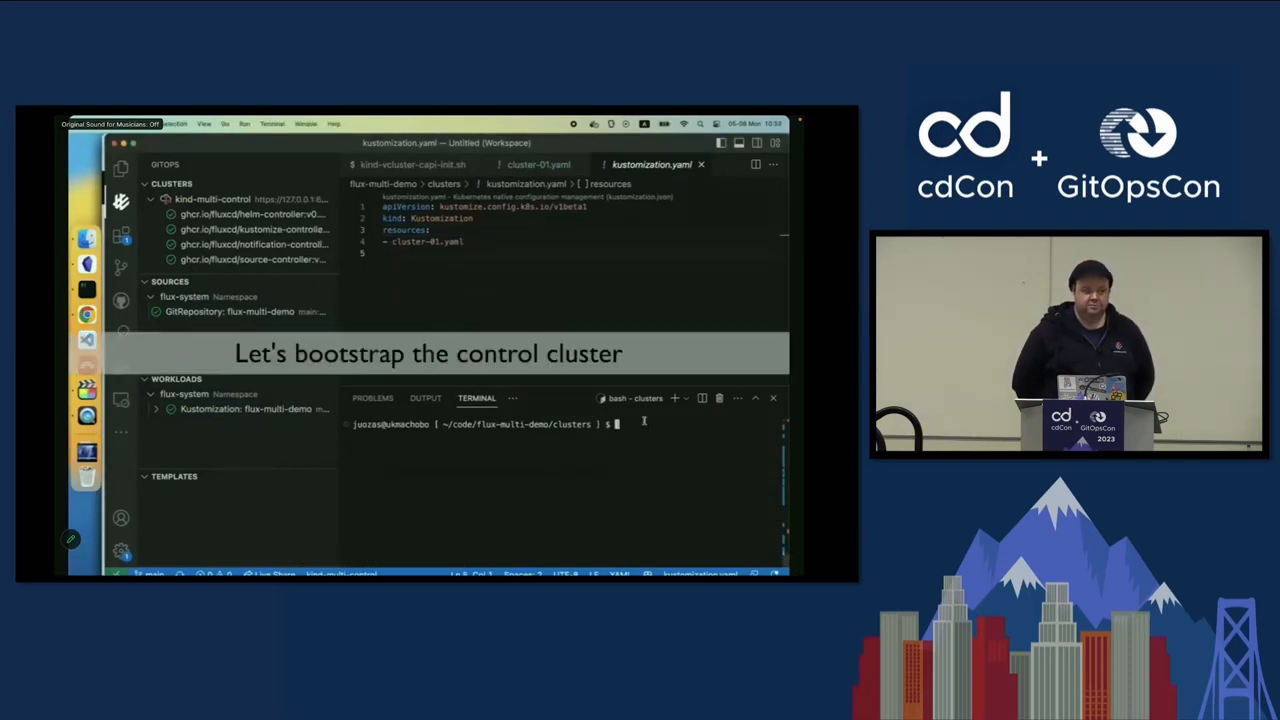
Step: Run flux bootstrap github with --path=./multi-control on the control cluster
text(flux bootstrap github \)
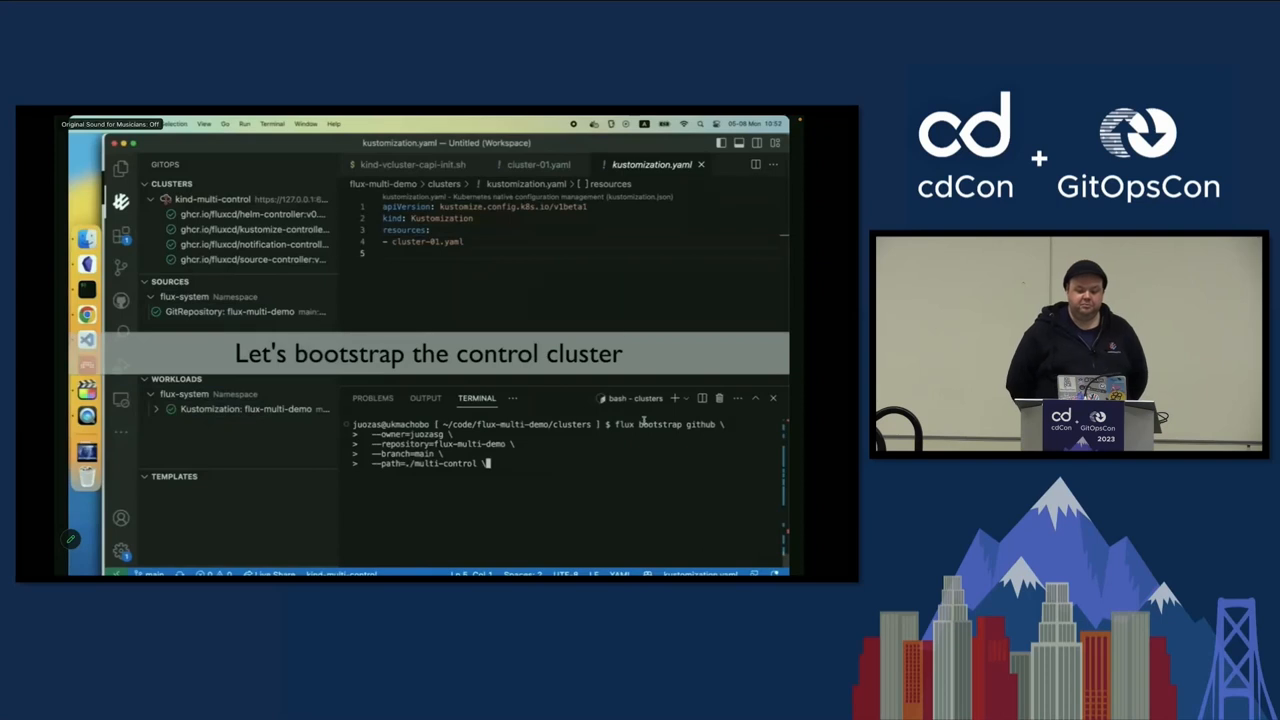
key(Return)
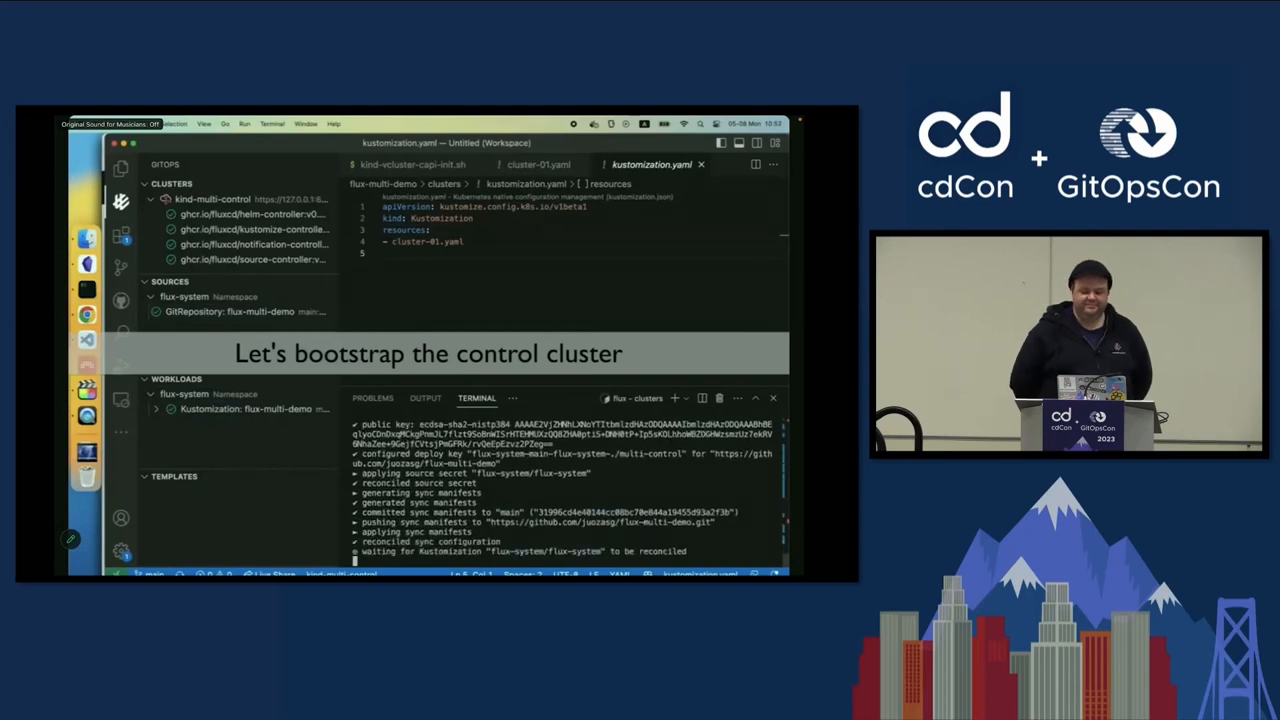
click(118, 168)
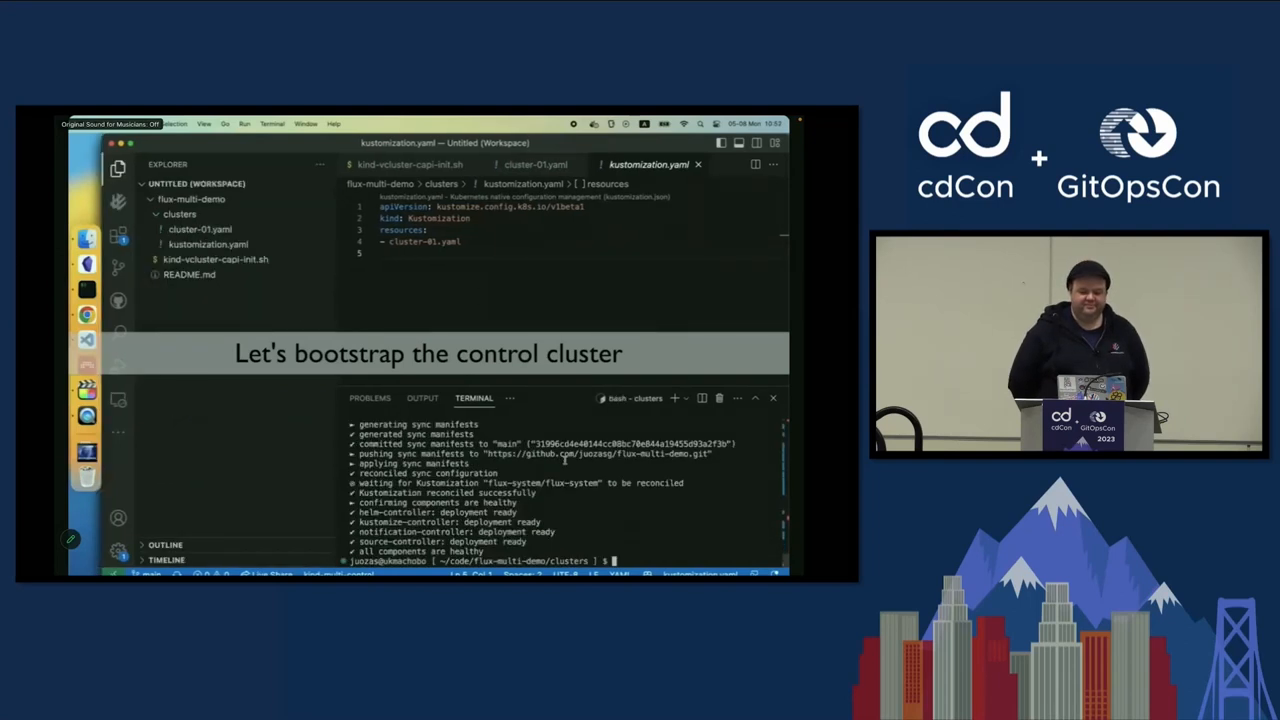
Step: Pull the bootstrap commit and open multi-control/flux-system/kustomization.yaml
text(git pull)
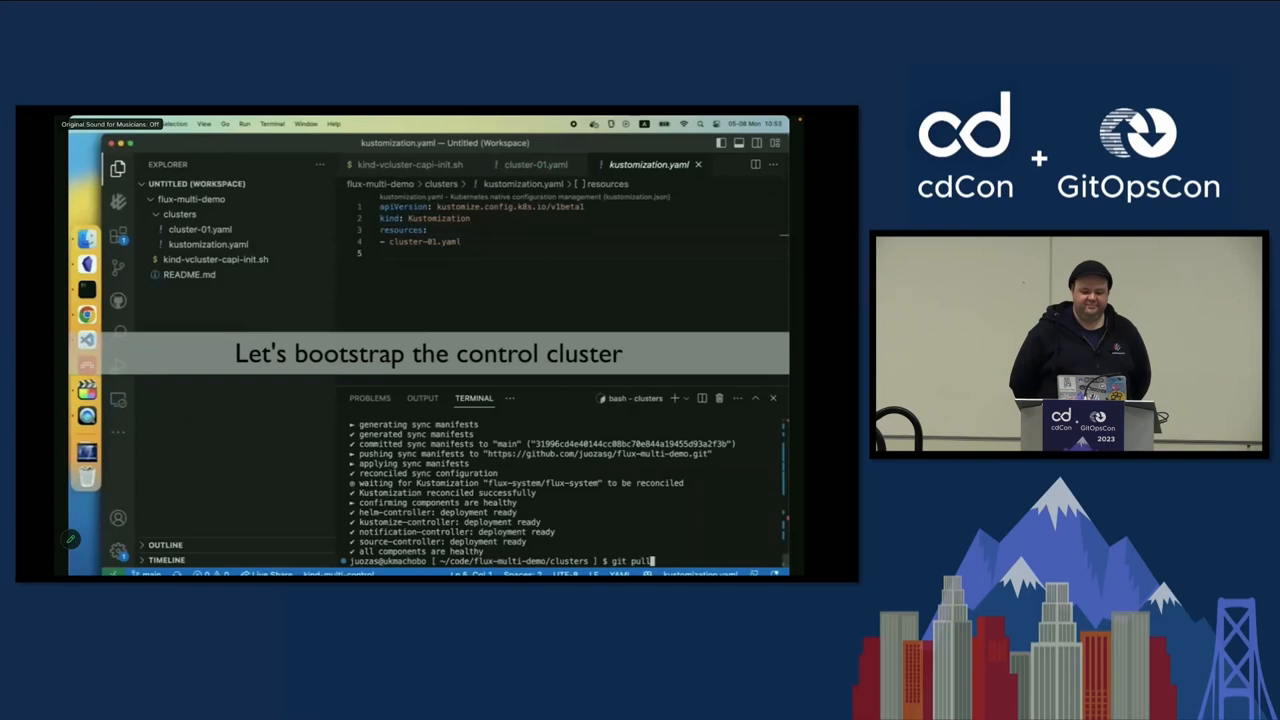
key(Return)
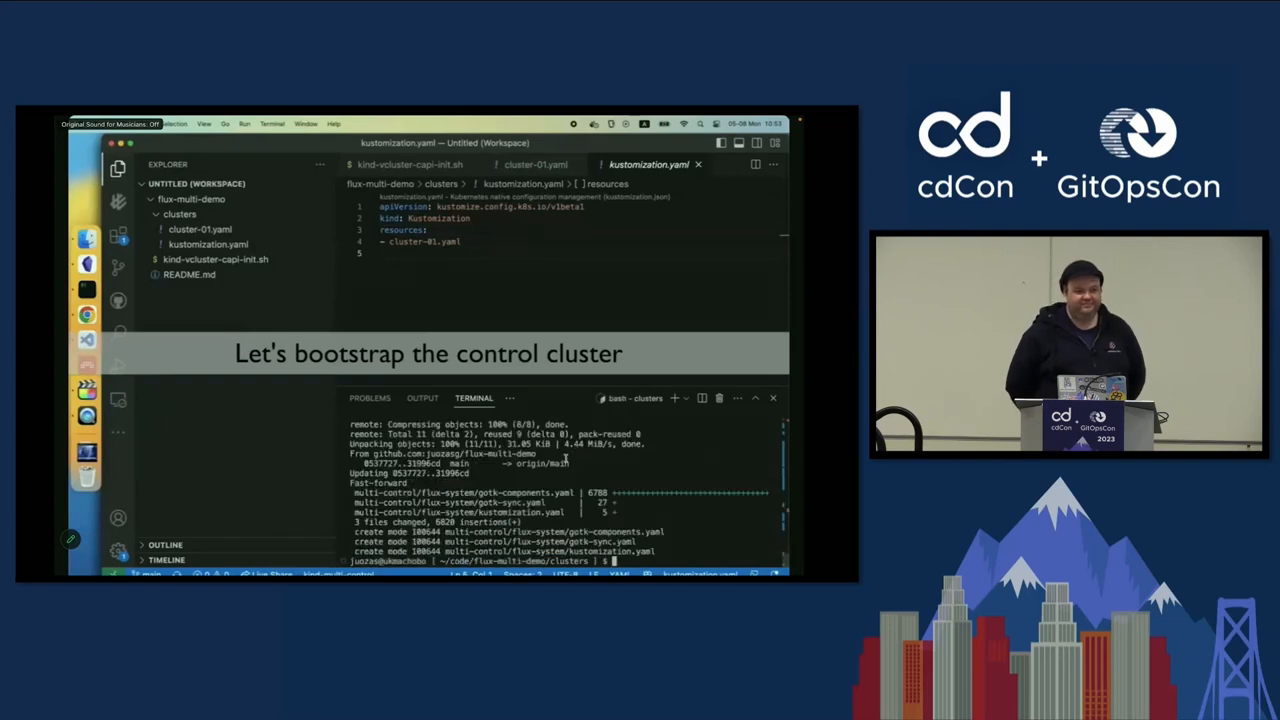
click(190, 260)
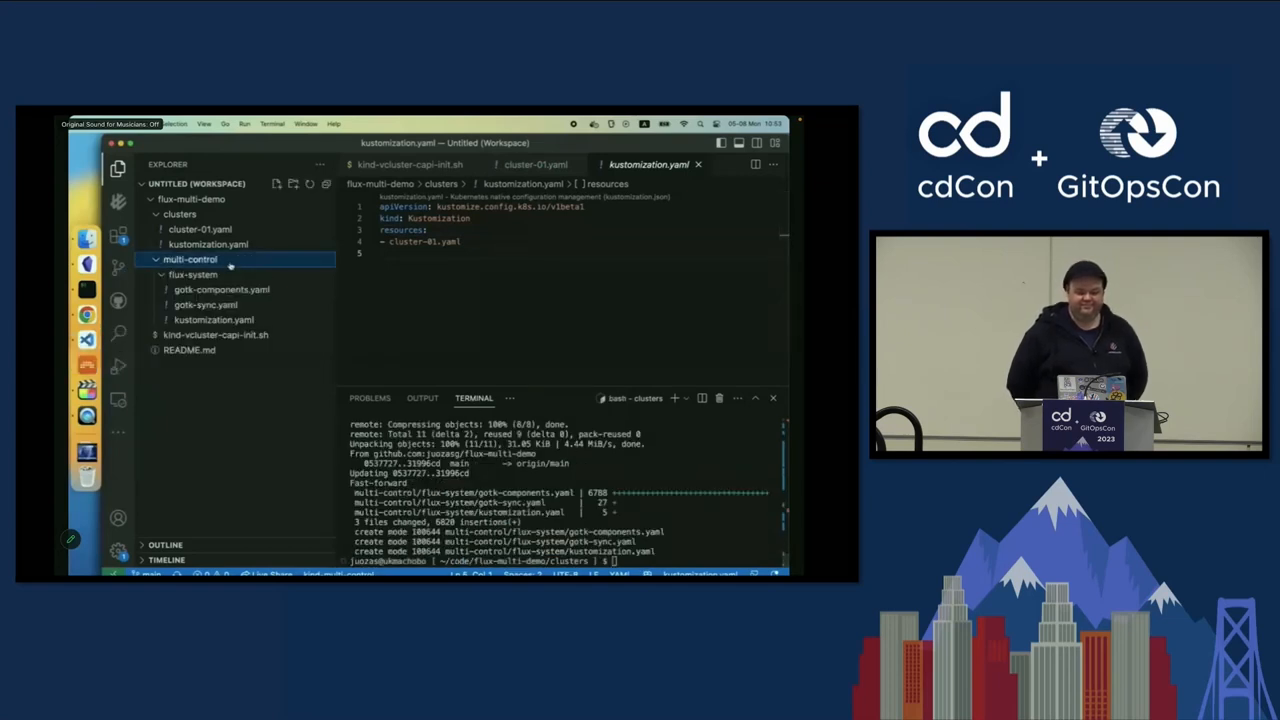
click(212, 320)
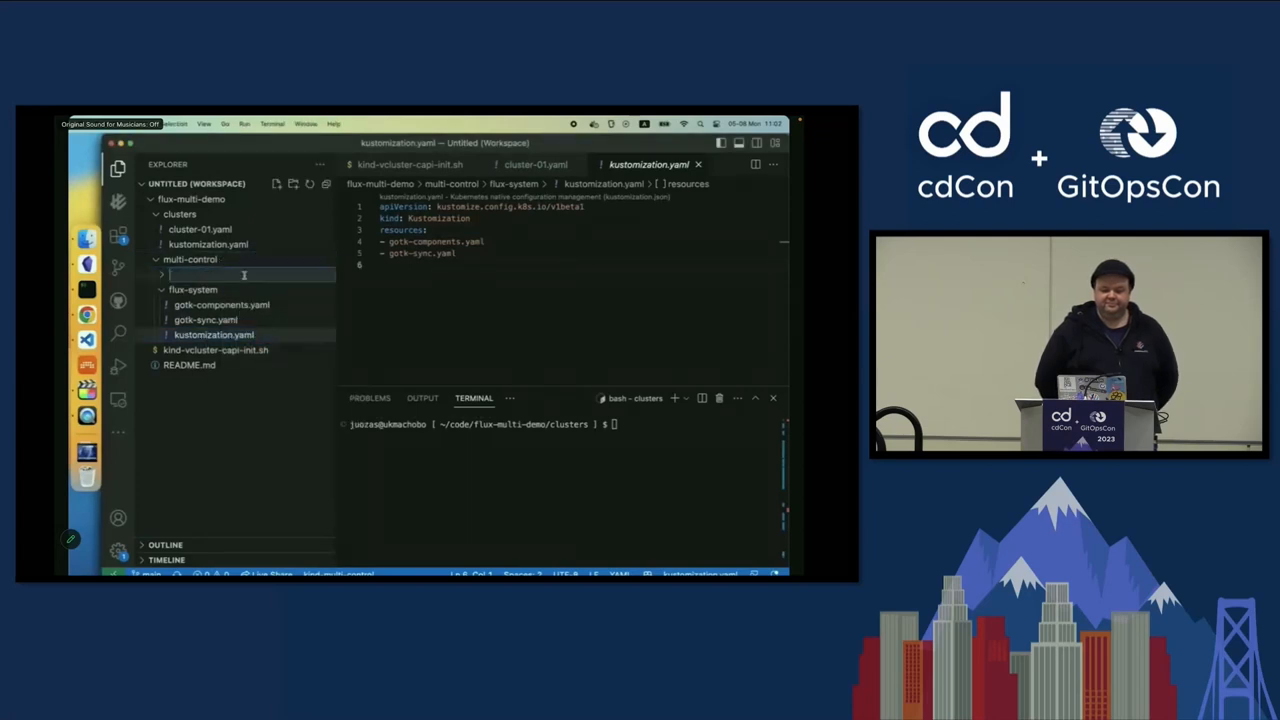
Step: Create multi-control/infrastructure with sync.yaml and a kustomization.yaml listing sync.yaml as resource
text(infrastructure)
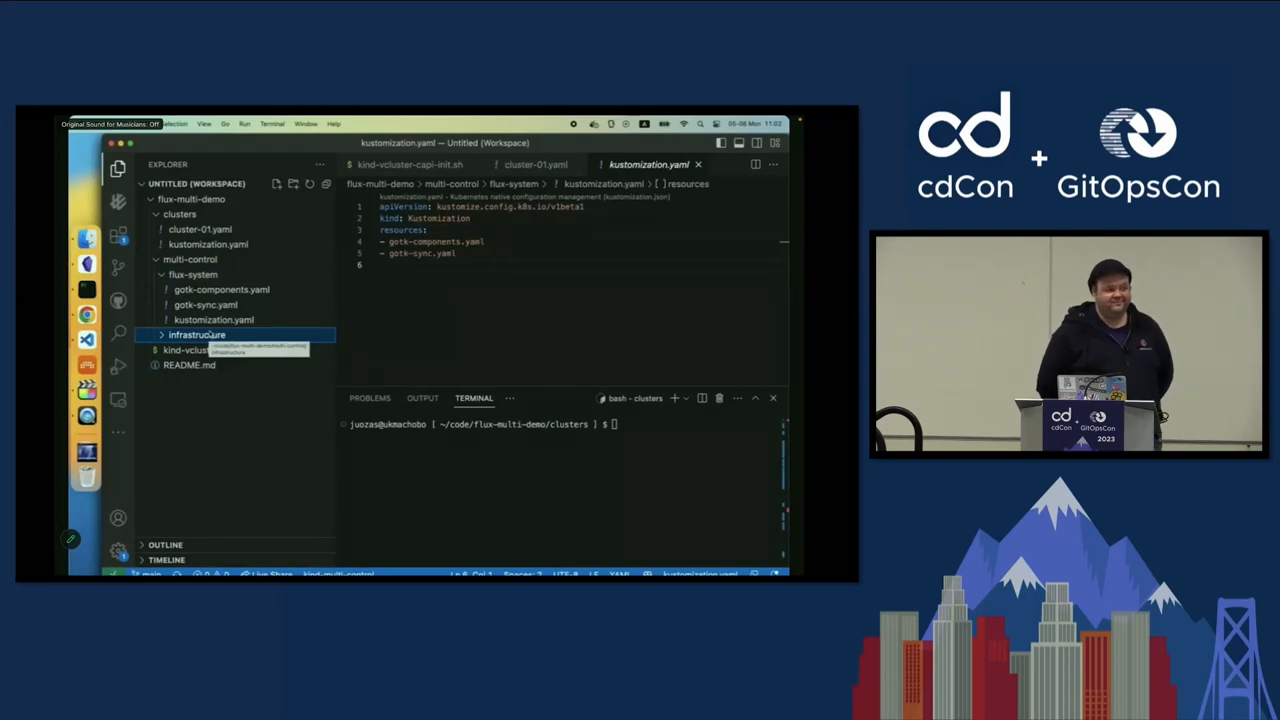
right_click(196, 334)
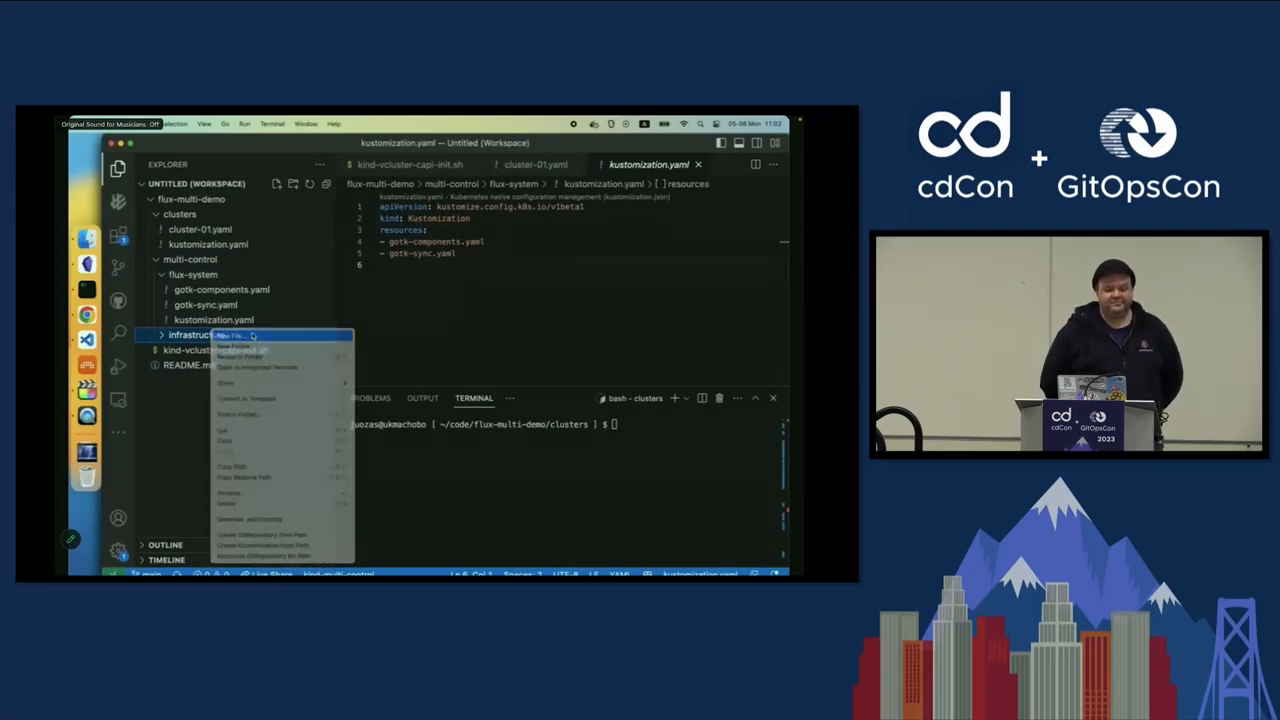
click(232, 336)
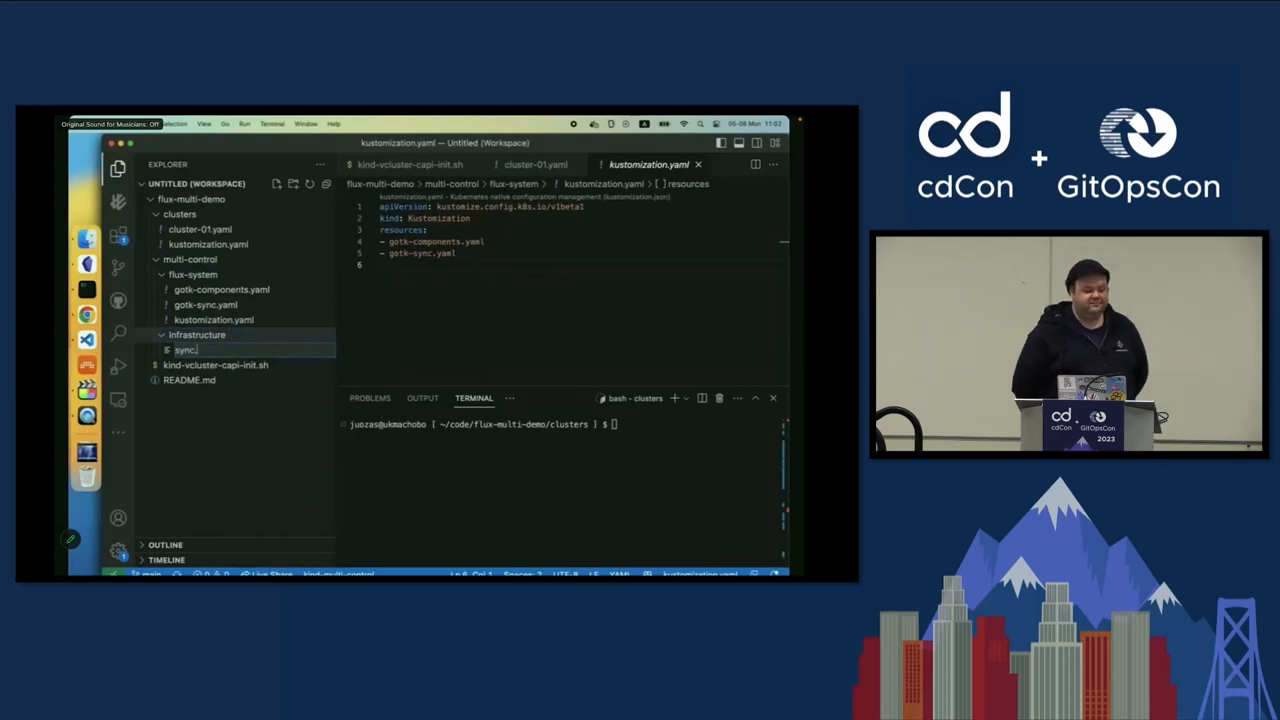
text(yaml)
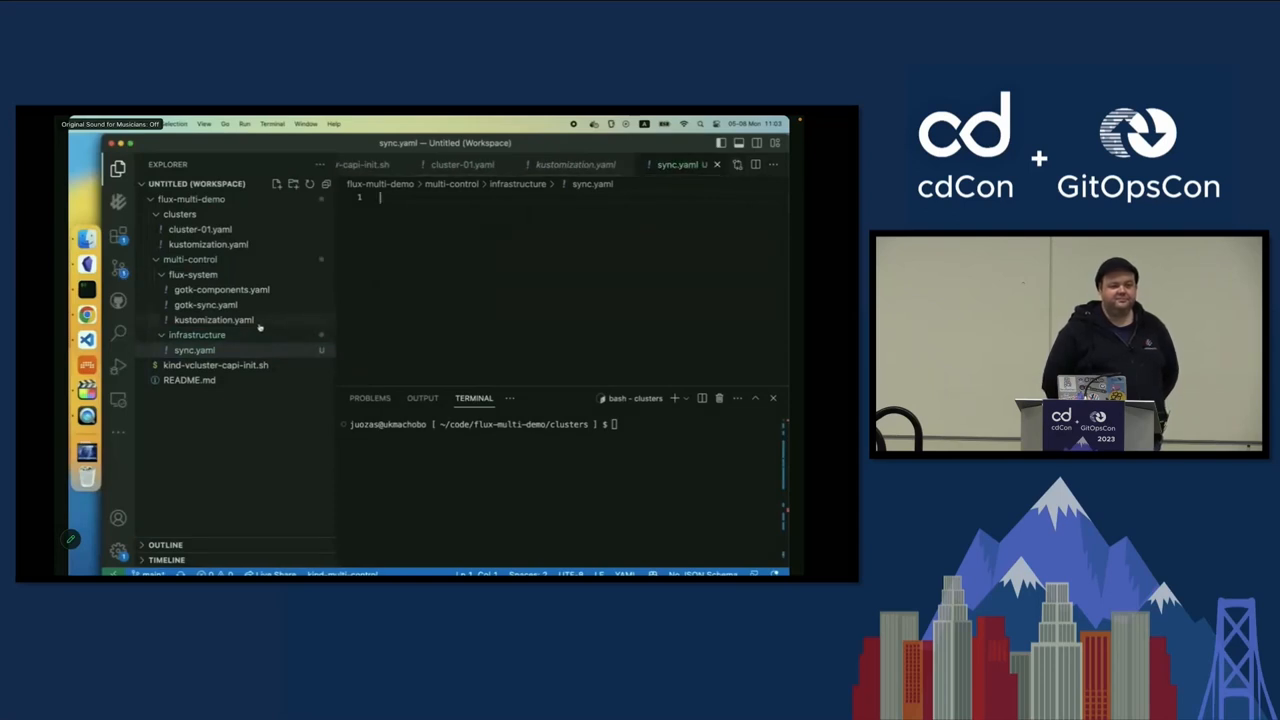
right_click(196, 350)
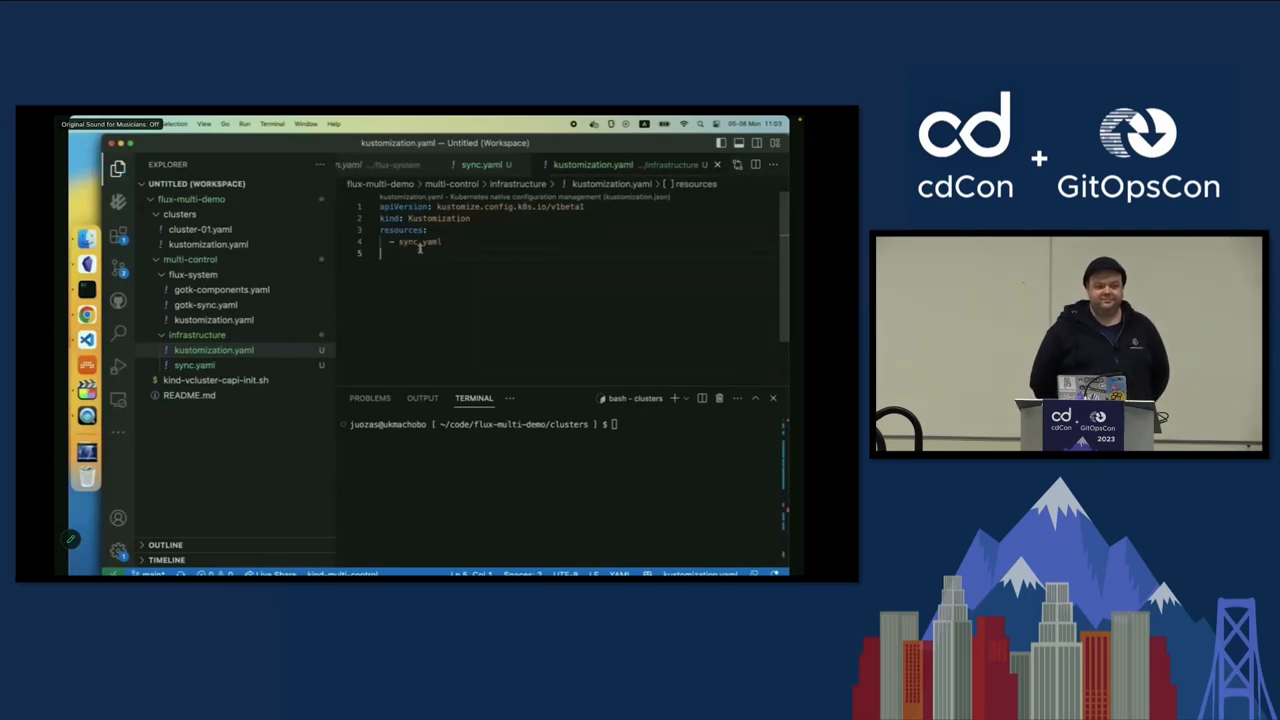
Step: Review flux-system gotk-sync.yaml as a reference for the new infrastructure sync.yaml
click(220, 288)
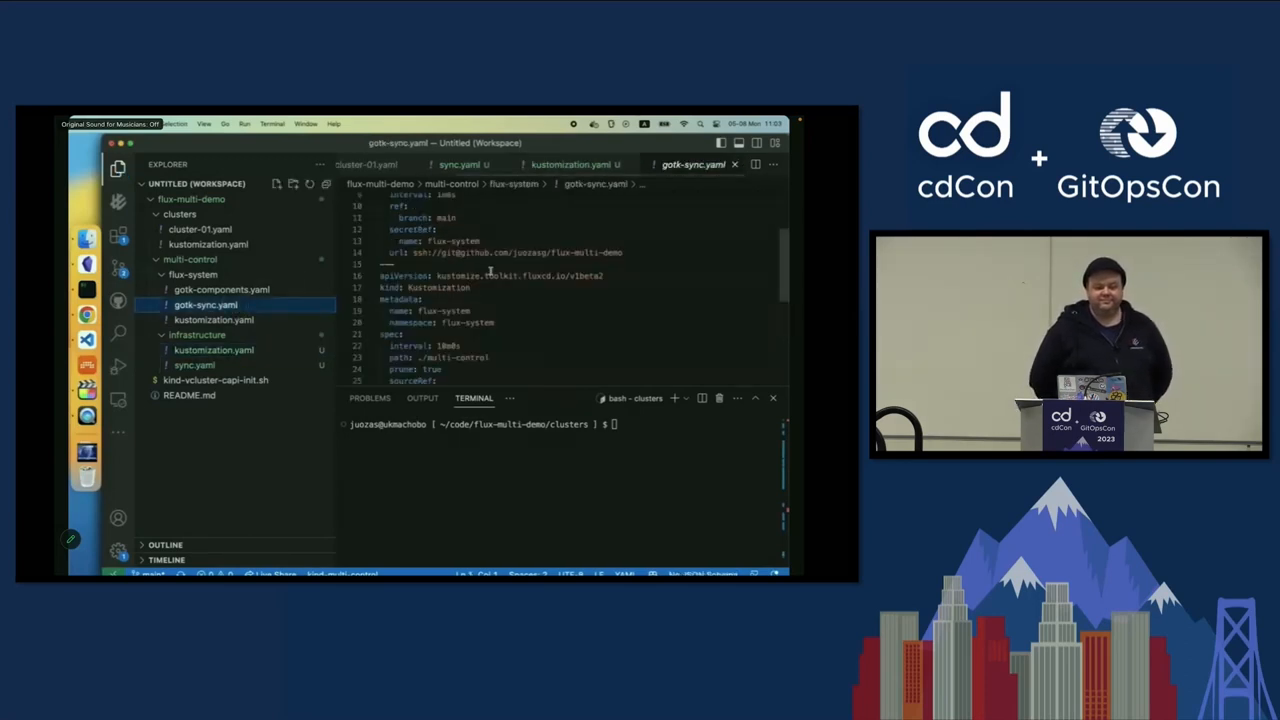
scroll(down, 3)
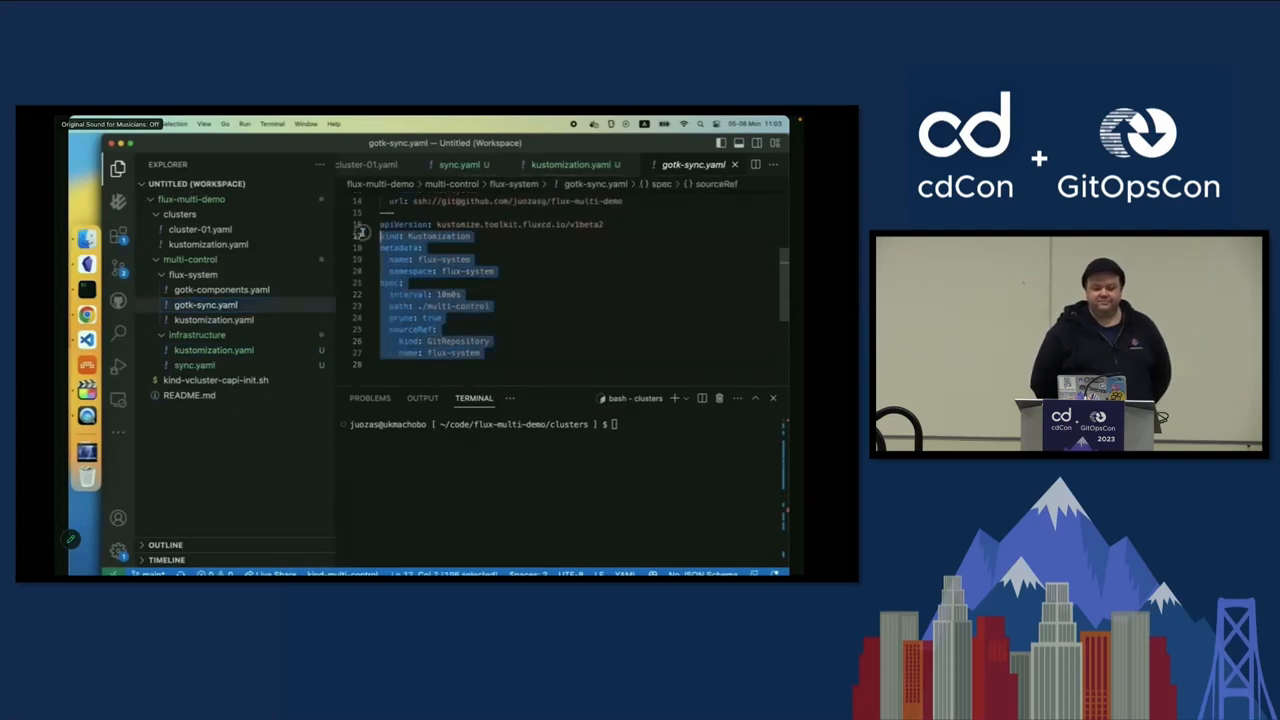
click(194, 364)
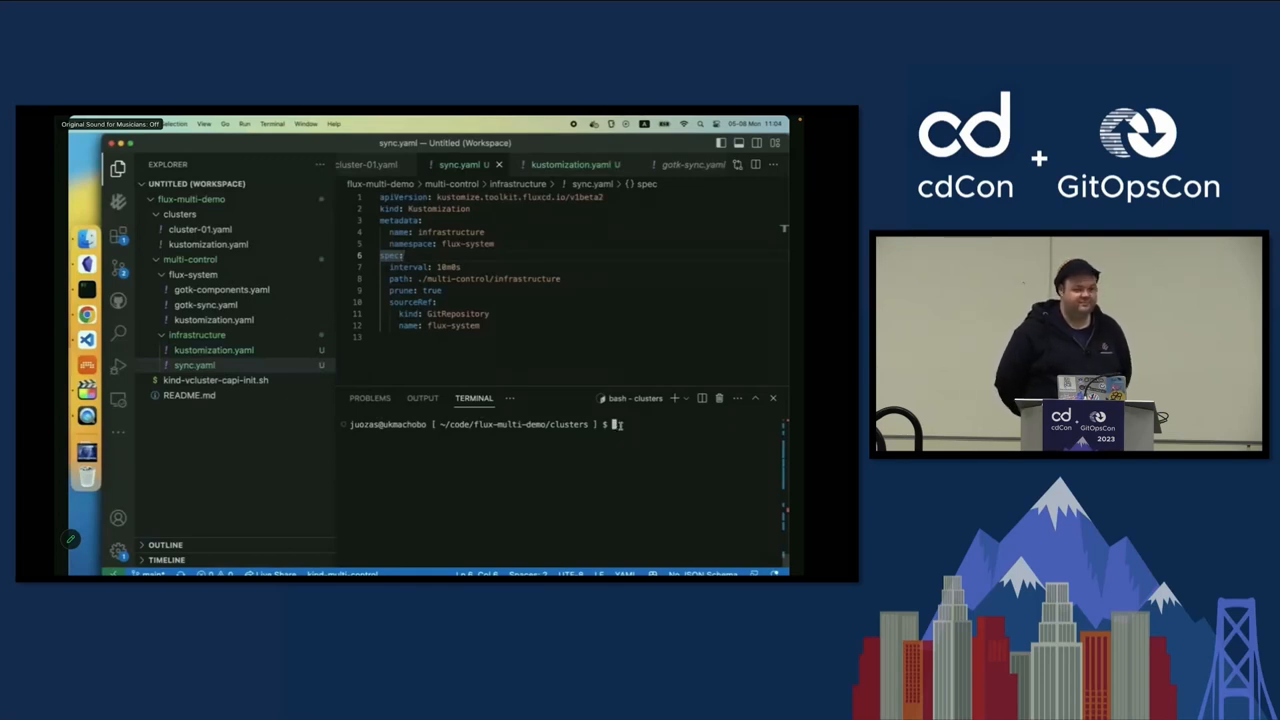
Step: Stage and commit the multi-control infrastructure sync files with a sync commit message
text(cd ..)
text(git)
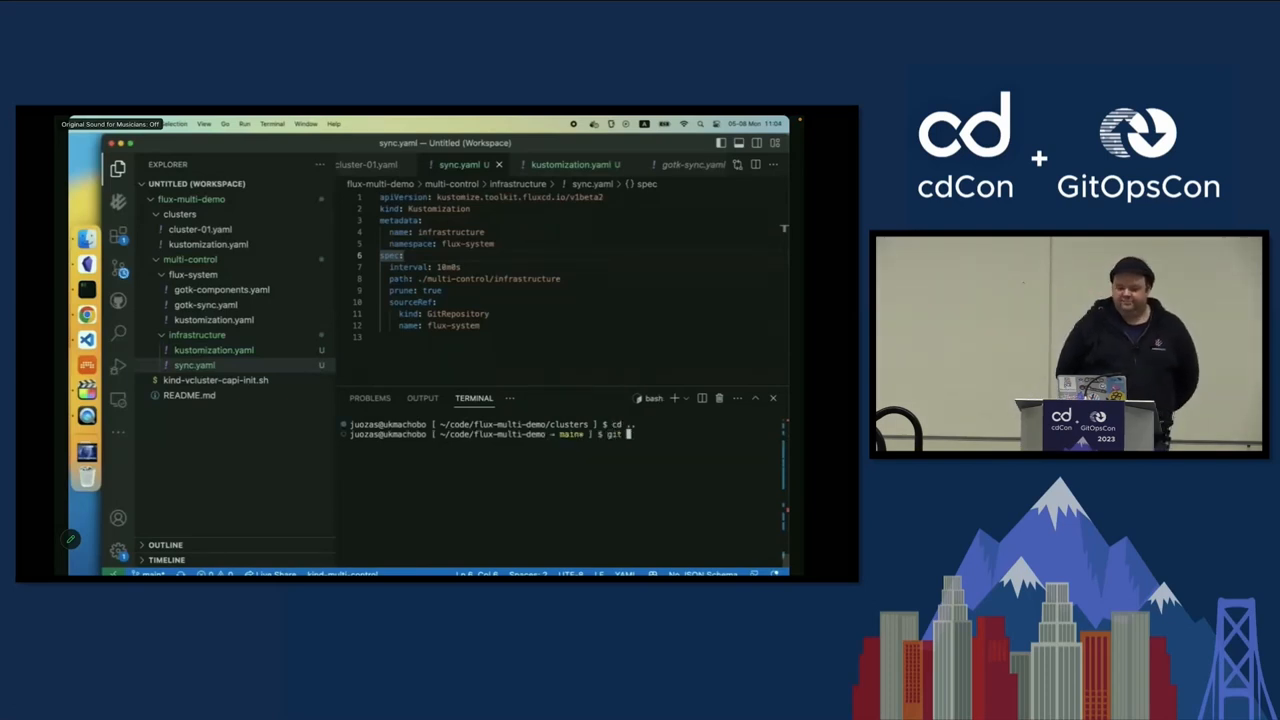
key(Return)
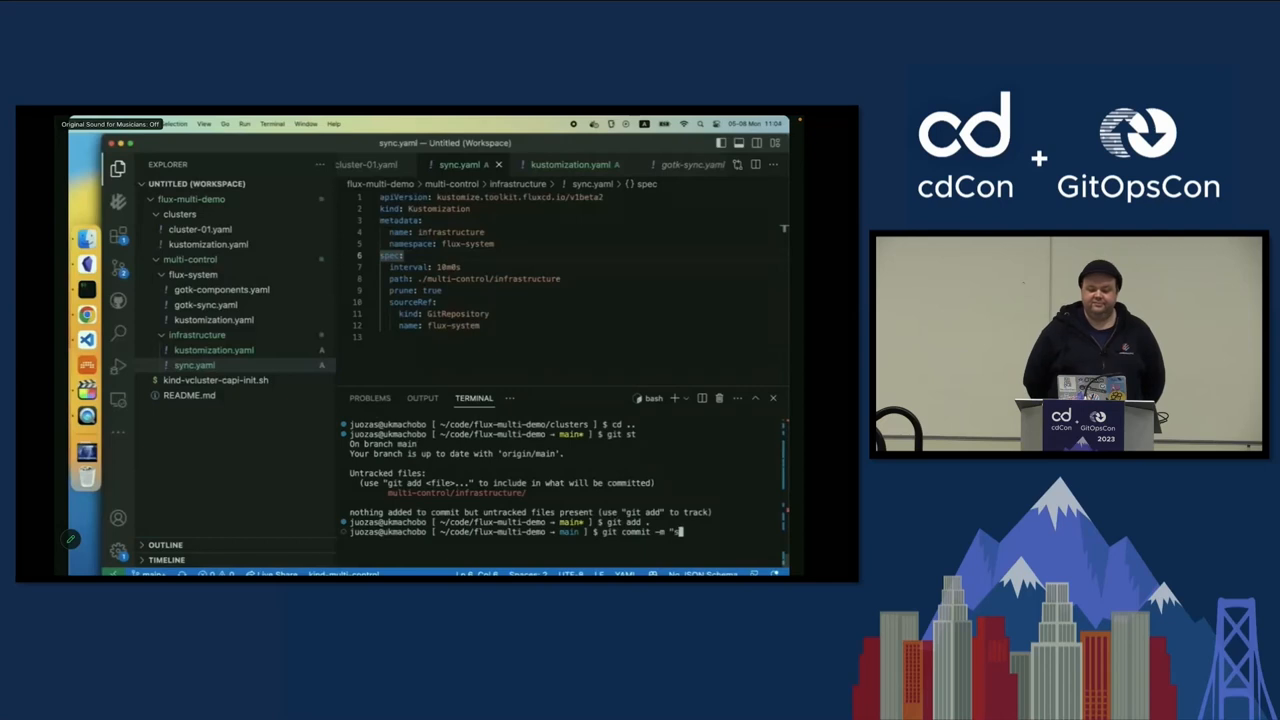
text(sync)
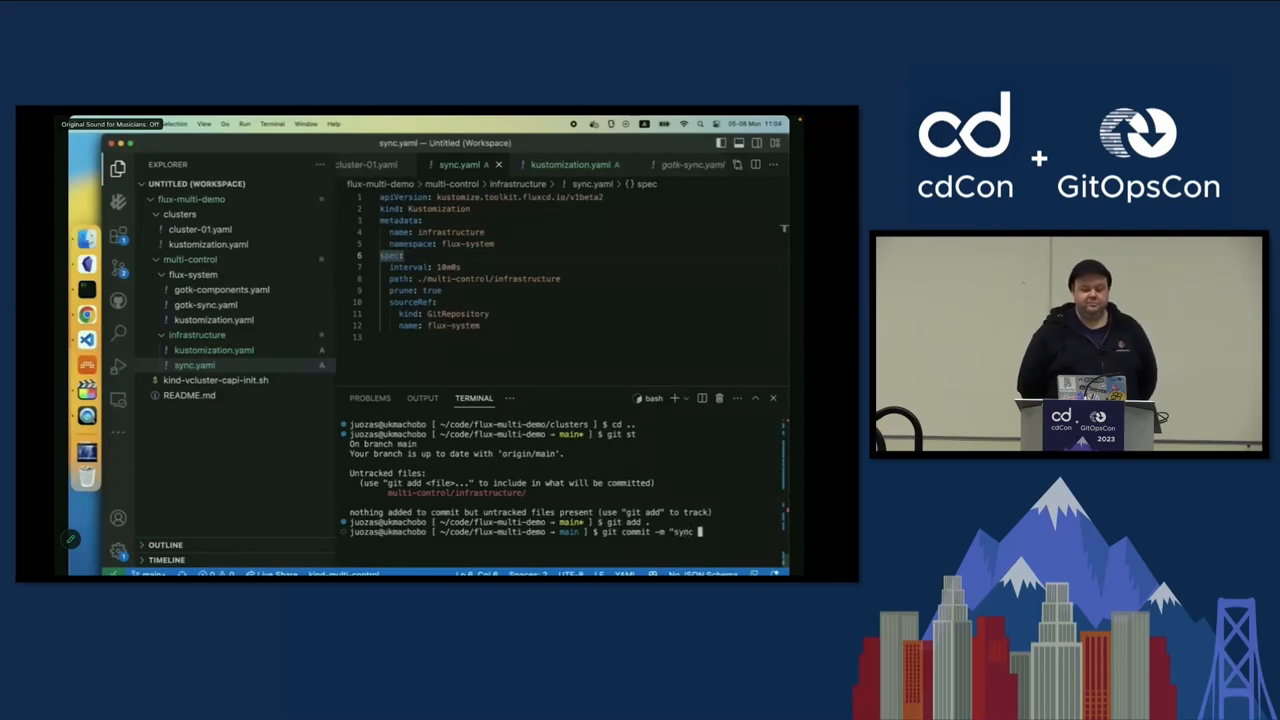
text(multi-c)
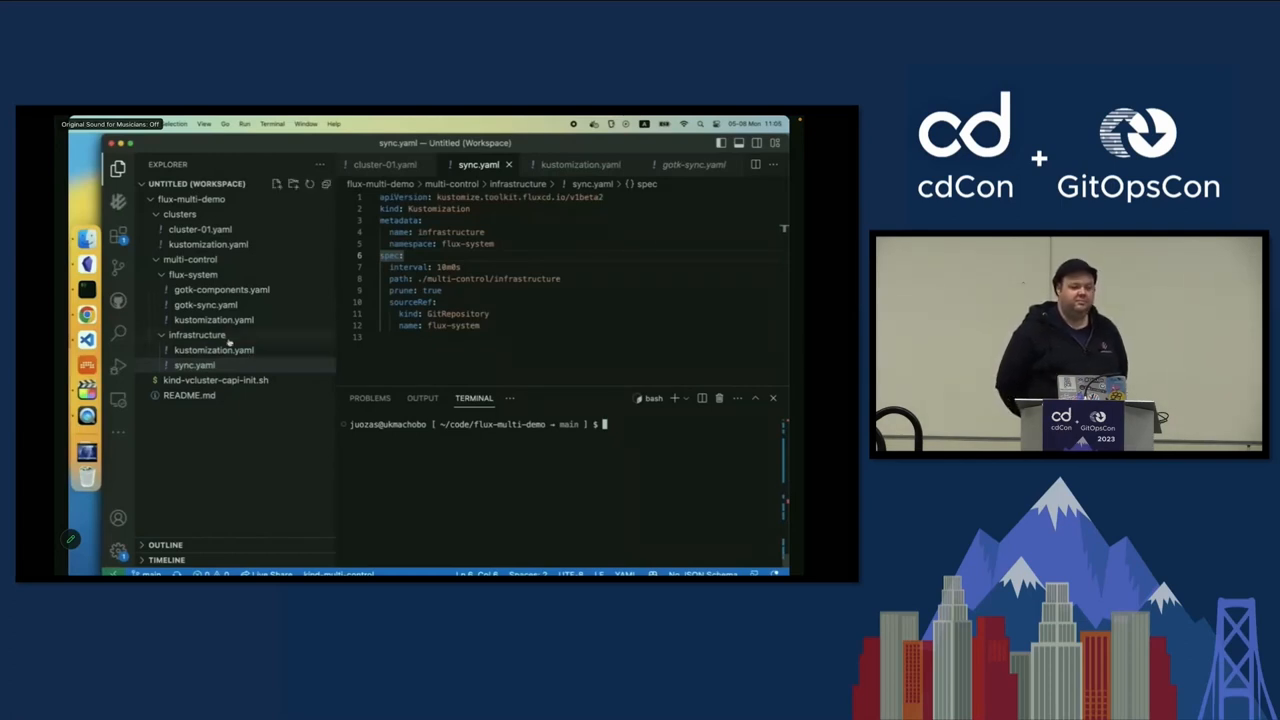
Step: Add clusters.yaml to infrastructure and list it under resources in that kustomization.yaml
right_click(194, 364)
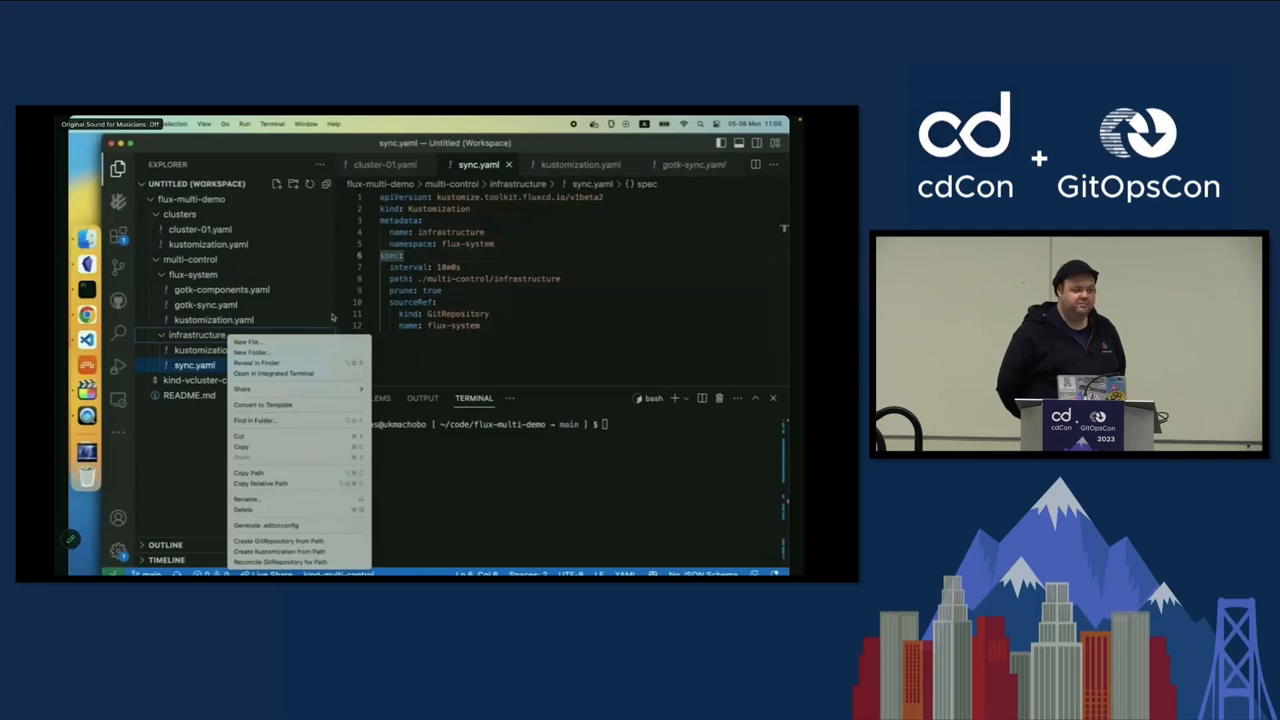
click(248, 342)
text(clusters.yaml)
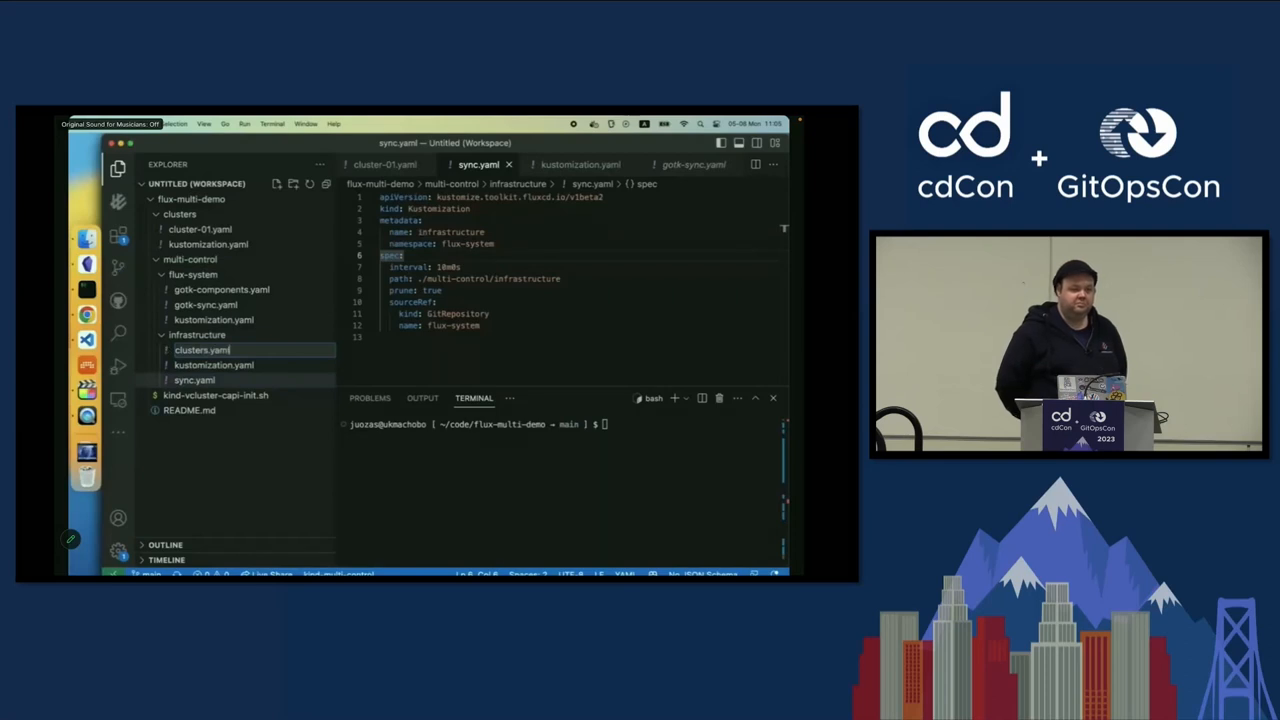
click(212, 364)
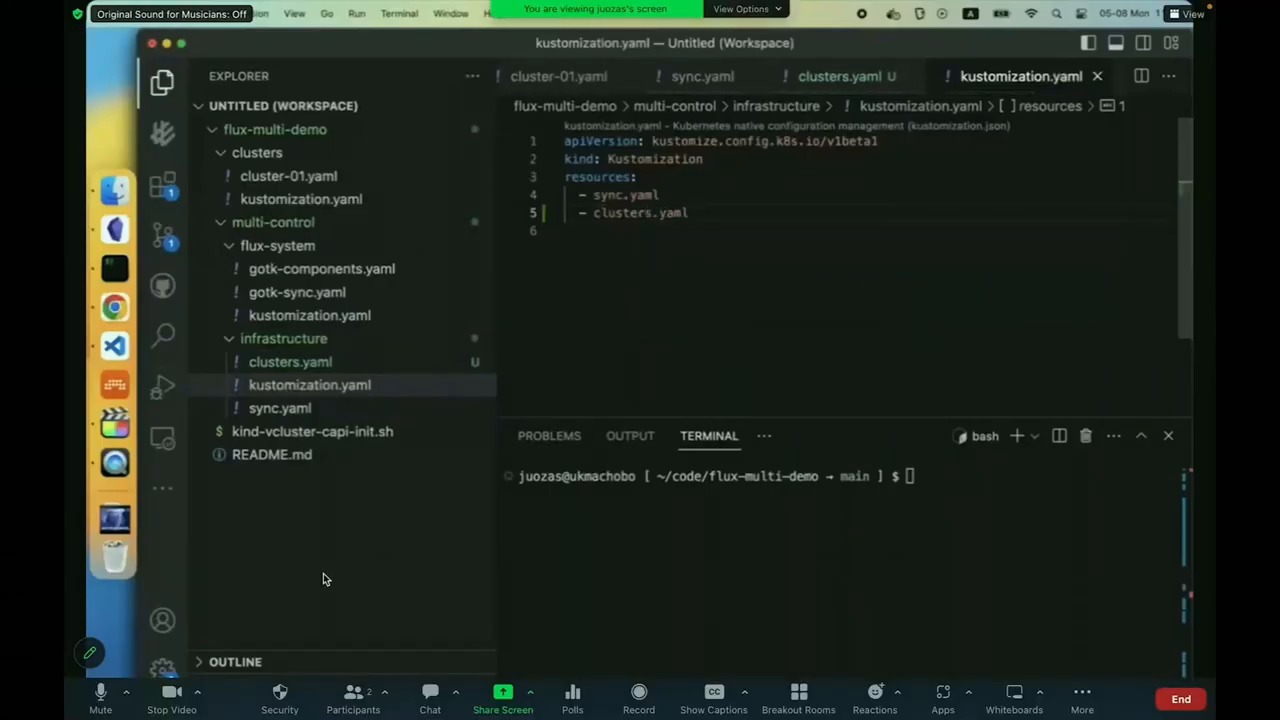
click(584, 292)
text(flux create kustomization flux-multi-demo --source=GitRepository/flux-multi-demo --prune --path=clusters --export >> clusters.yaml)
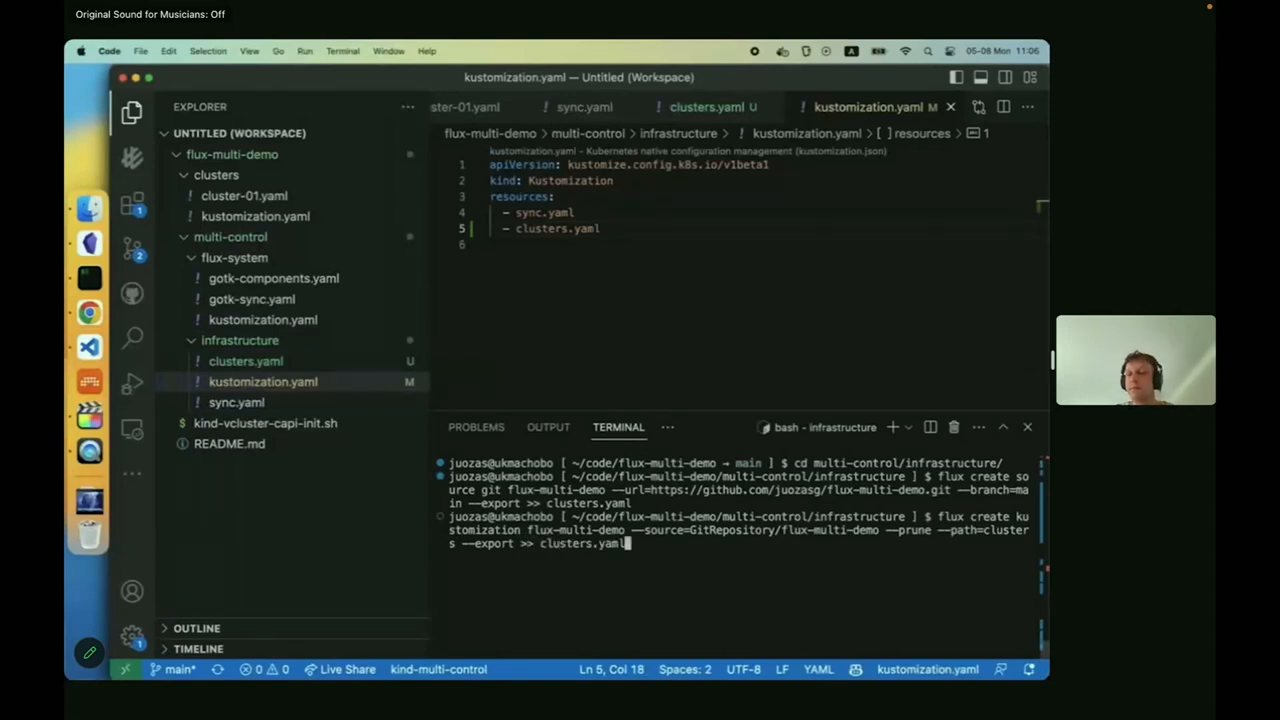
Step: Generate the clusters sync into clusters.yaml and commit it with a sync clusters message
text(git)
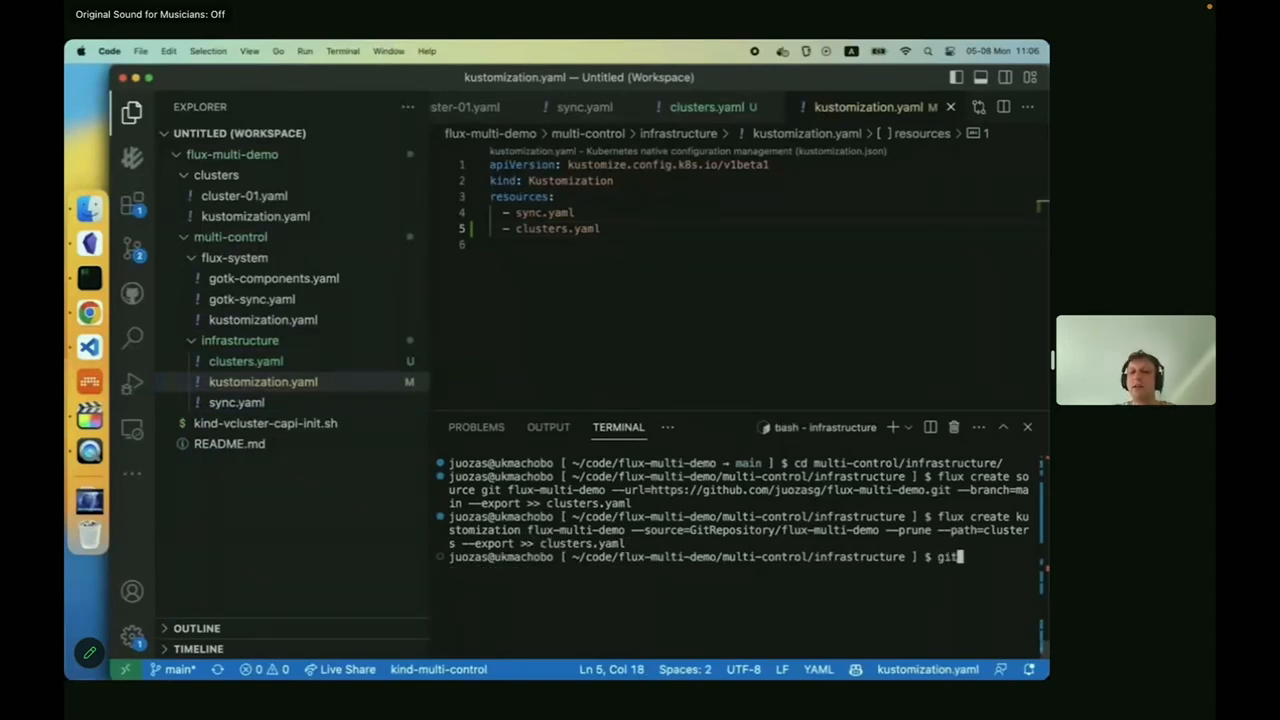
text(git add .)
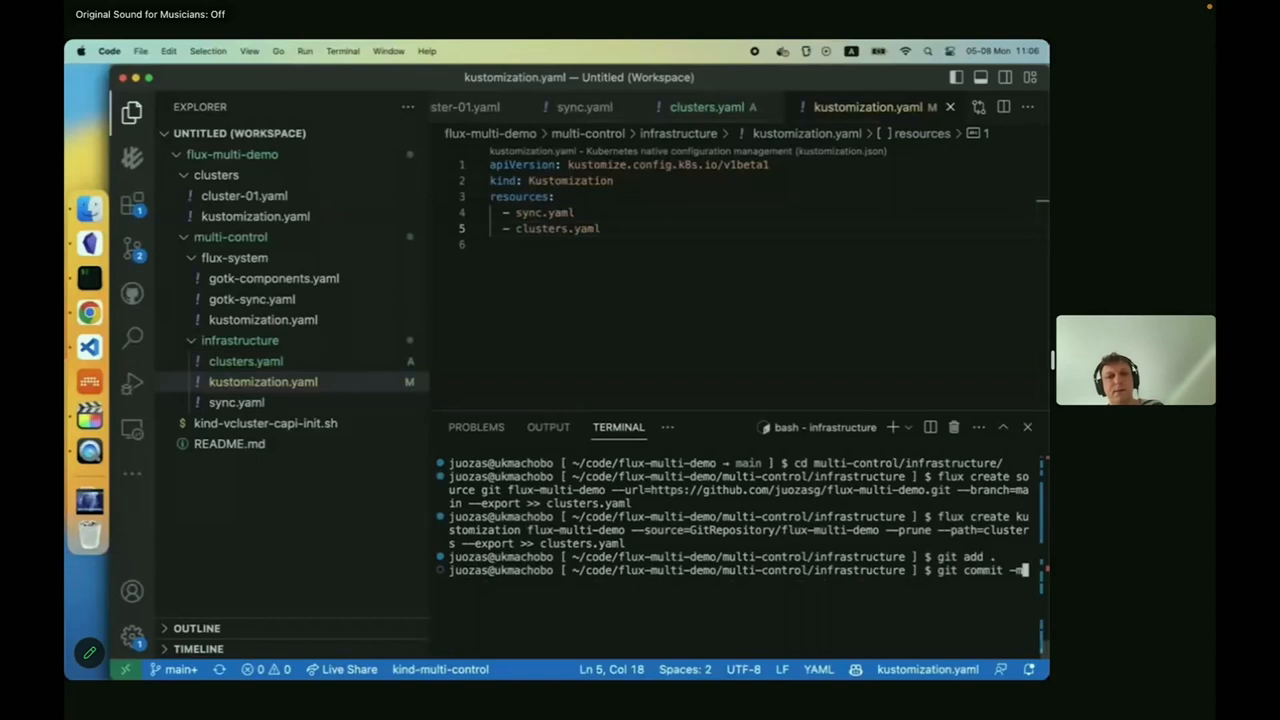
text("syn)
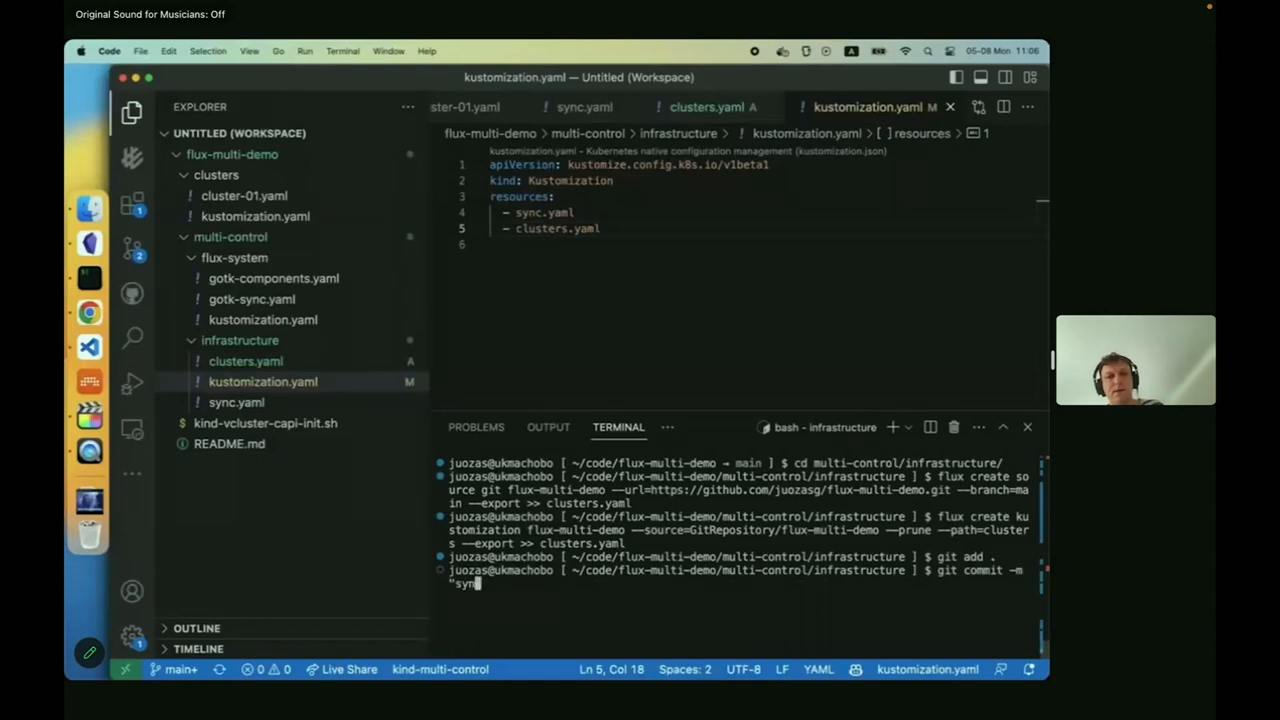
text(cluster)
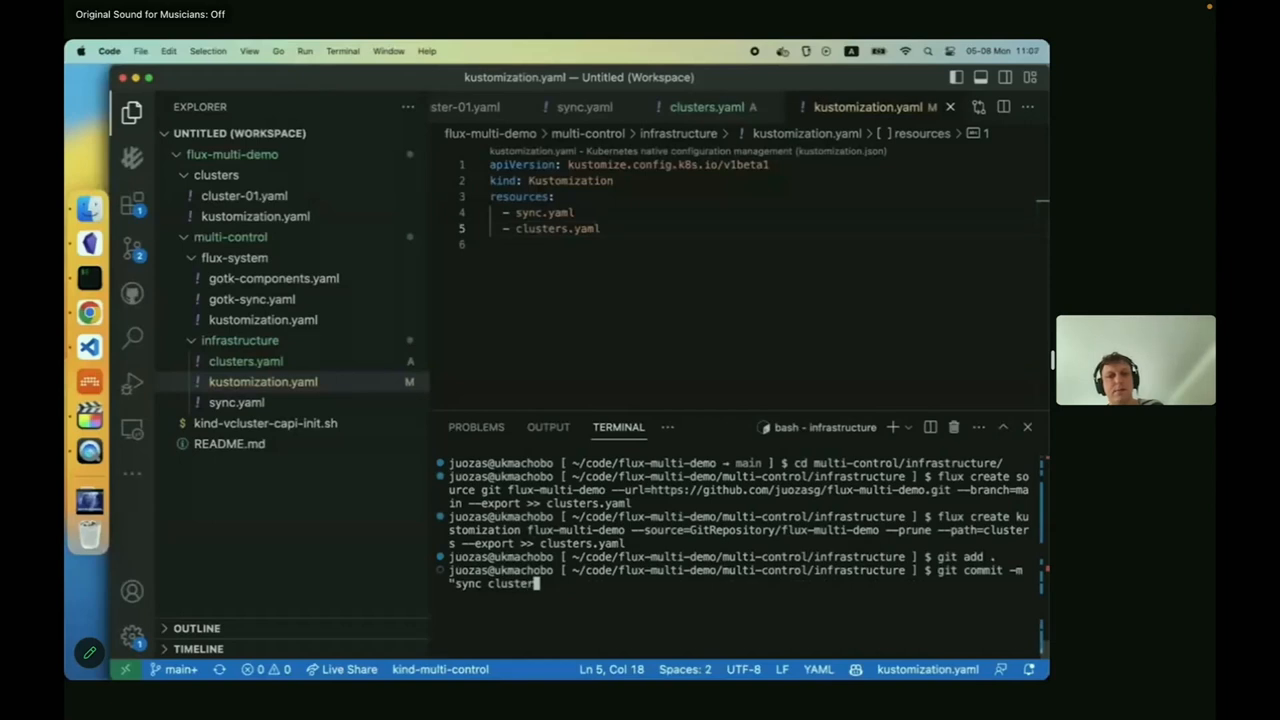
text(s)
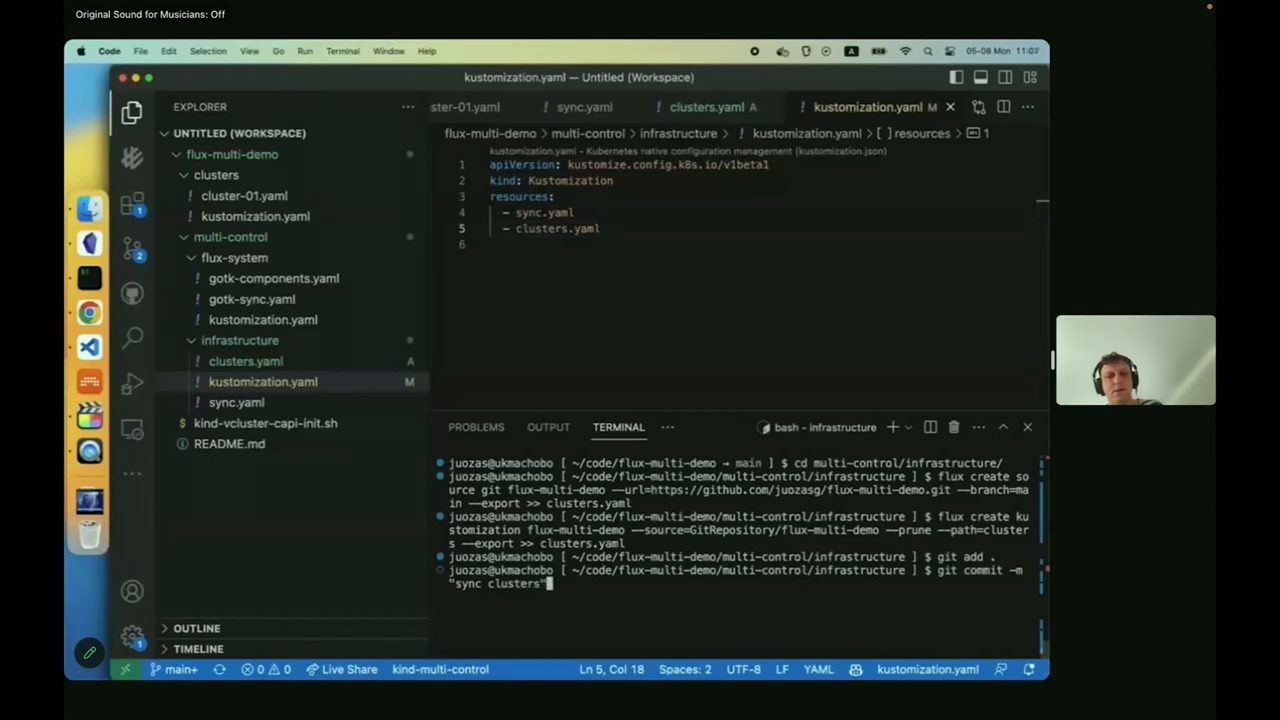
key(Return)
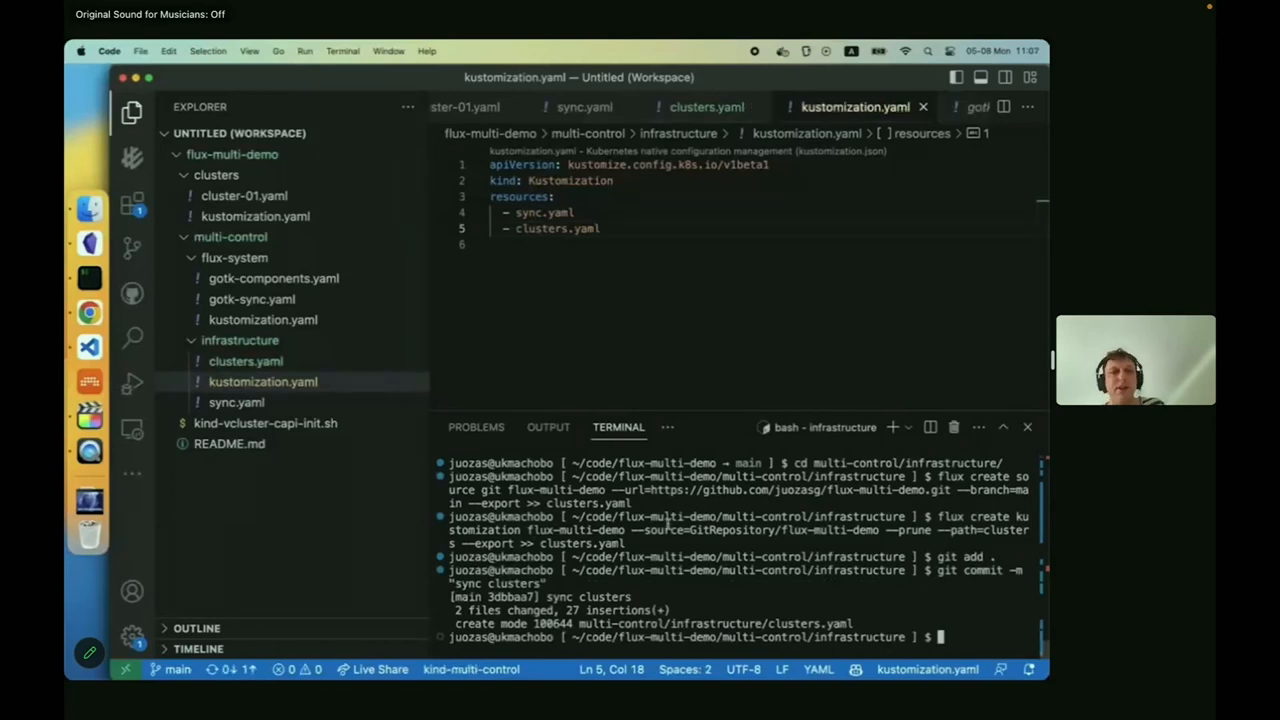
Step: In the GitOps view, delete the flux-multi-demo source and reconcile flux-system
click(132, 156)
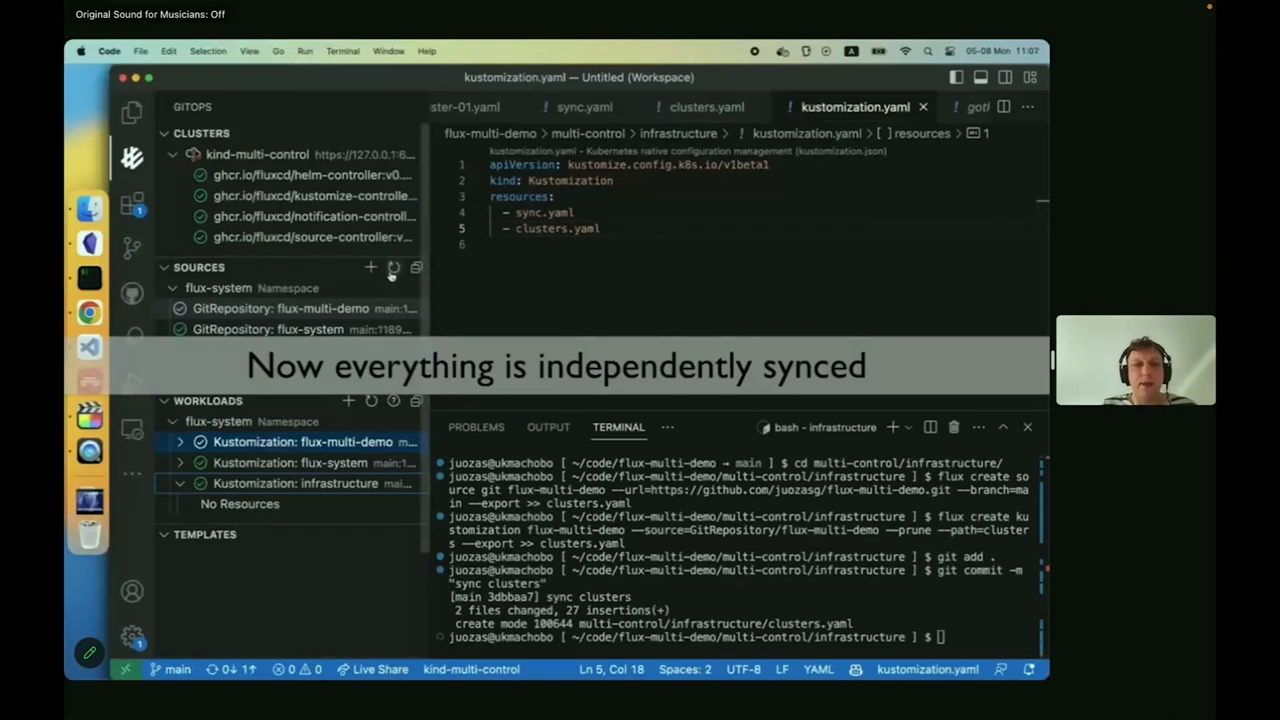
right_click(280, 308)
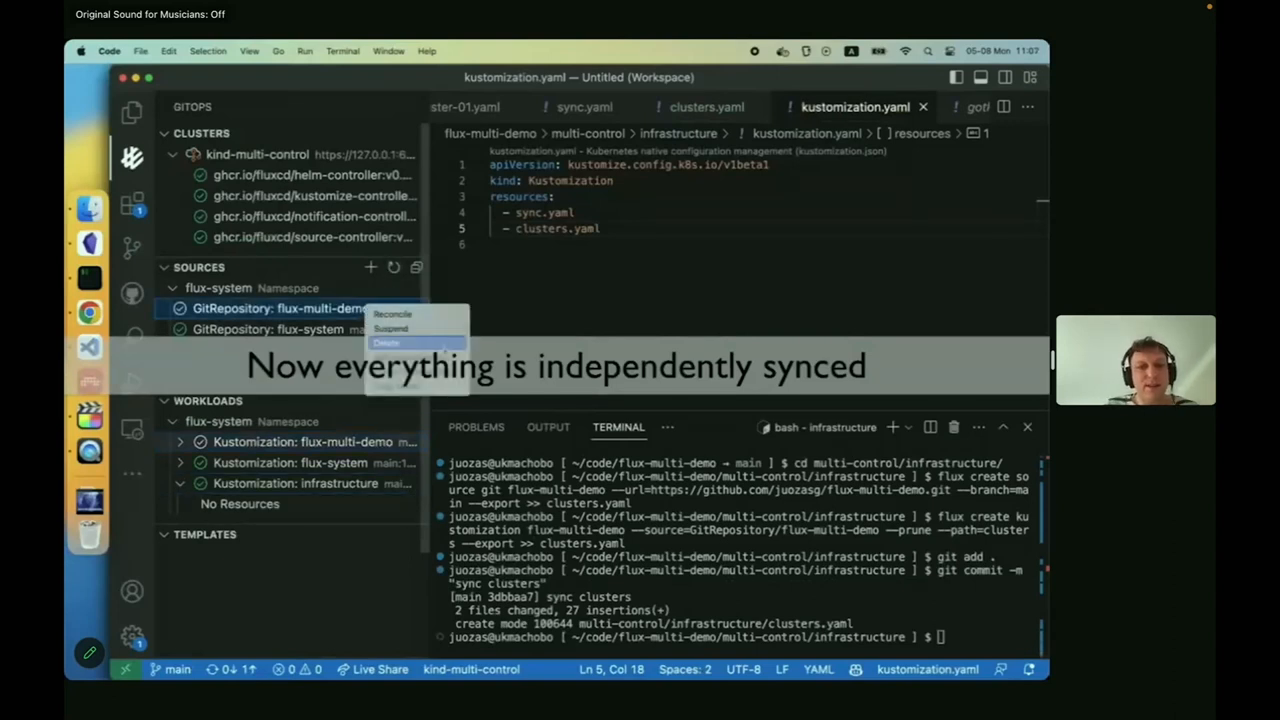
click(388, 342)
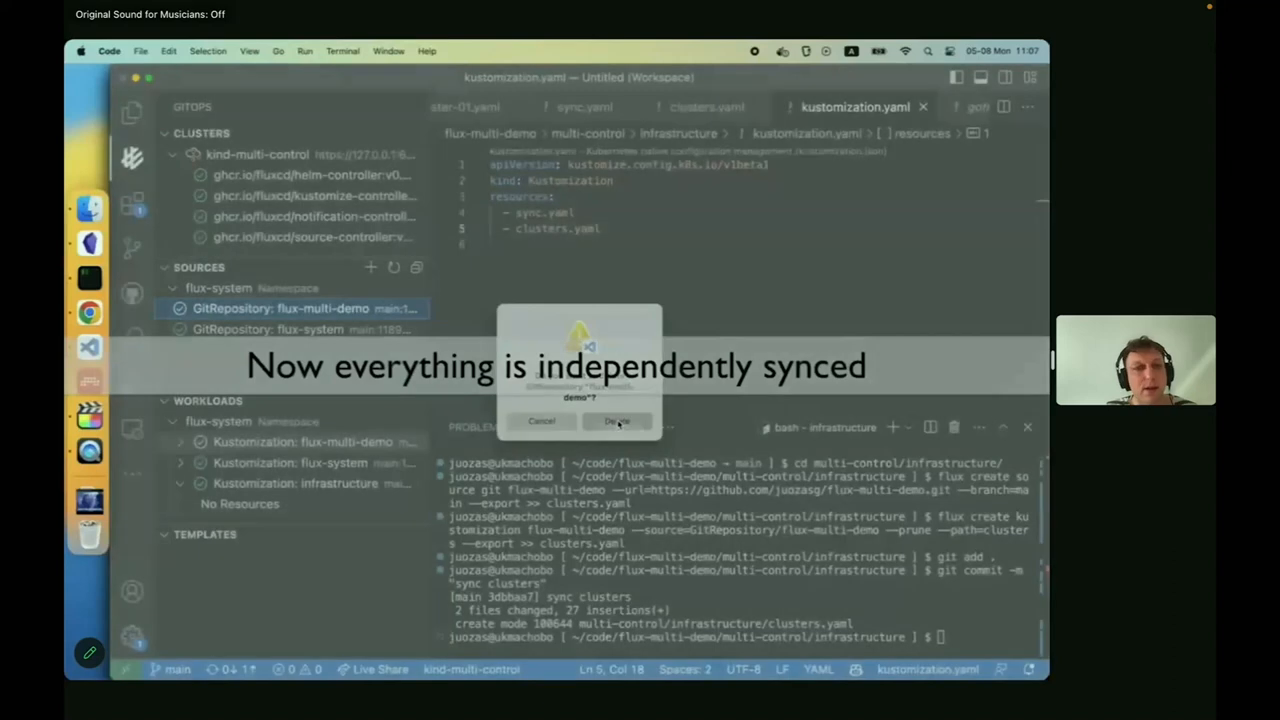
click(616, 420)
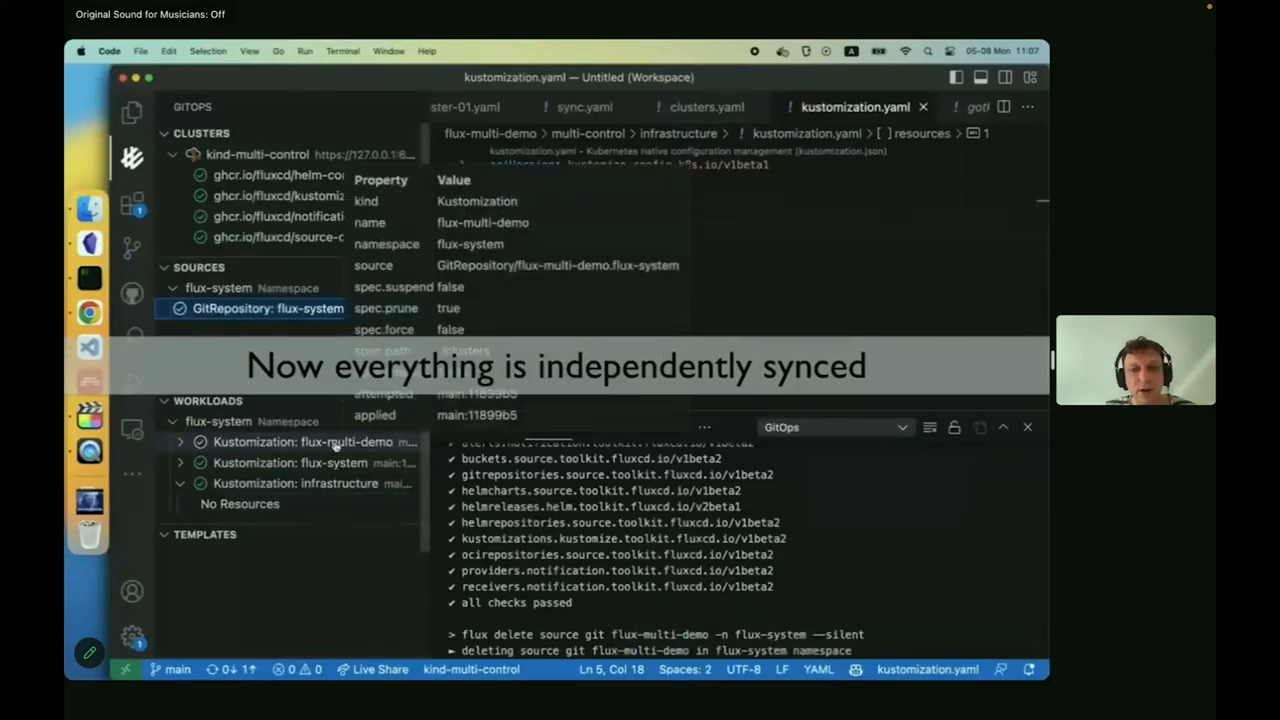
right_click(304, 442)
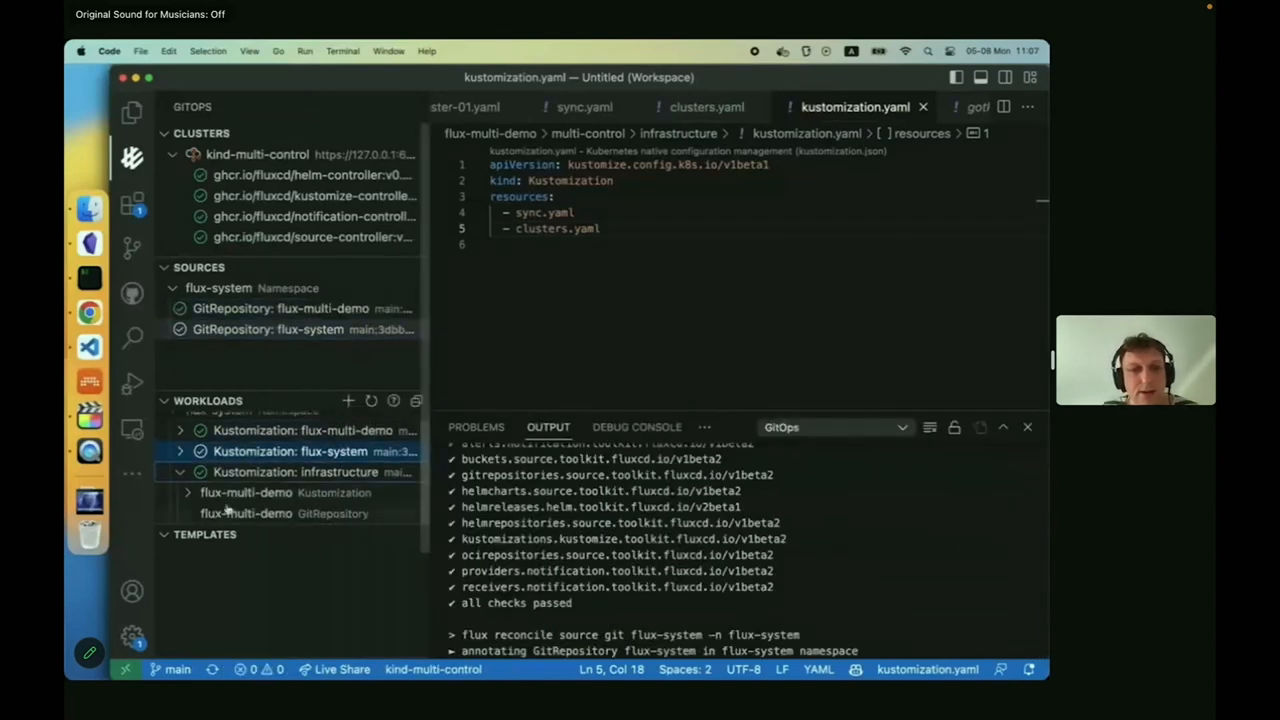
Step: Inspect the kustomization resources showing cluster-01 managed, then return to the workspace files
click(188, 492)
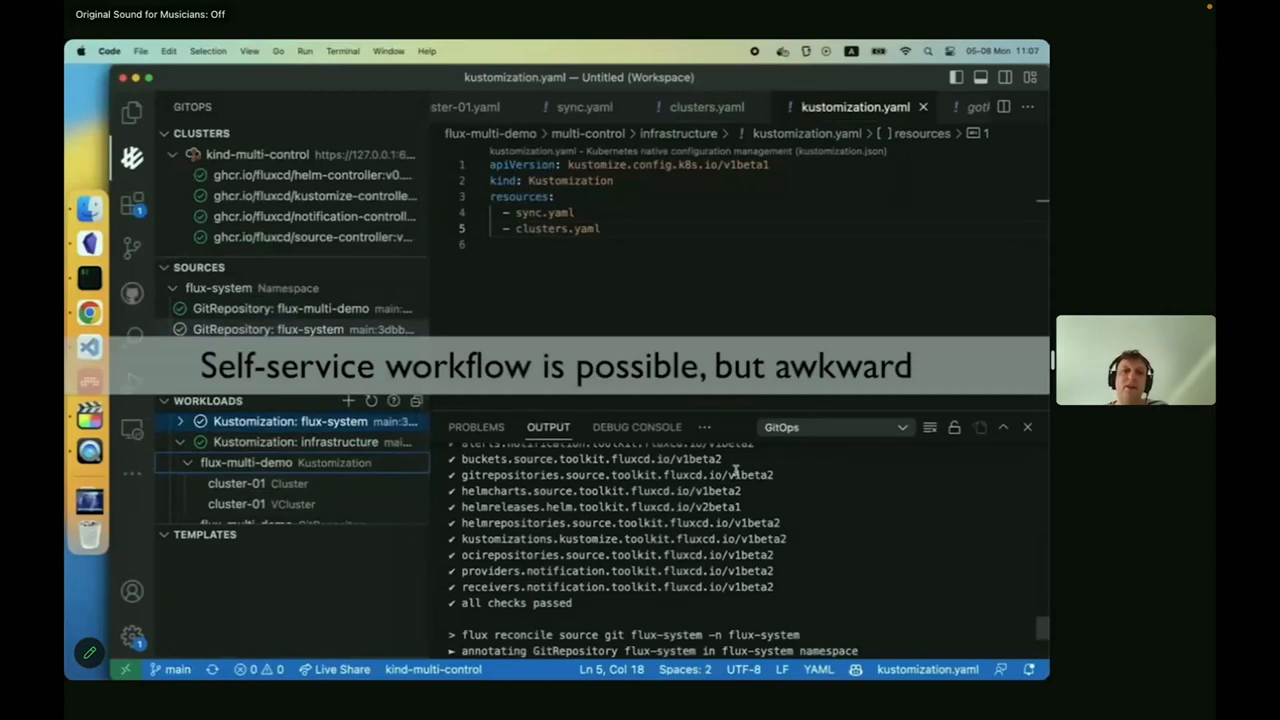
click(1028, 428)
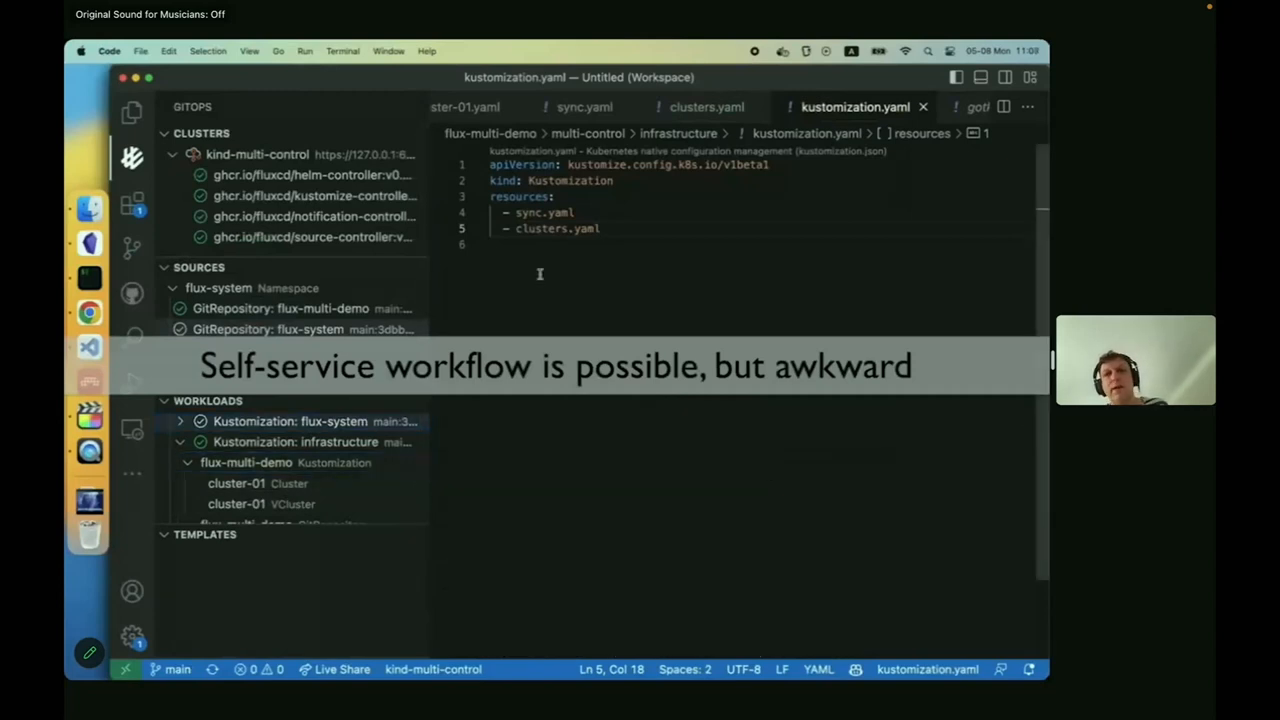
click(132, 112)
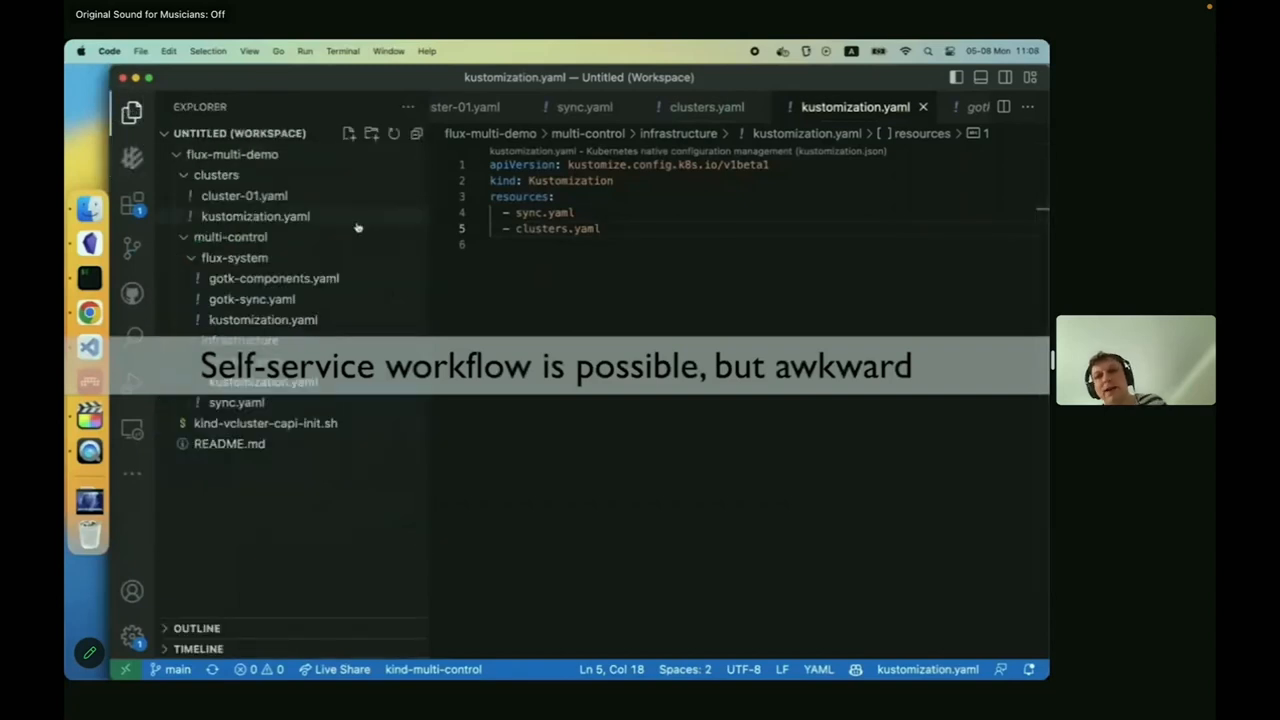
click(496, 316)
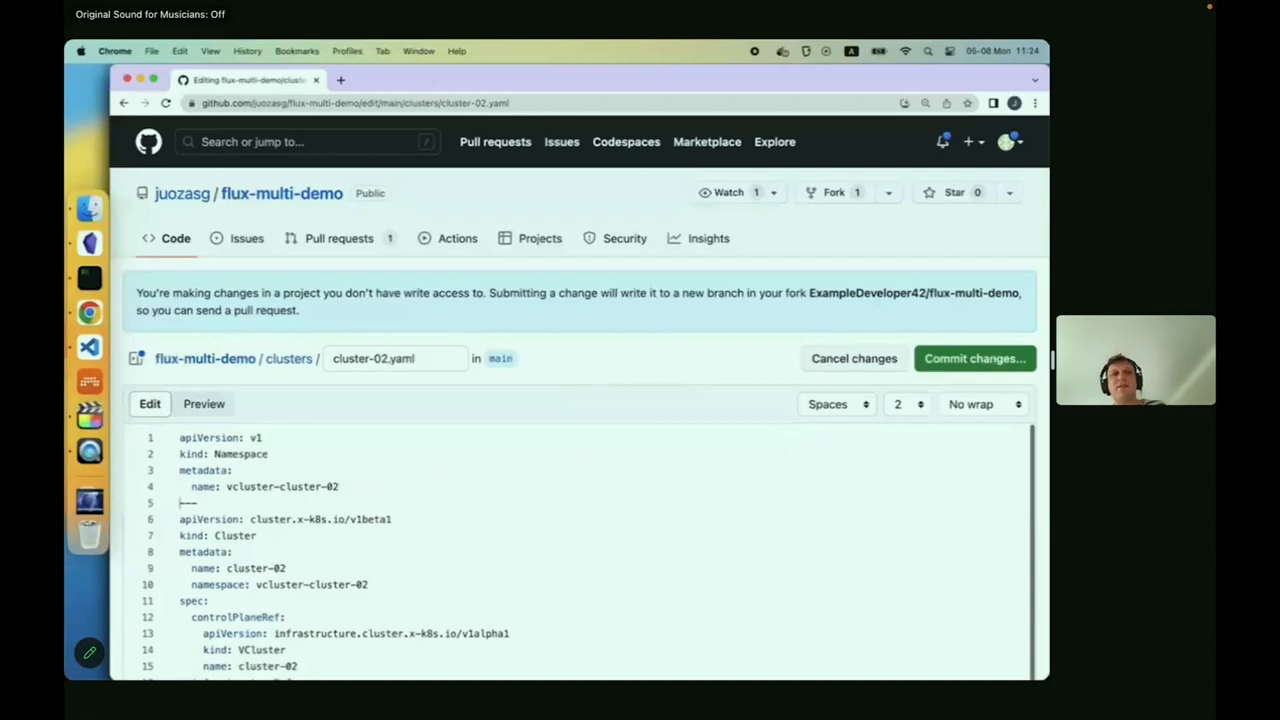
Step: Propose the cluster-02.yaml change on a new branch described as 'add namespace for cluster'
click(974, 358)
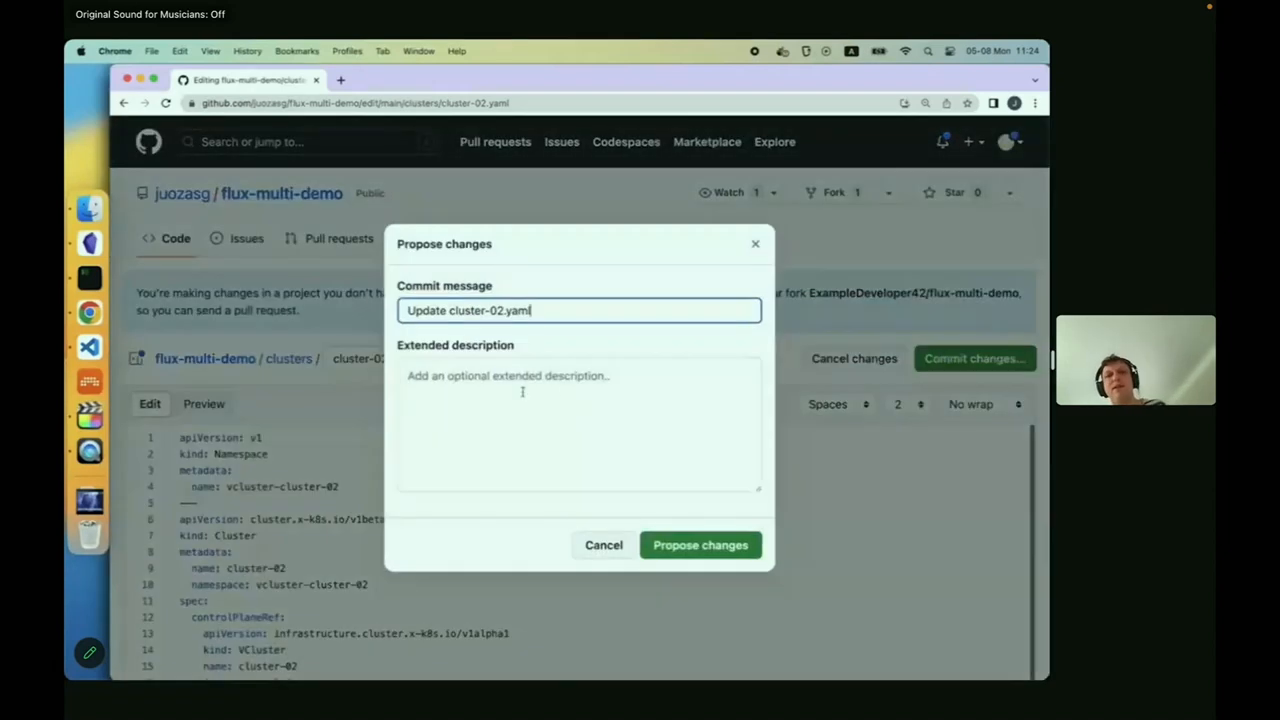
text(add namesp)
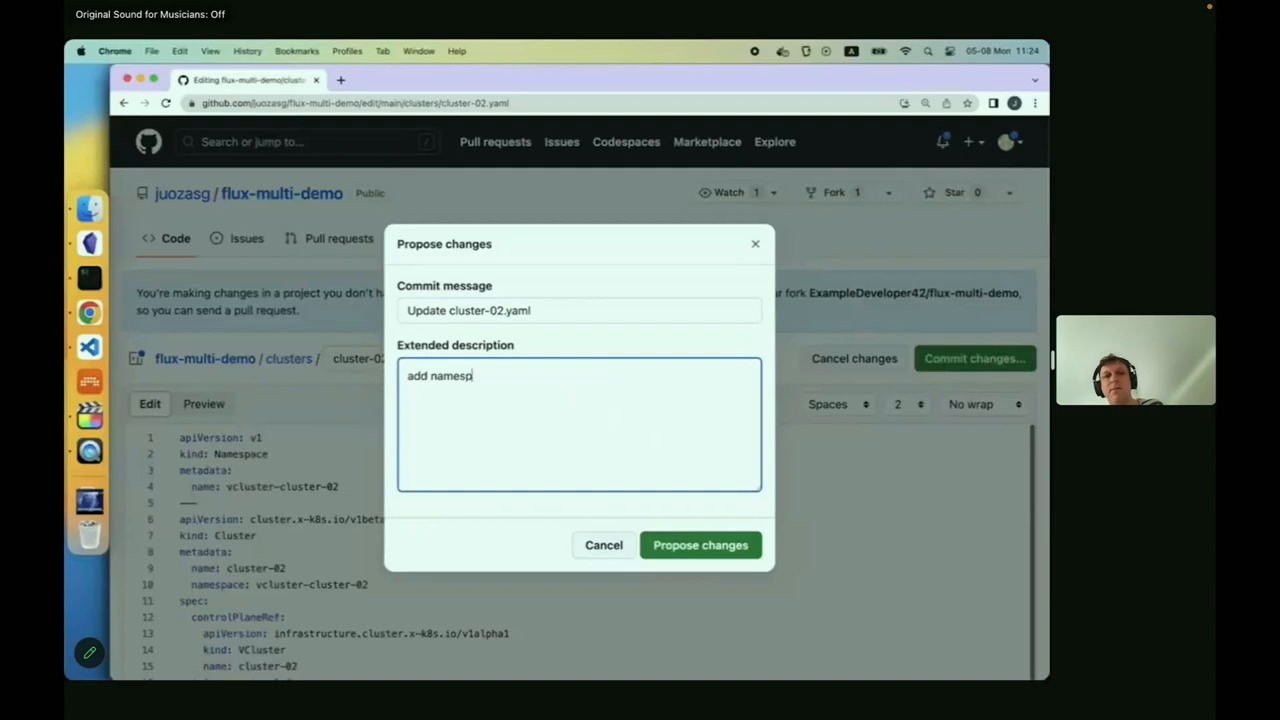
text(ace for cluster)
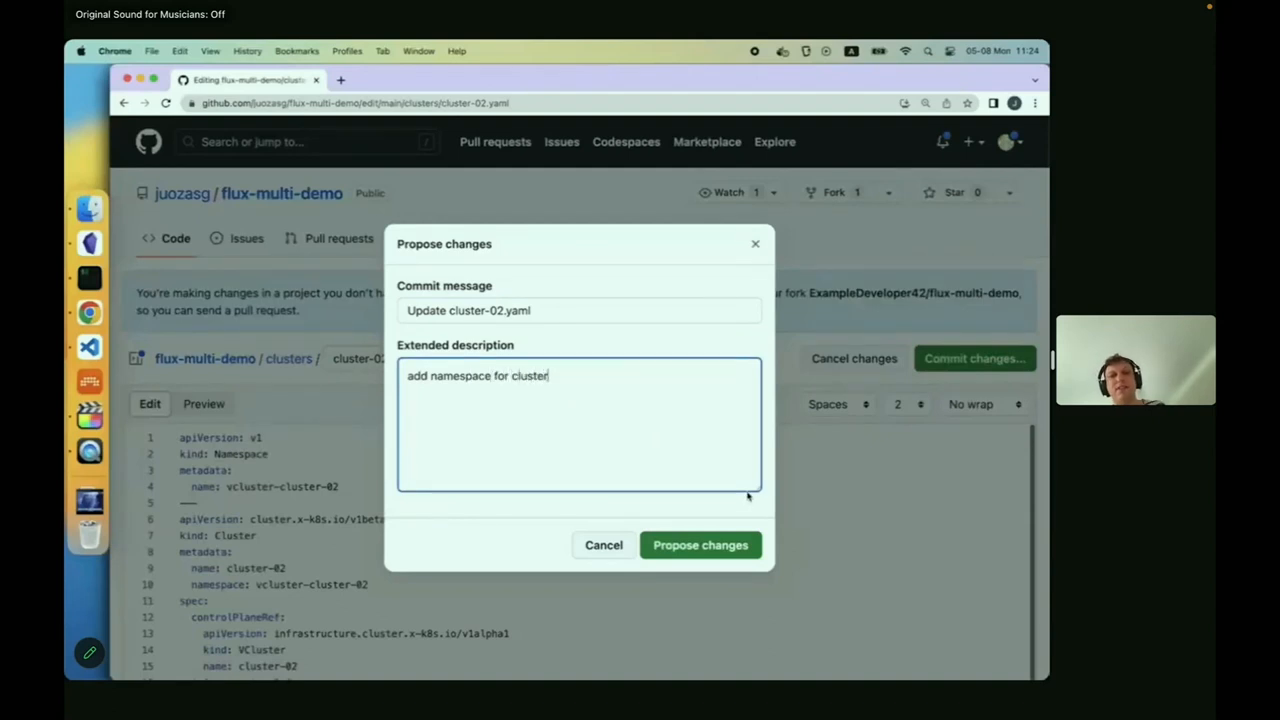
click(700, 544)
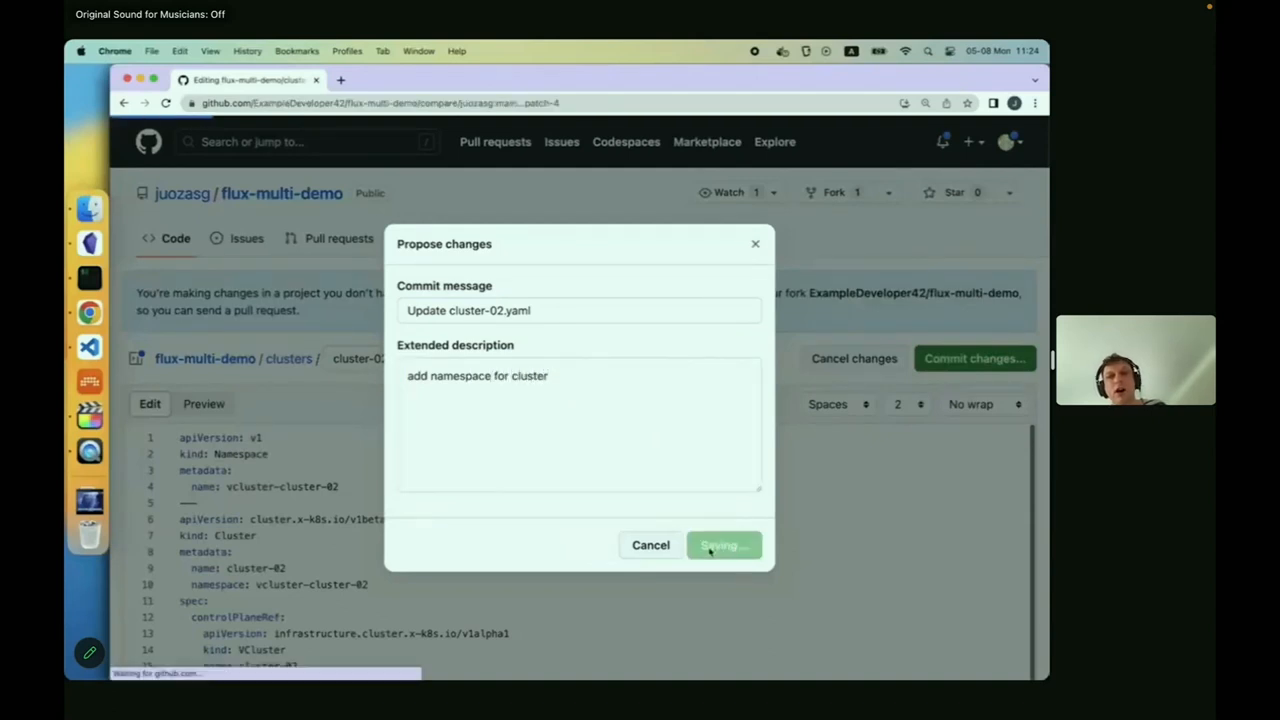
click(724, 544)
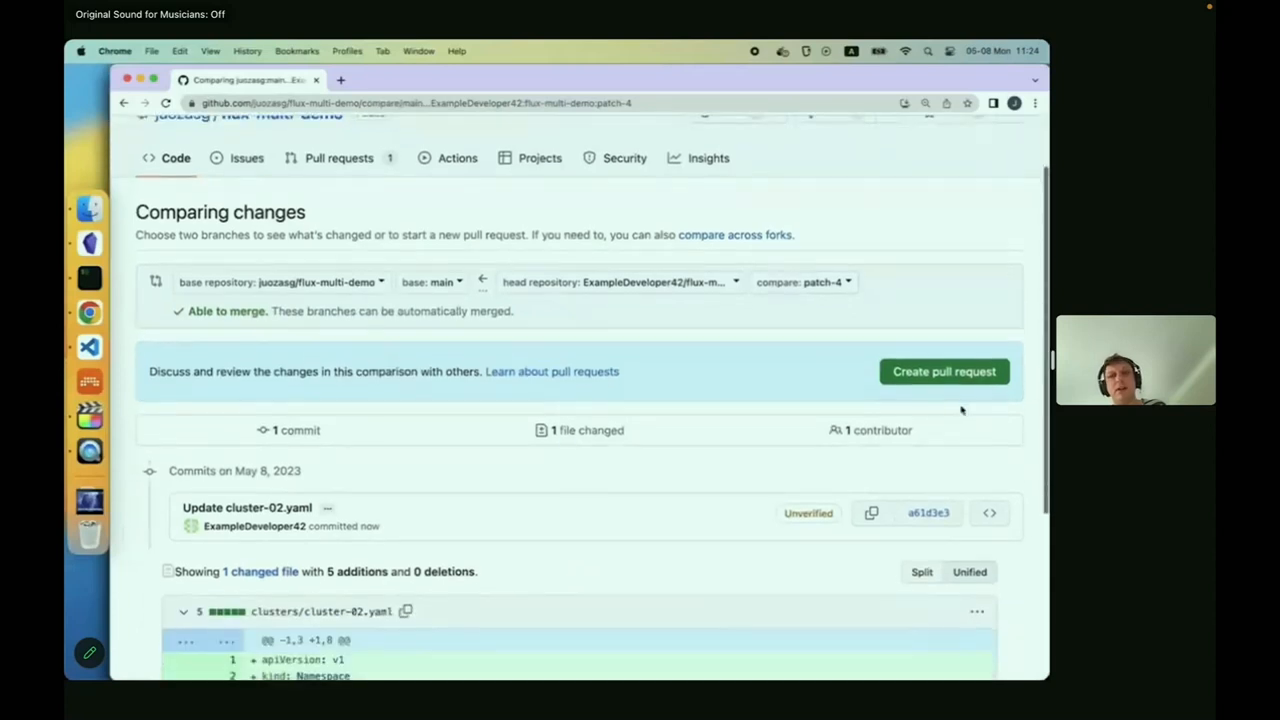
Step: Create the pull request for the cluster-02.yaml change from the comparison page
click(944, 370)
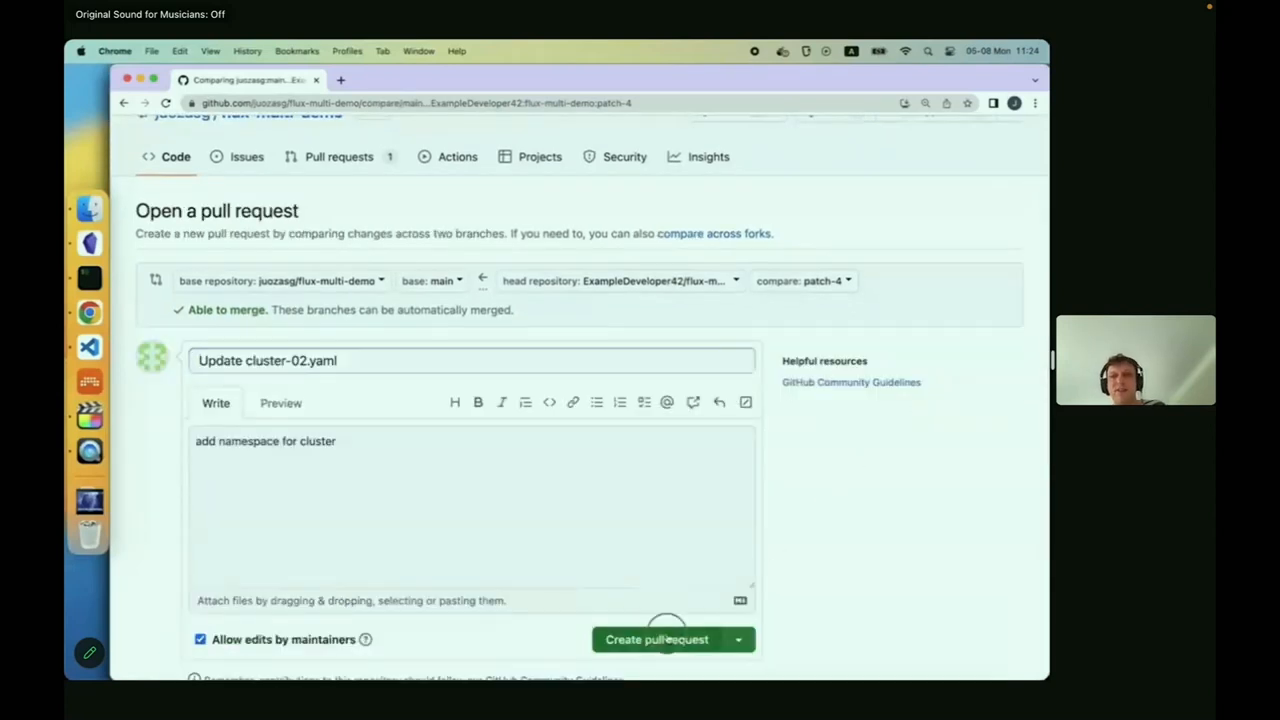
click(656, 640)
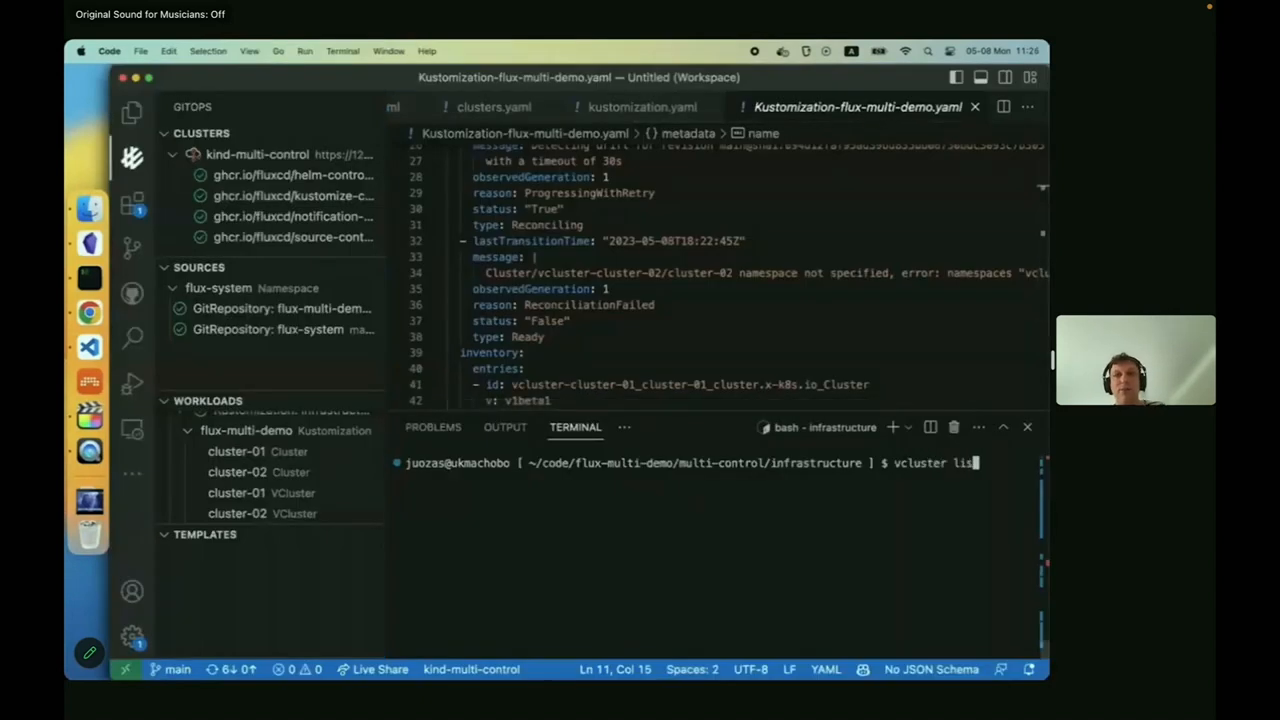
Step: From multi-control/infrastructure, run helm create clusters-chart to scaffold the chart
key(Return)
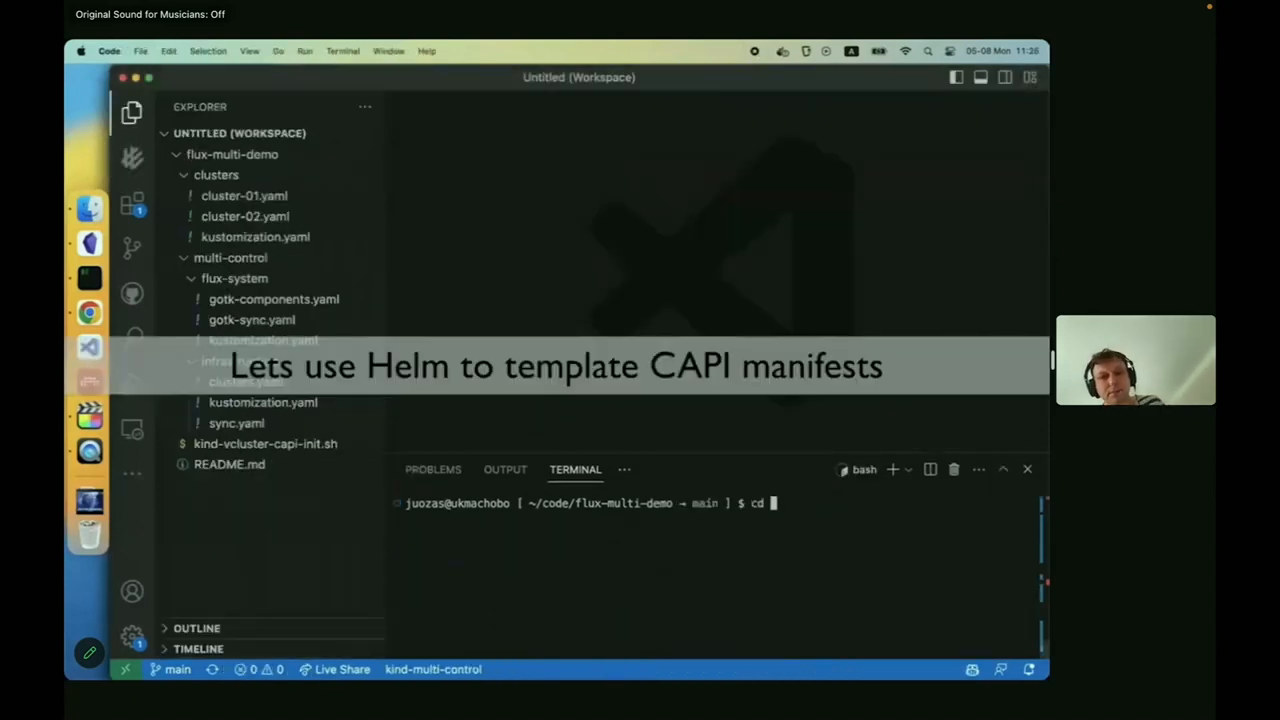
text(multi-control/infrastructure/)
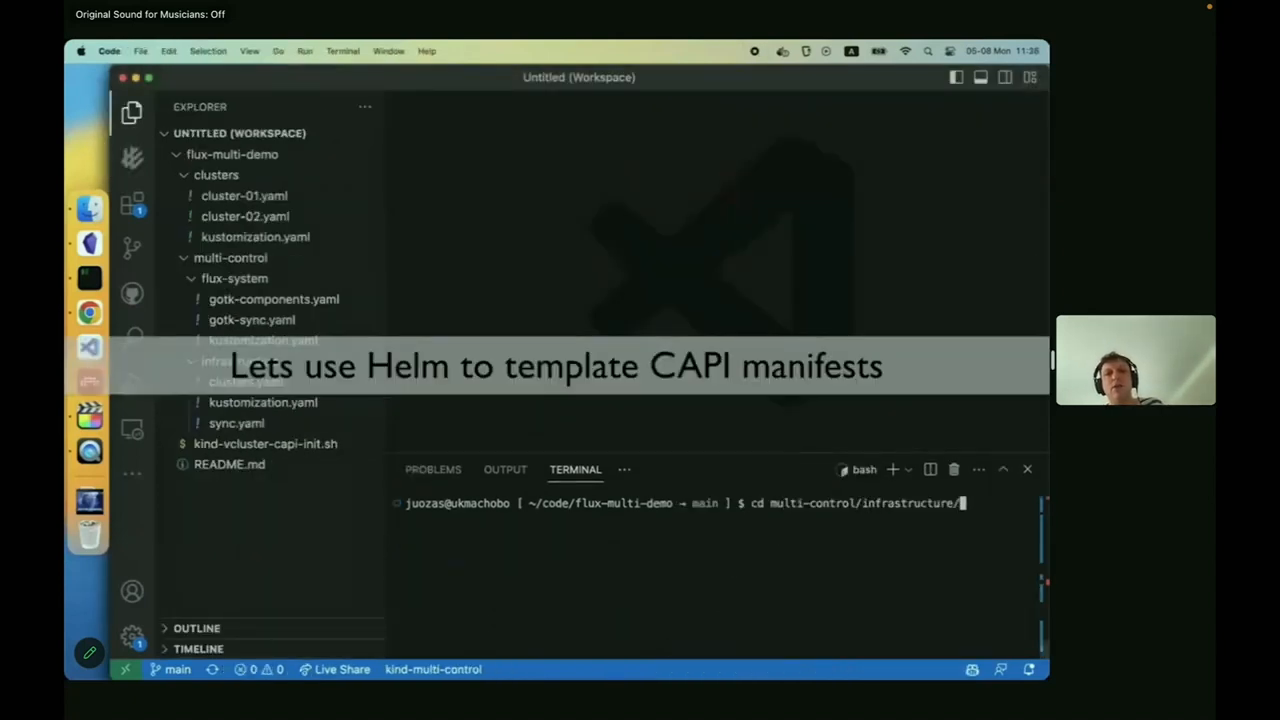
text(helm c)
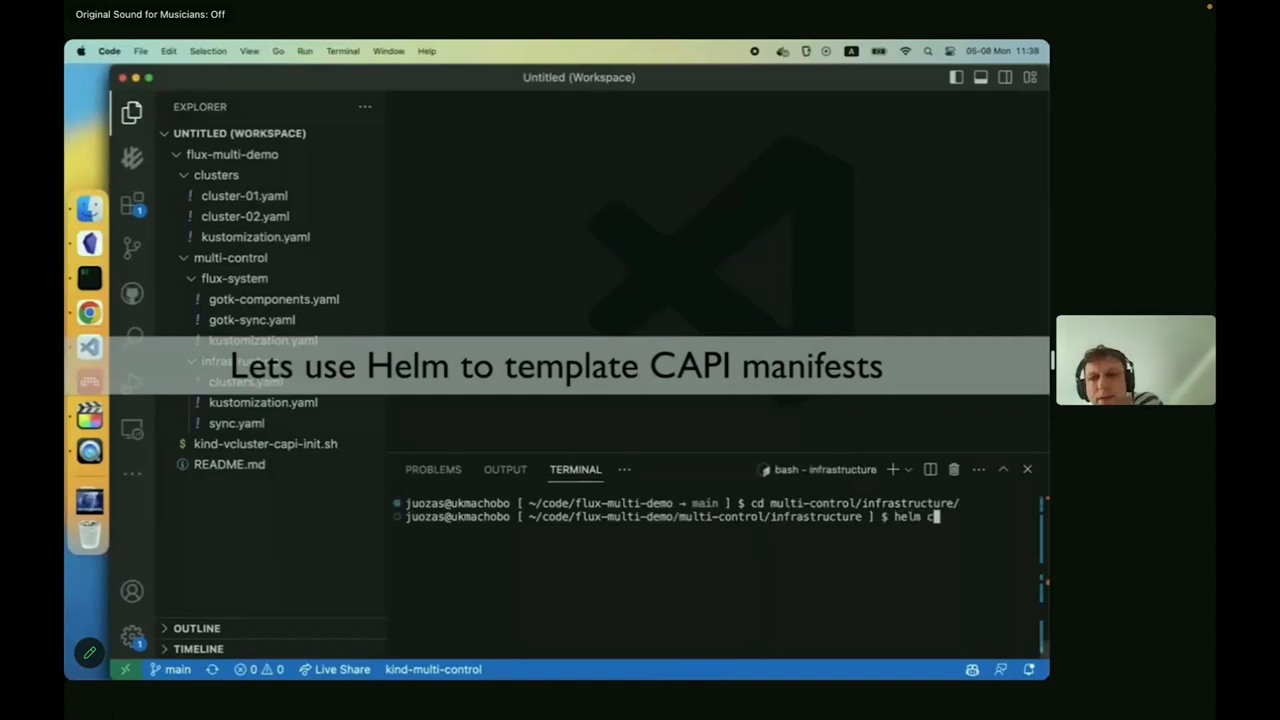
text(reate clusters-chart)
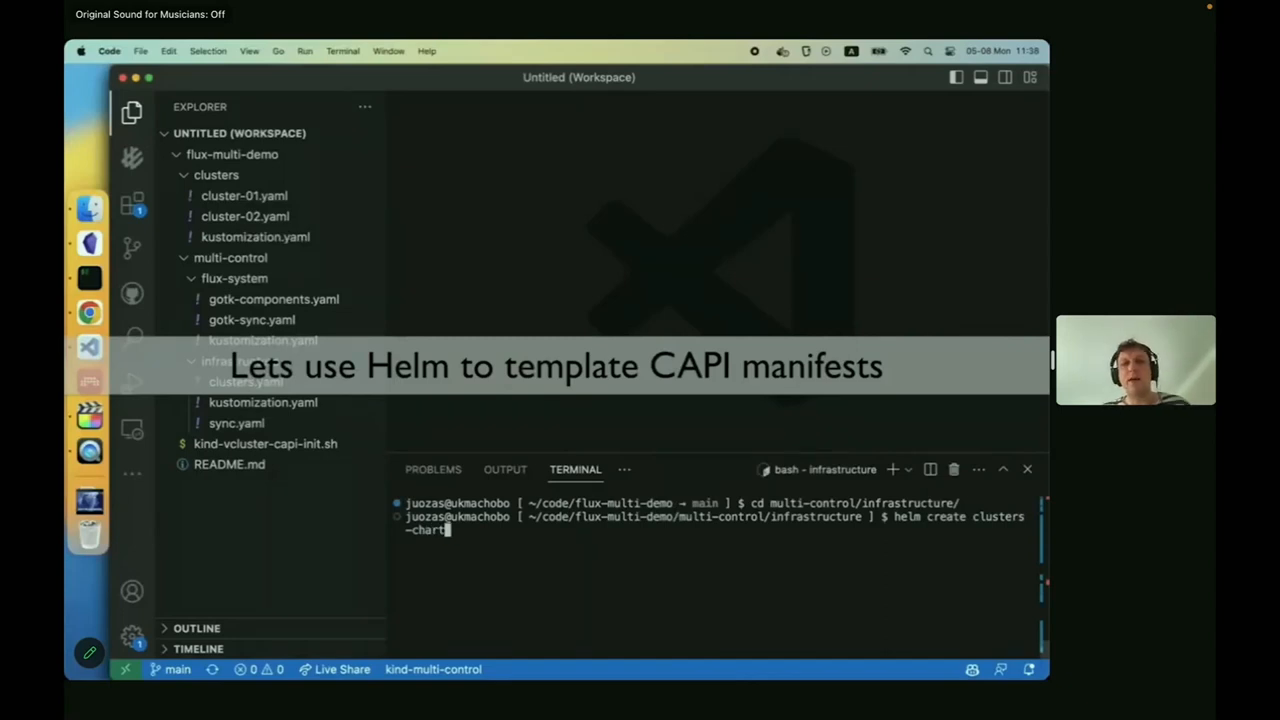
key(Return)
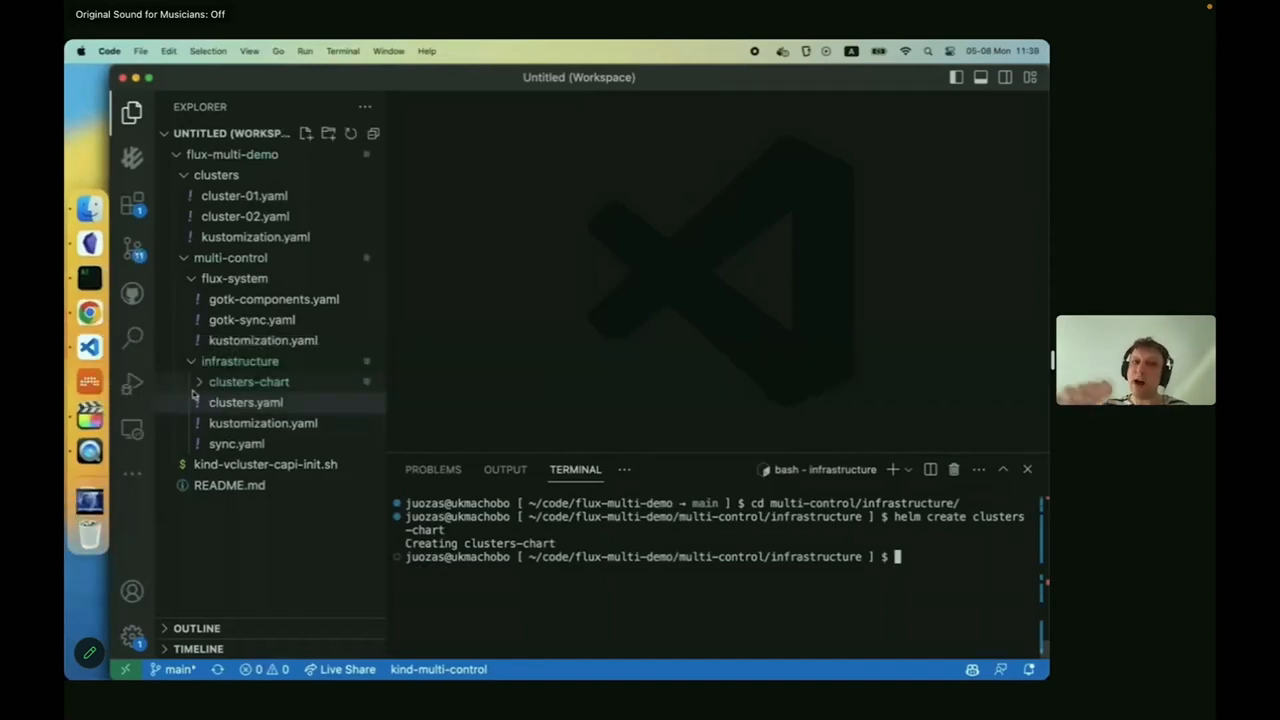
Step: Edit the chart's values.yaml to list cluster-01 and cluster-02
click(248, 380)
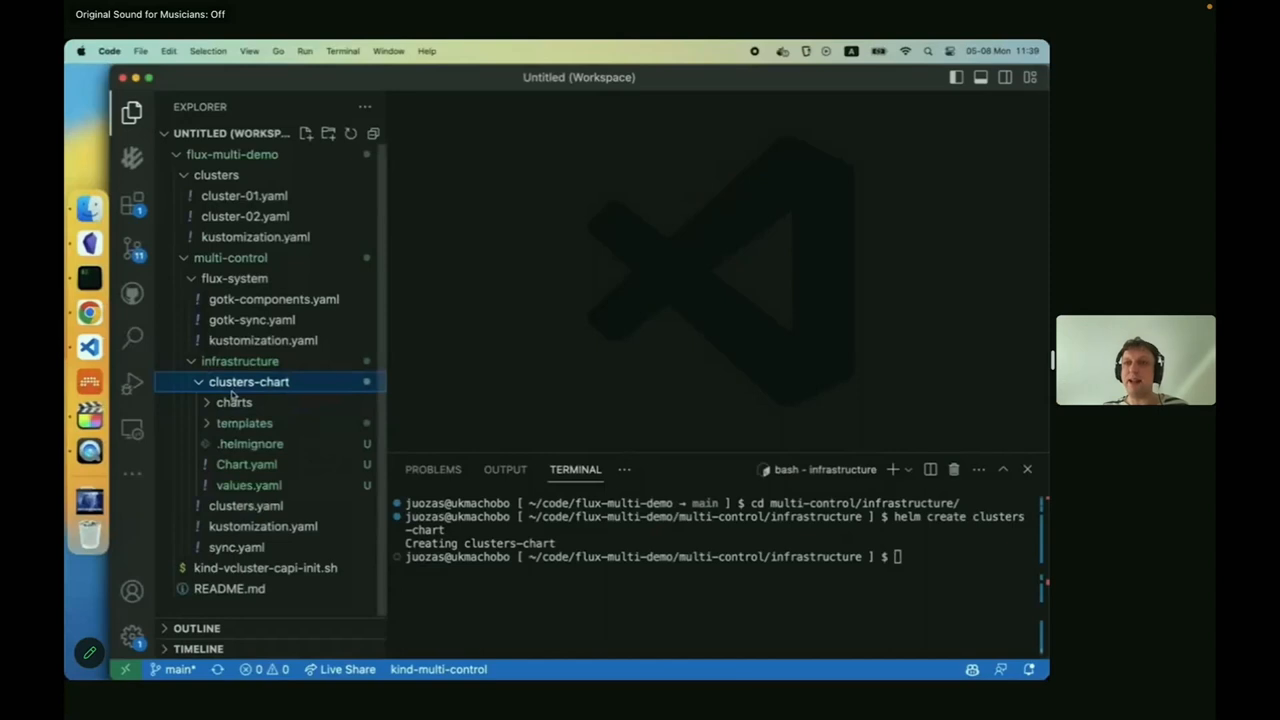
mouse_move(212, 428)
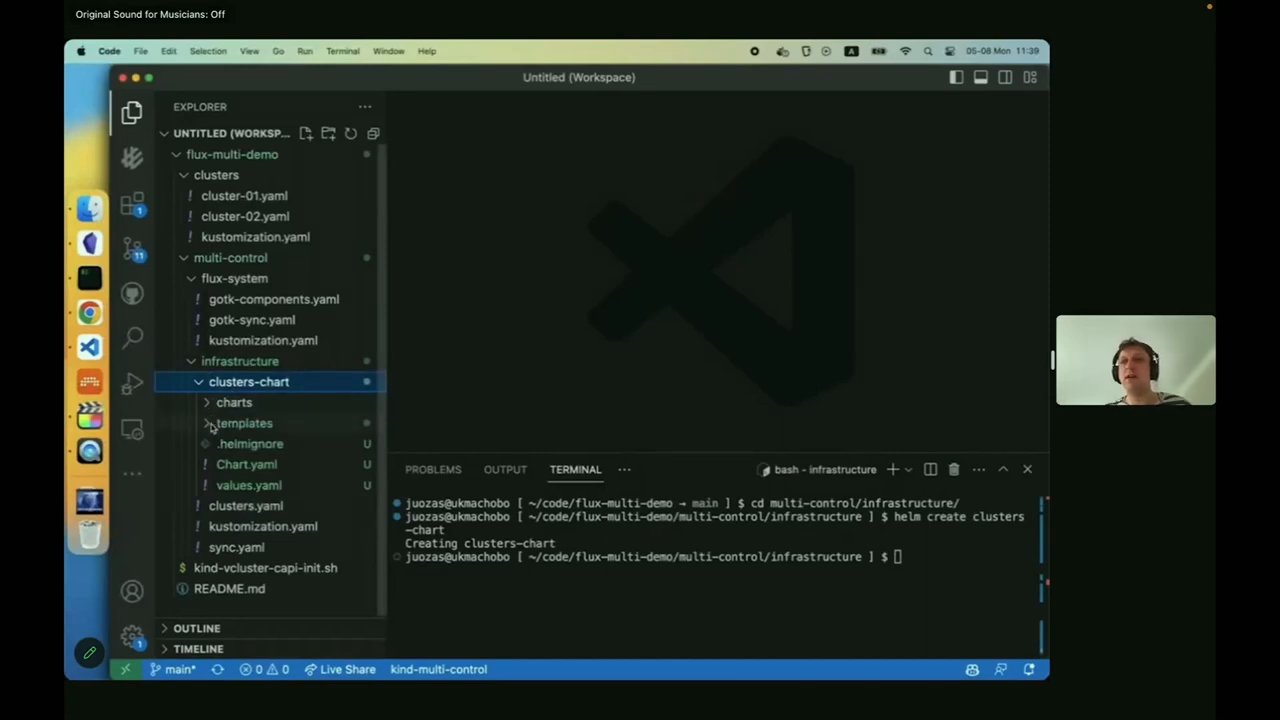
click(248, 486)
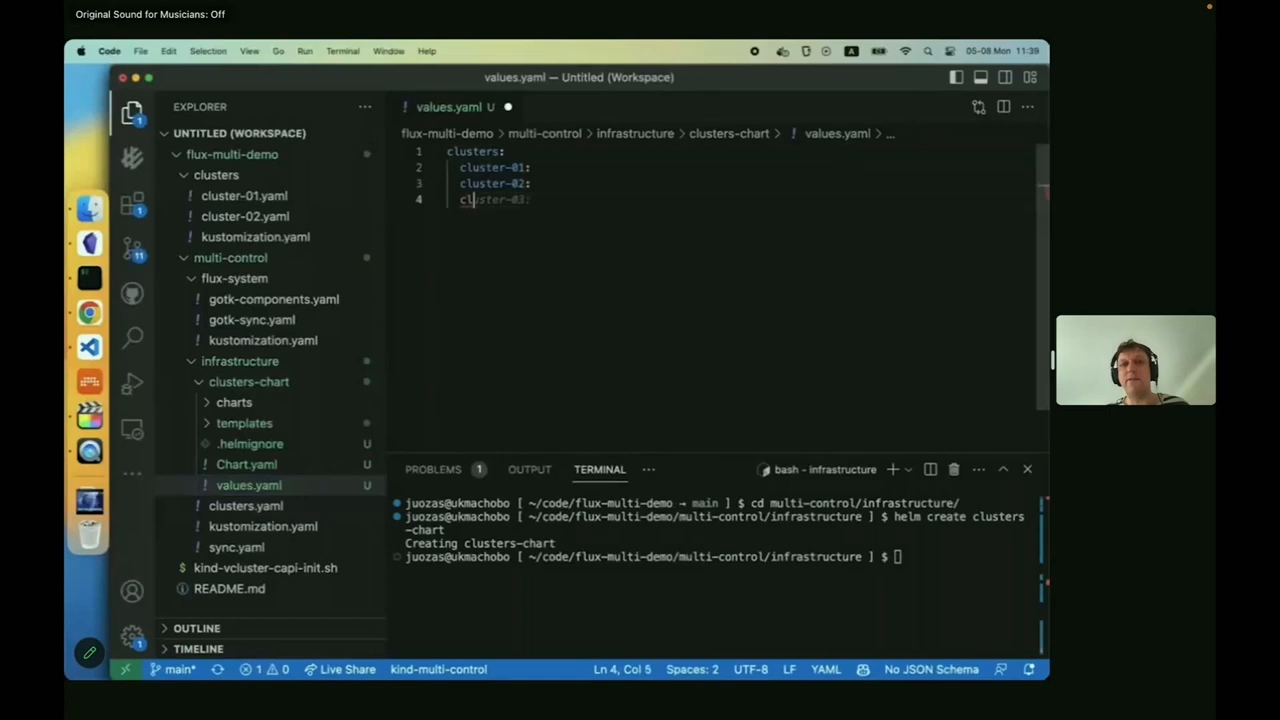
Step: Add cluster-03 to values.yaml and render templates/clusters.yaml into Cluster manifests via helm template
text(cluster-03:)
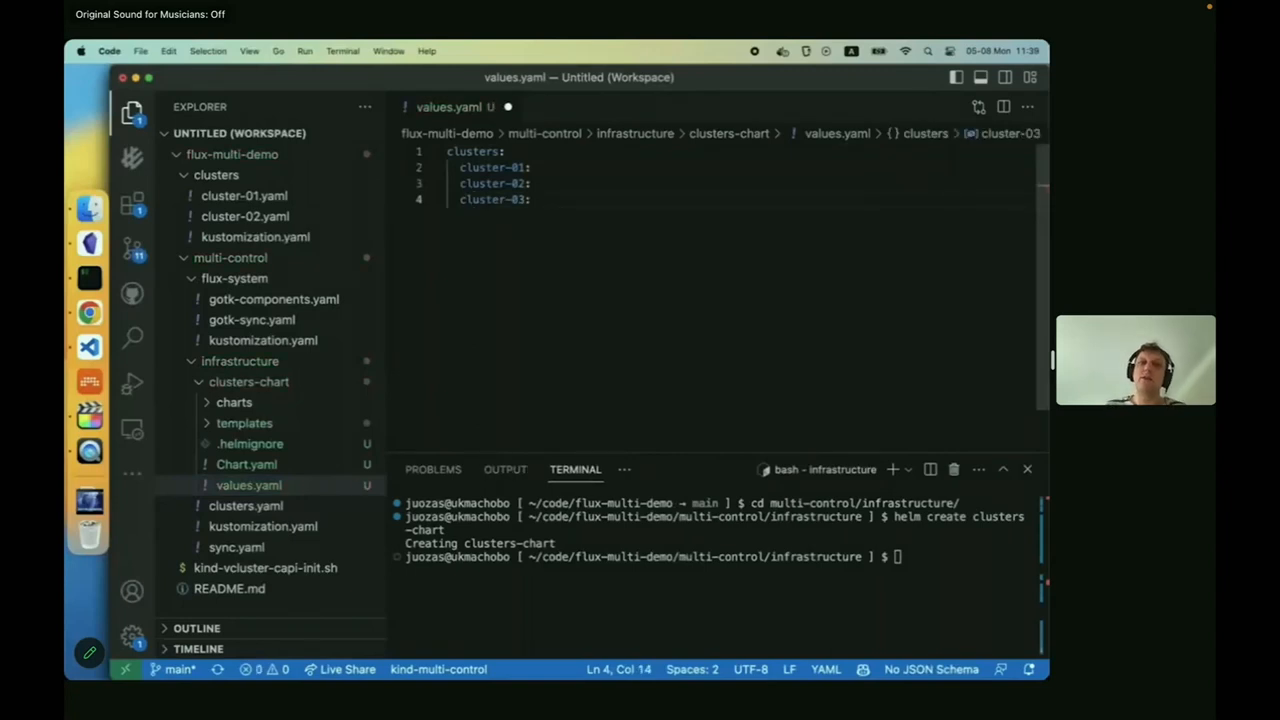
mouse_move(532, 318)
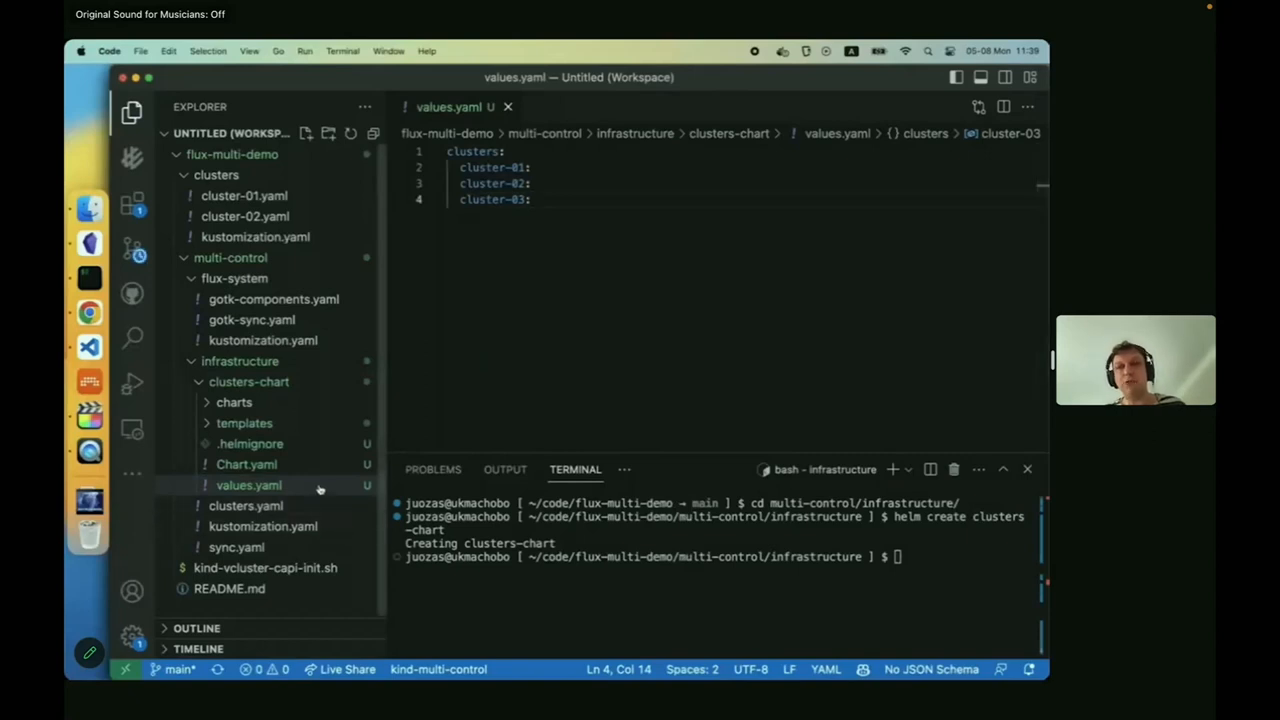
click(246, 464)
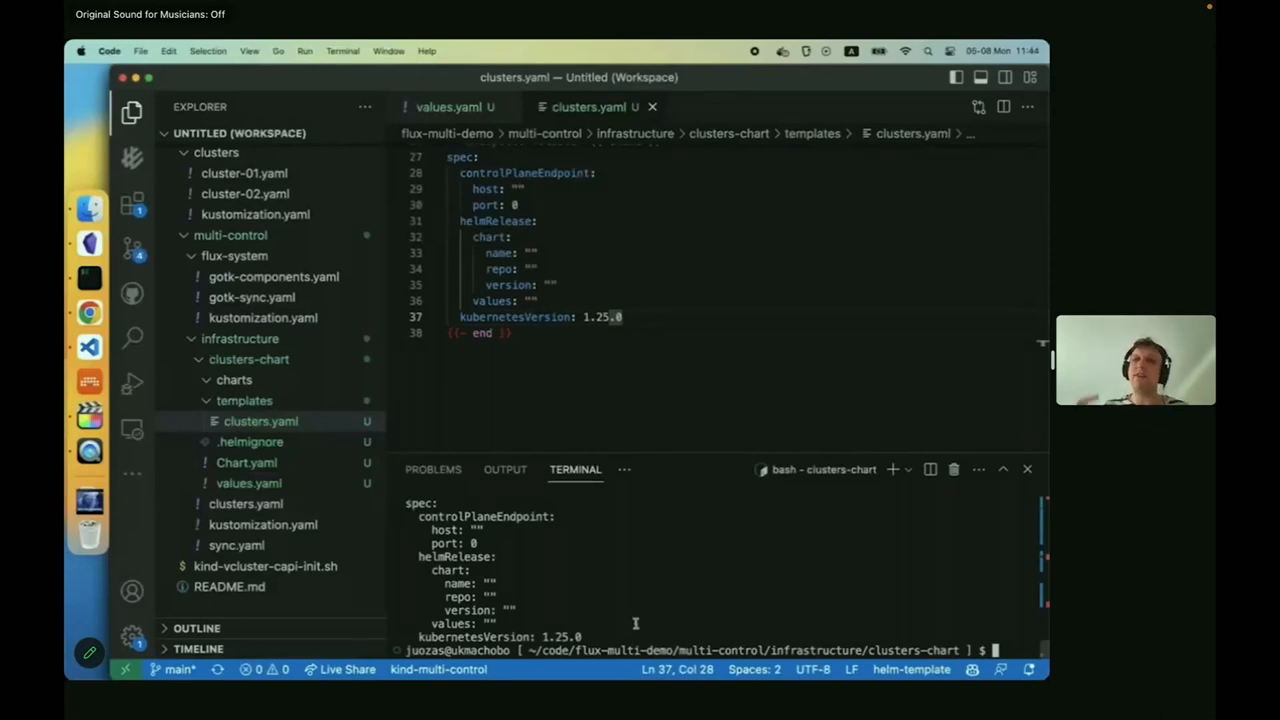
scroll(down, 3)
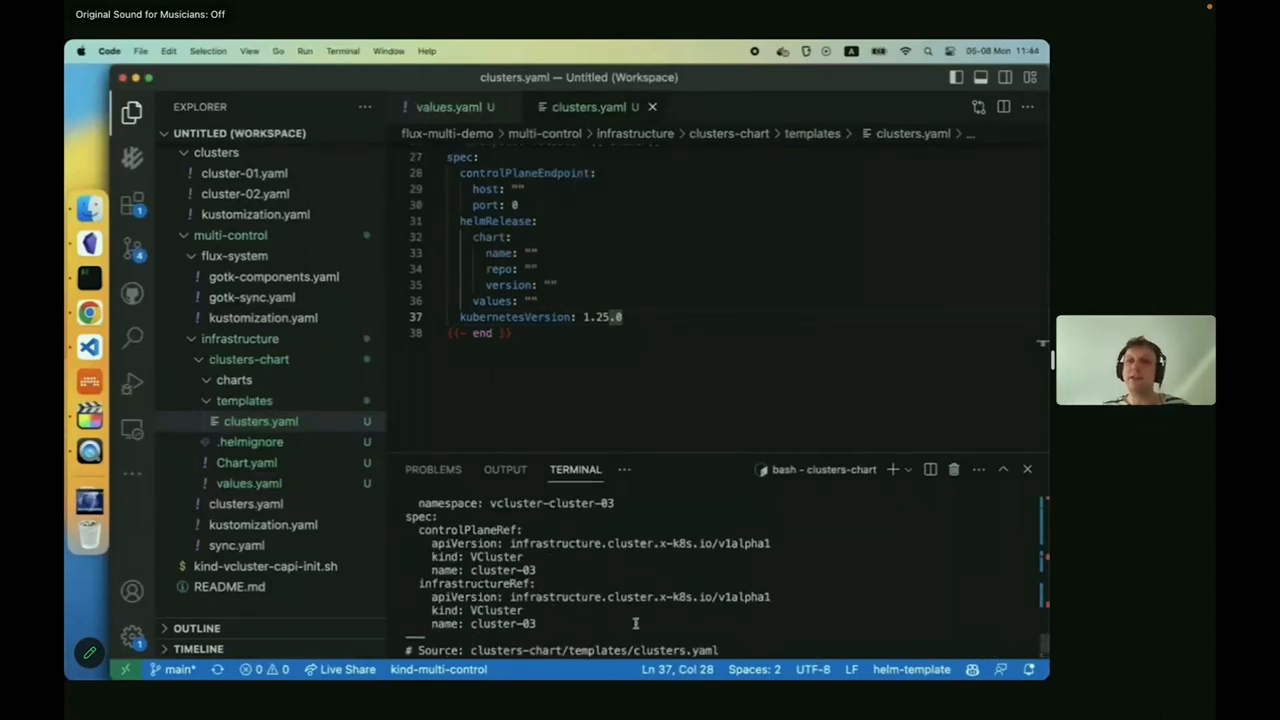
scroll(down, 3)
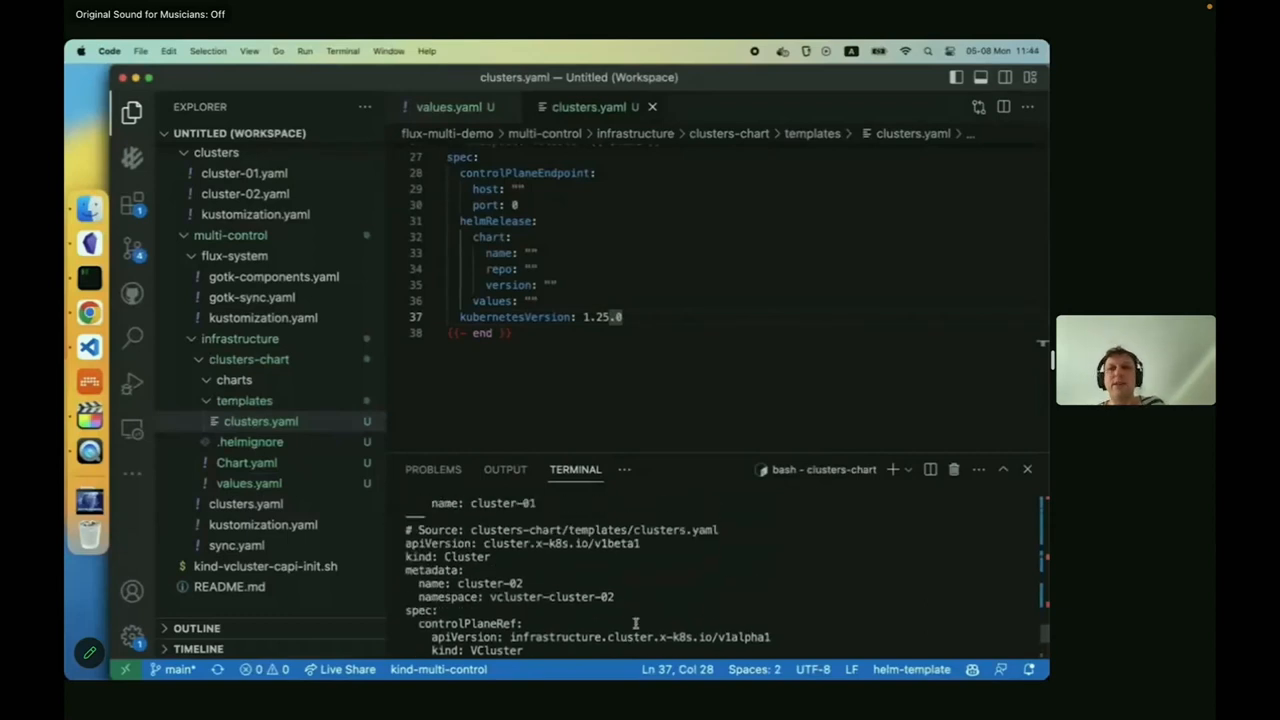
scroll(up, 3)
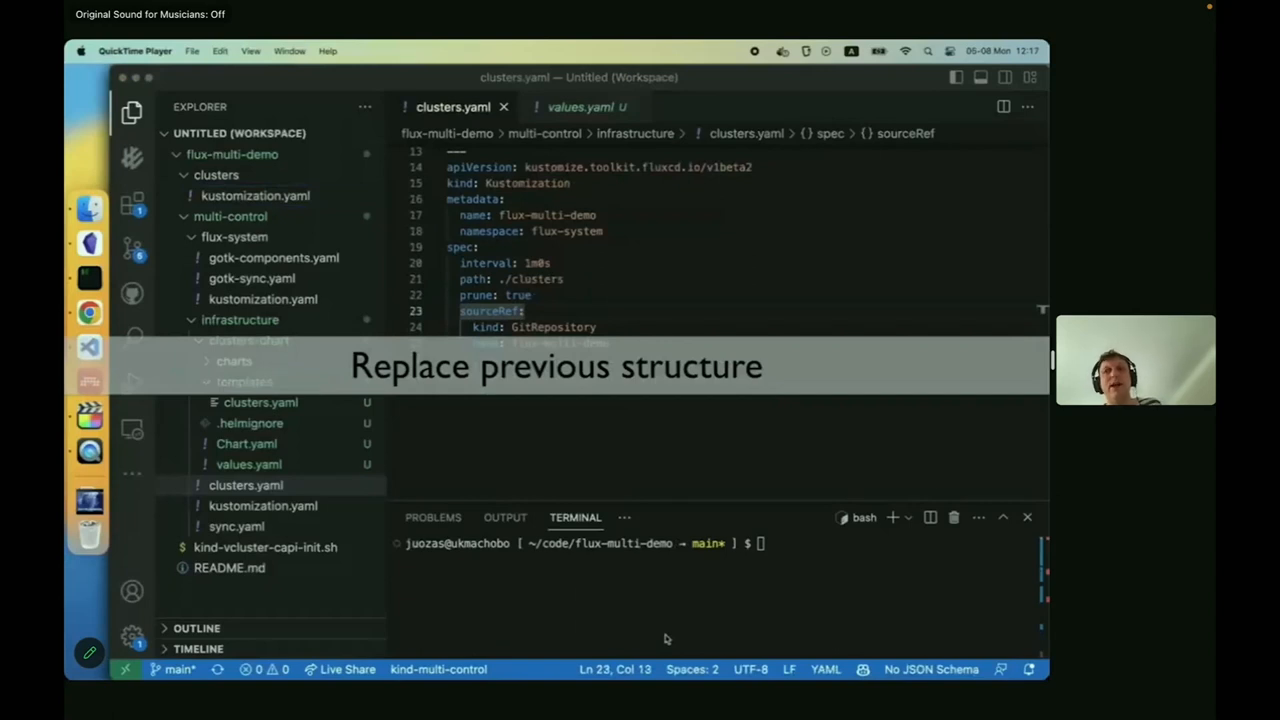
mouse_move(290, 198)
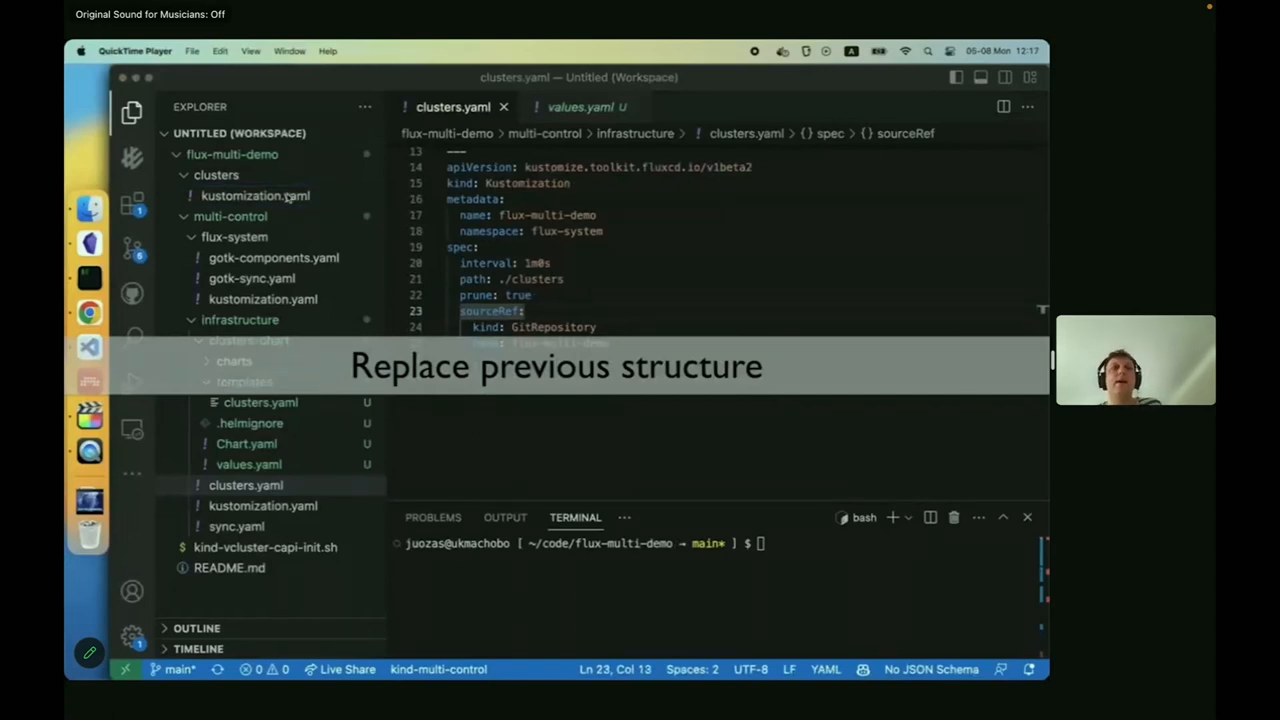
Step: Create clusters/clusters.yaml holding a HelmRelease named clusters sourced from GitRepository flux-system
right_click(216, 174)
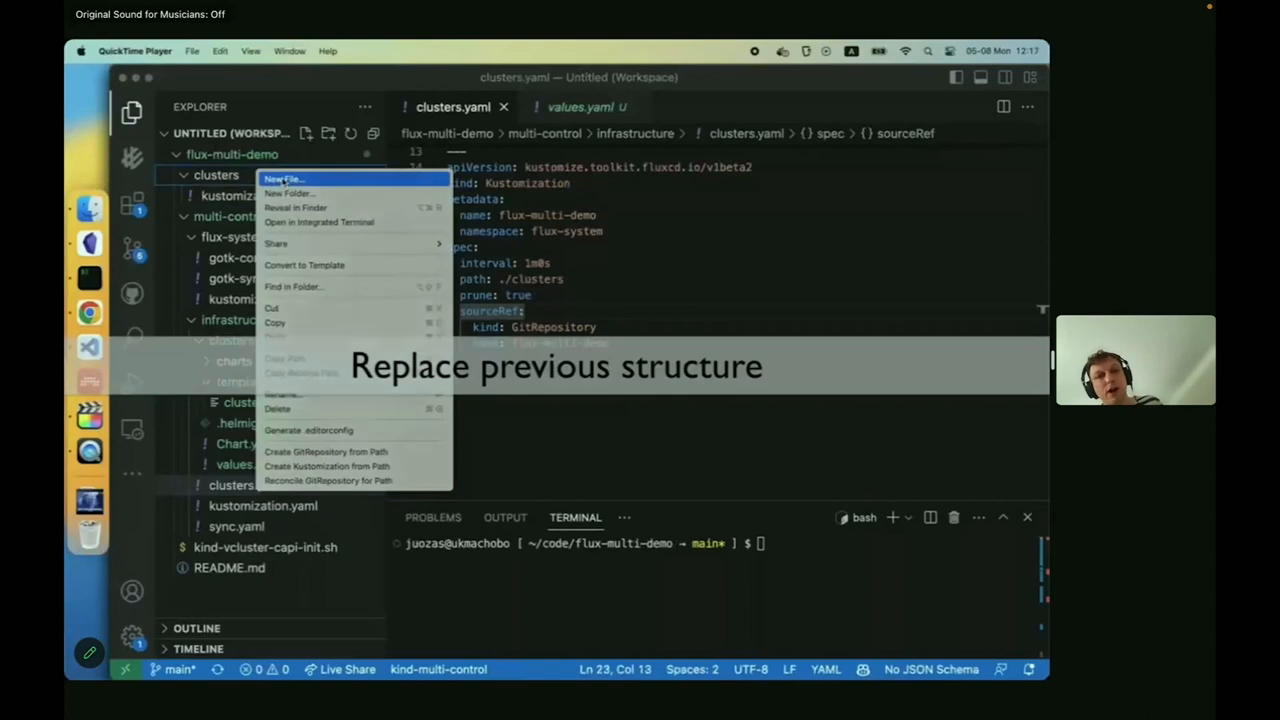
click(284, 180)
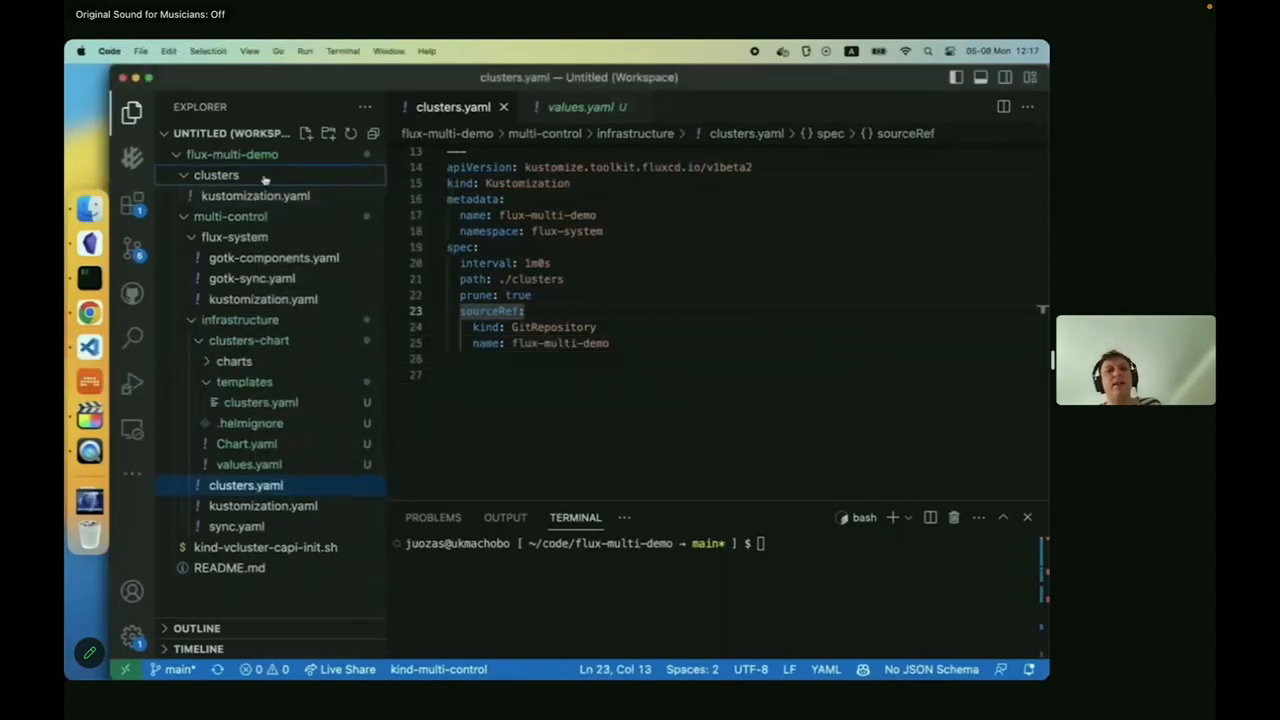
click(306, 132)
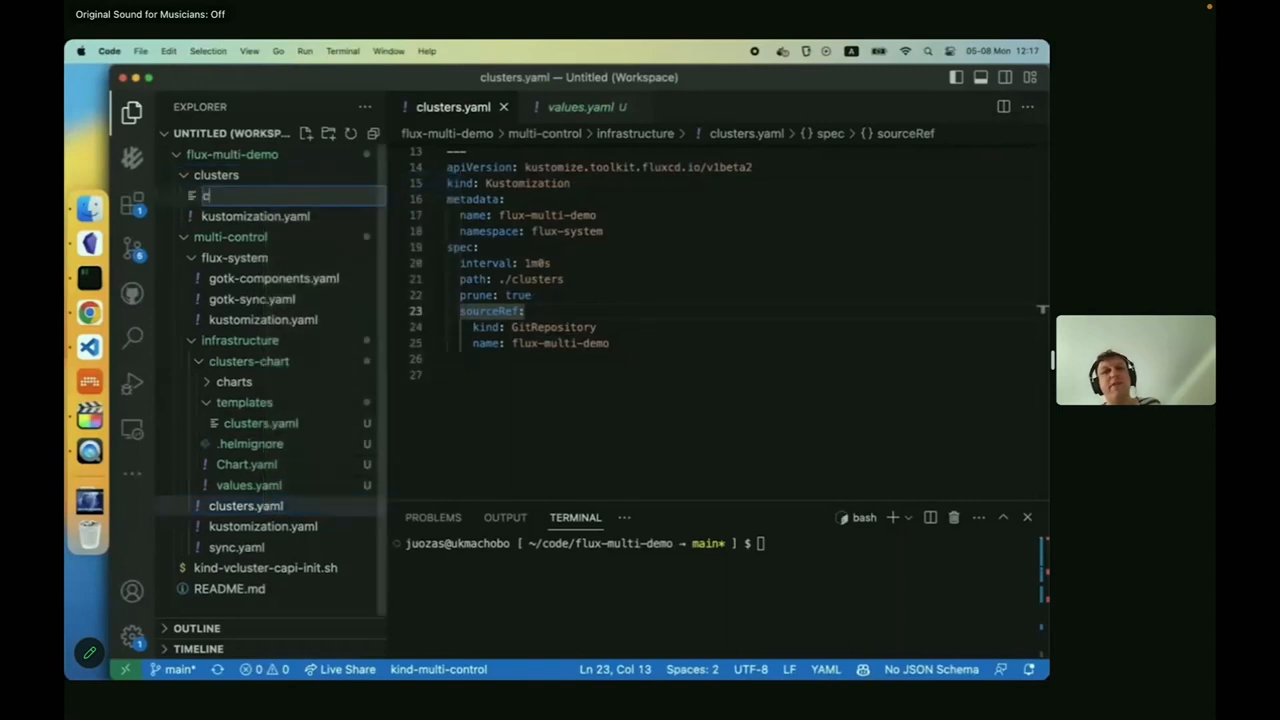
text(clusters.)
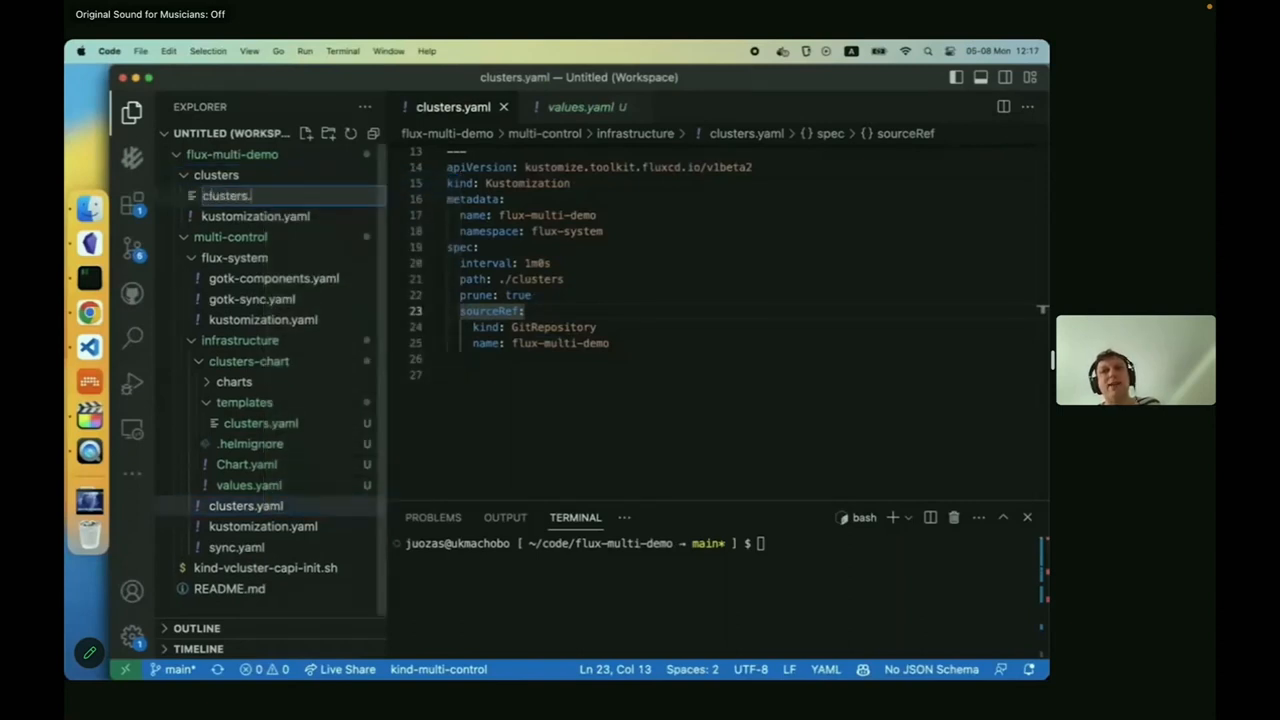
click(238, 196)
text(values)
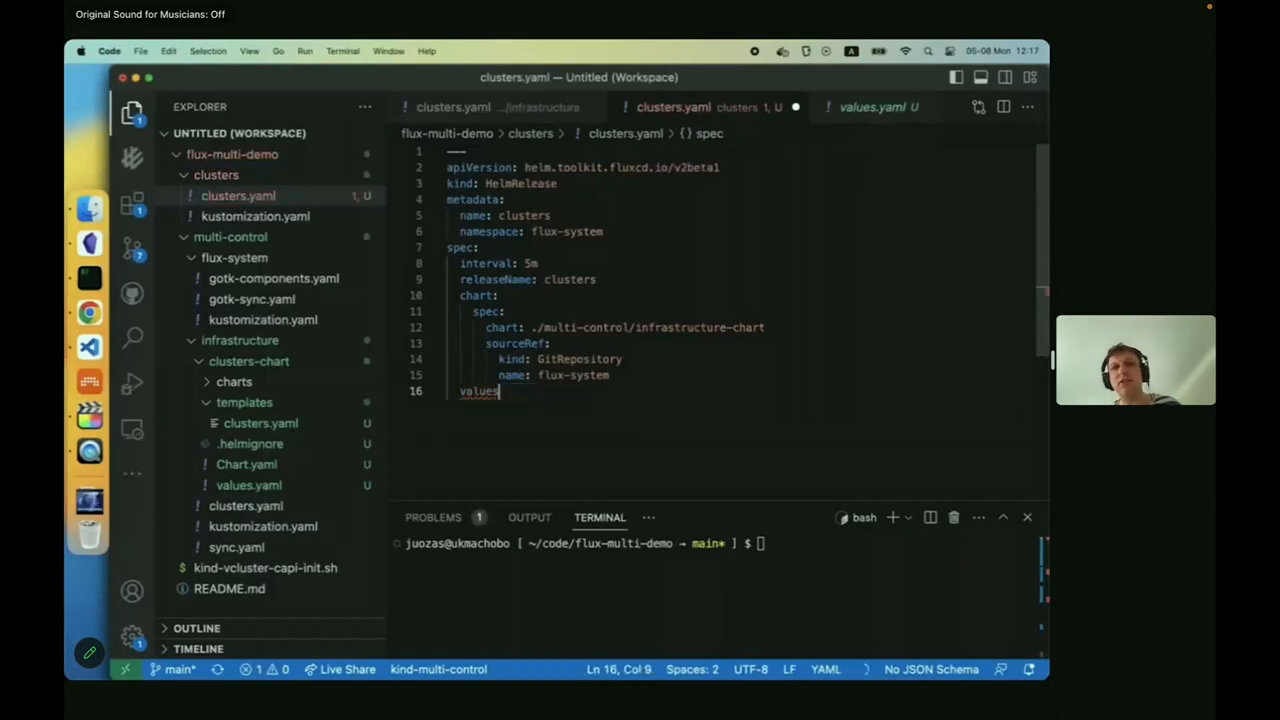
text(:)
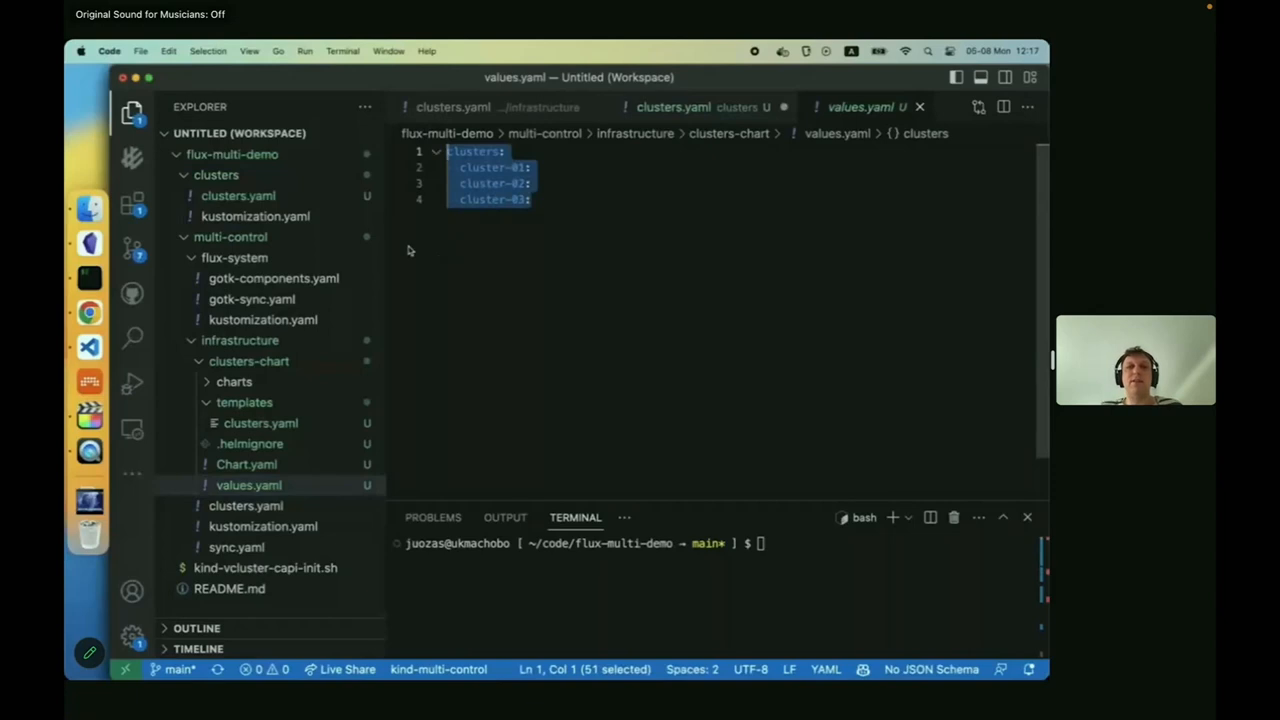
Step: Inline cluster-01 through cluster-04 in the HelmRelease values and point its chart at clusters-chart
click(672, 108)
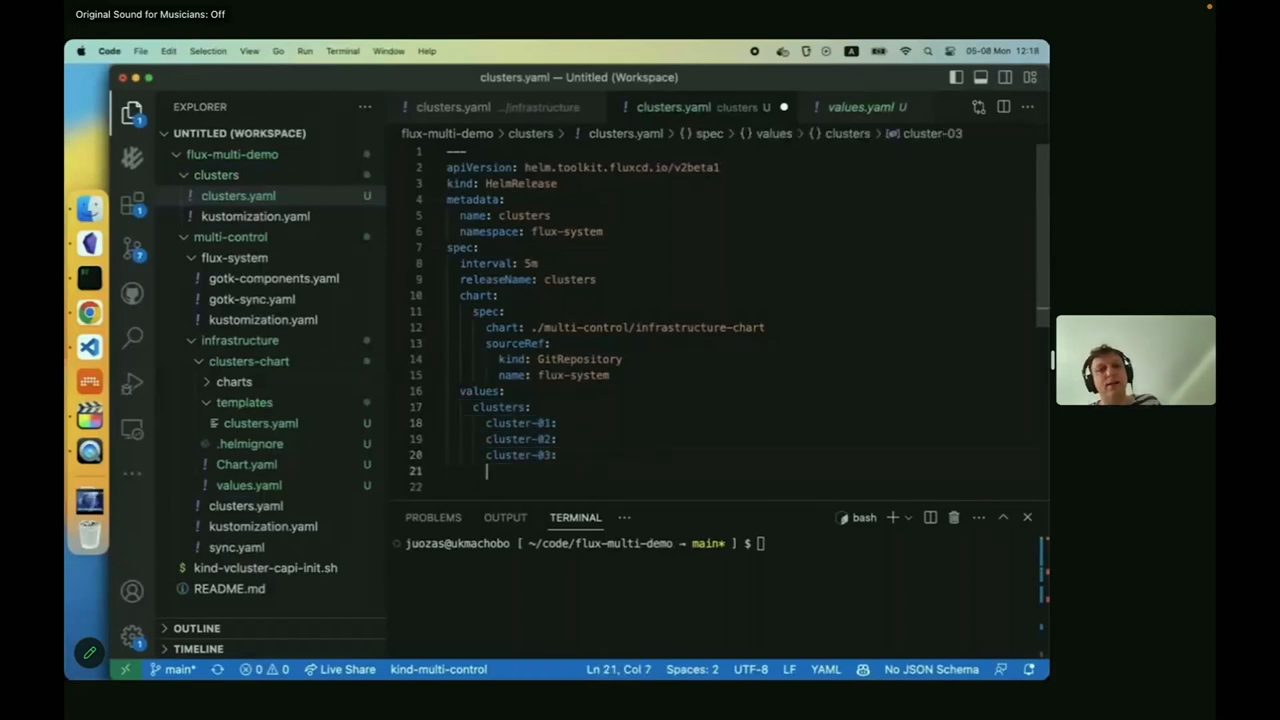
text(clusters)
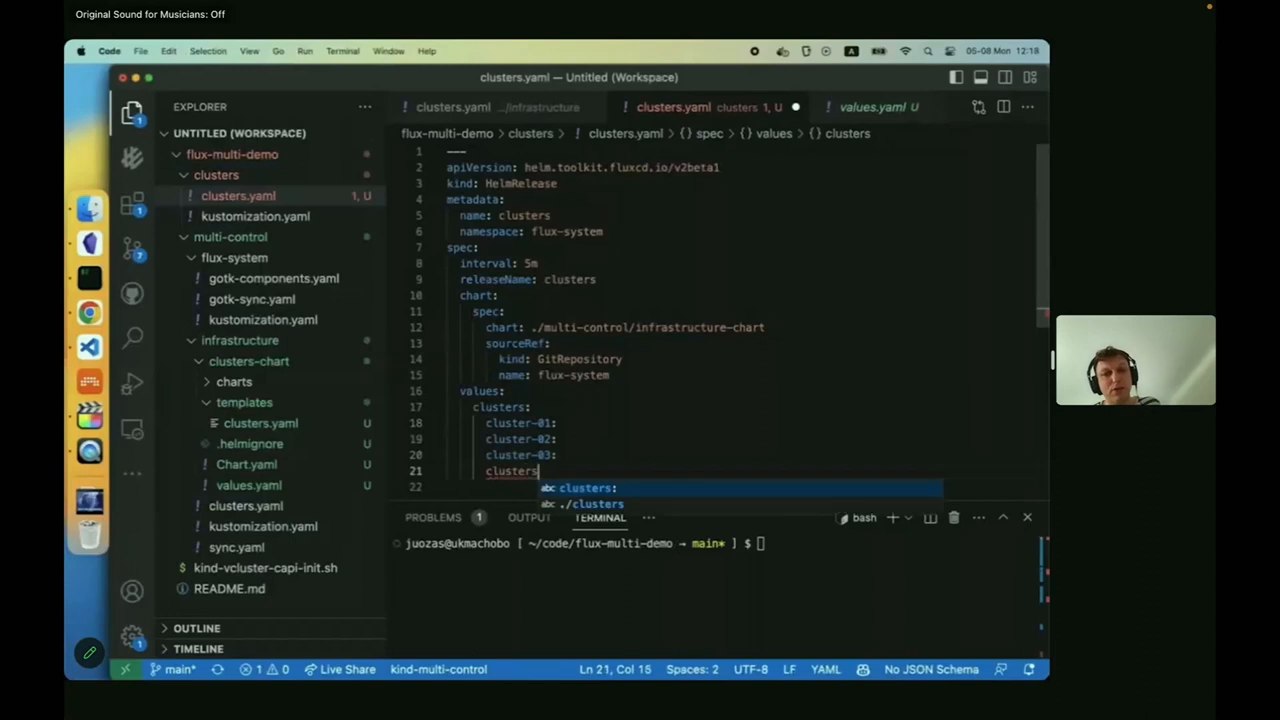
text(cluster-04:)
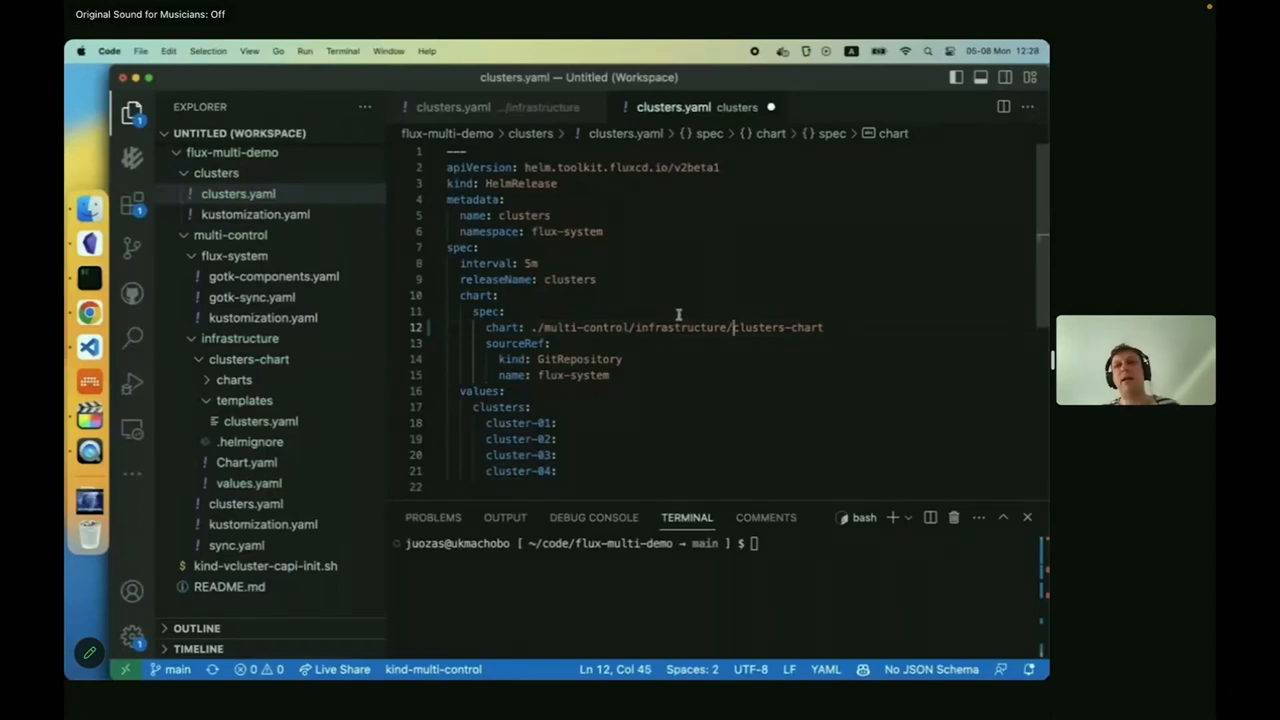
Step: Stage, commit with message 'clusters helmrelease', and push to the remote repository
text(g)
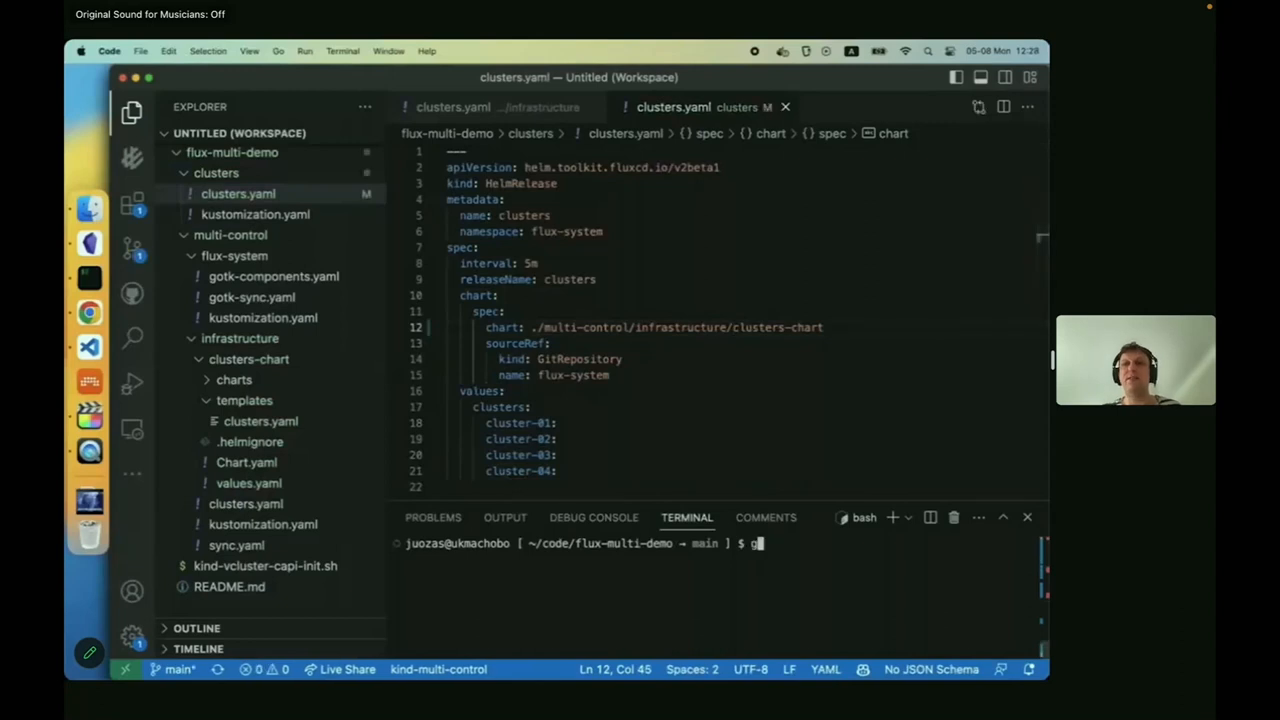
key(Return)
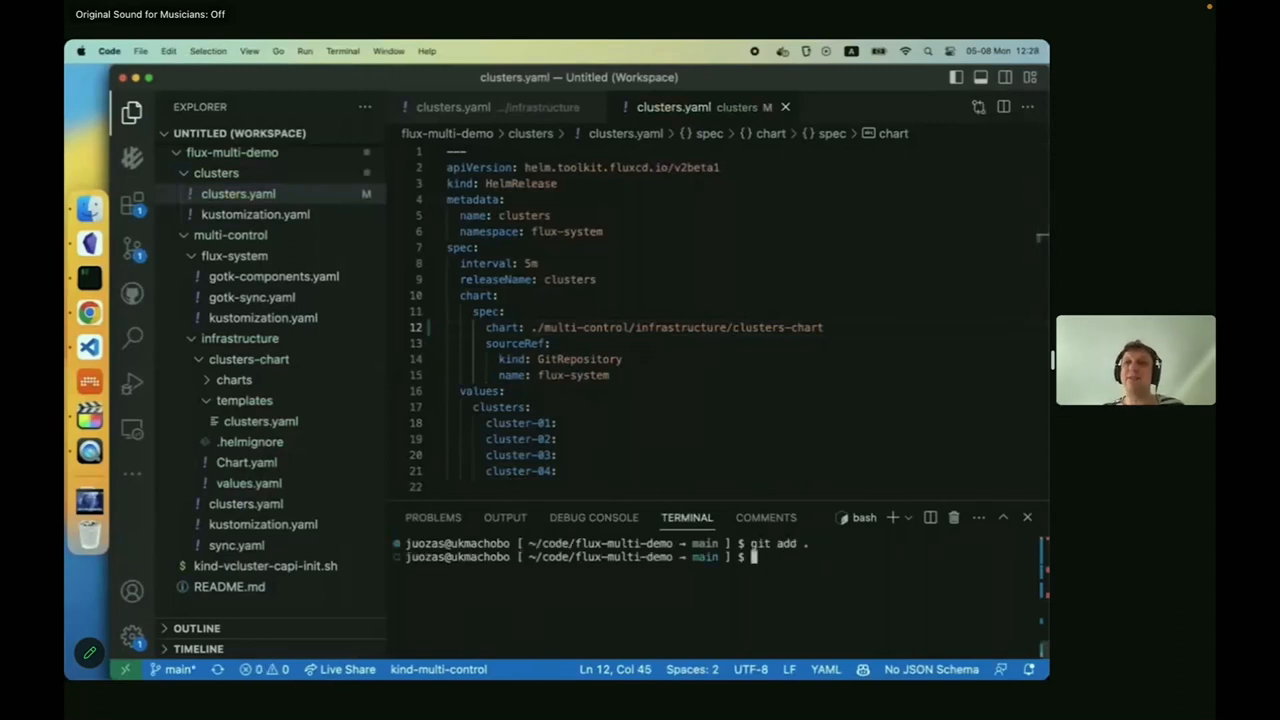
text(git c)
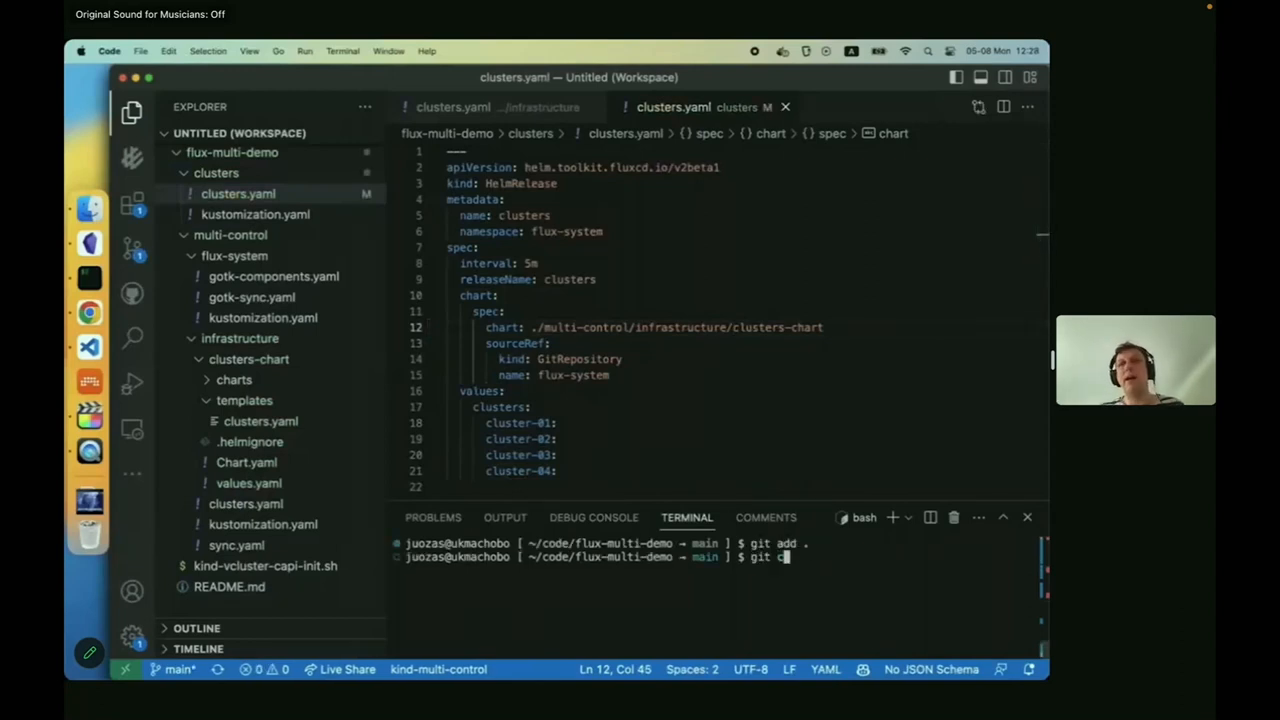
text(ommit -)
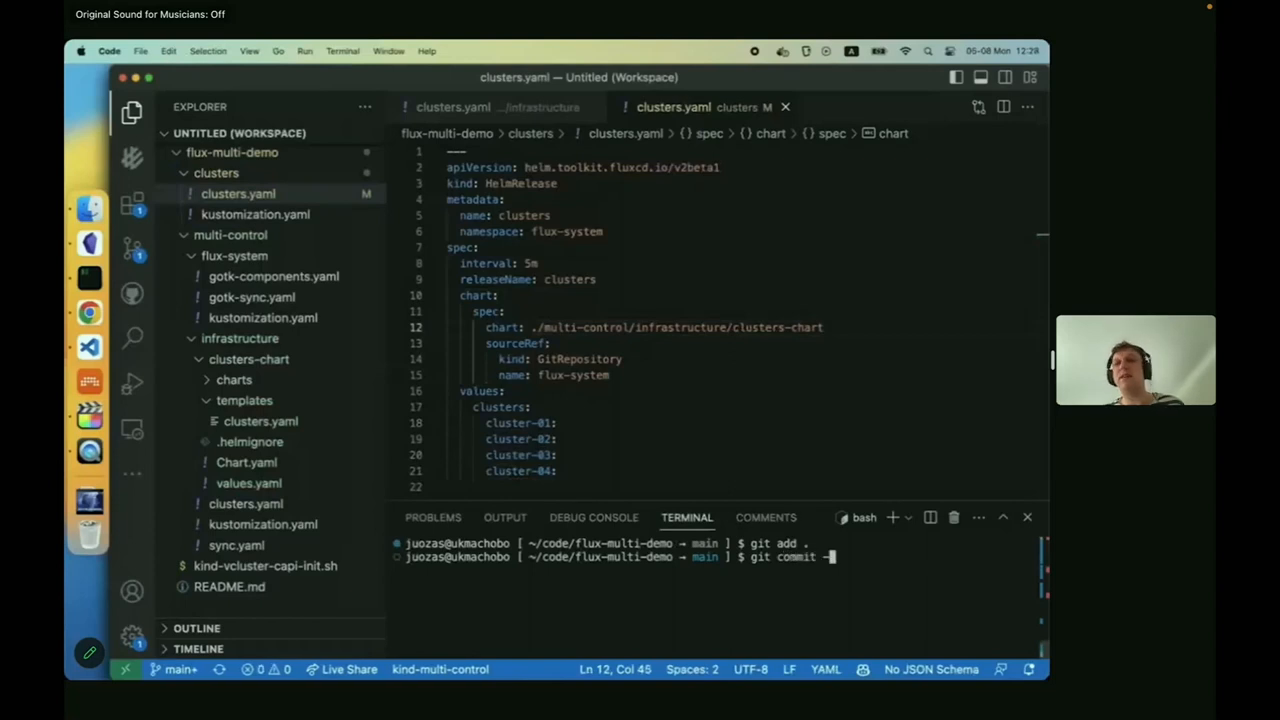
text(-m "clusters)
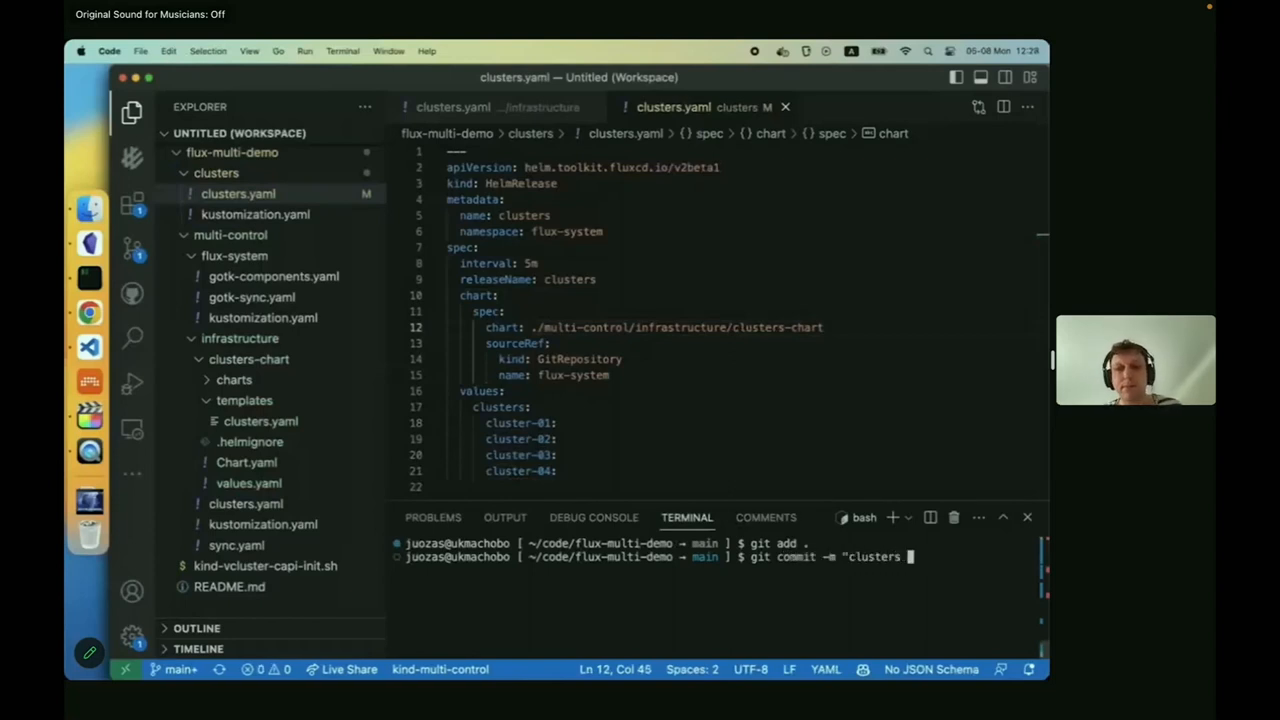
text(helmrelese)
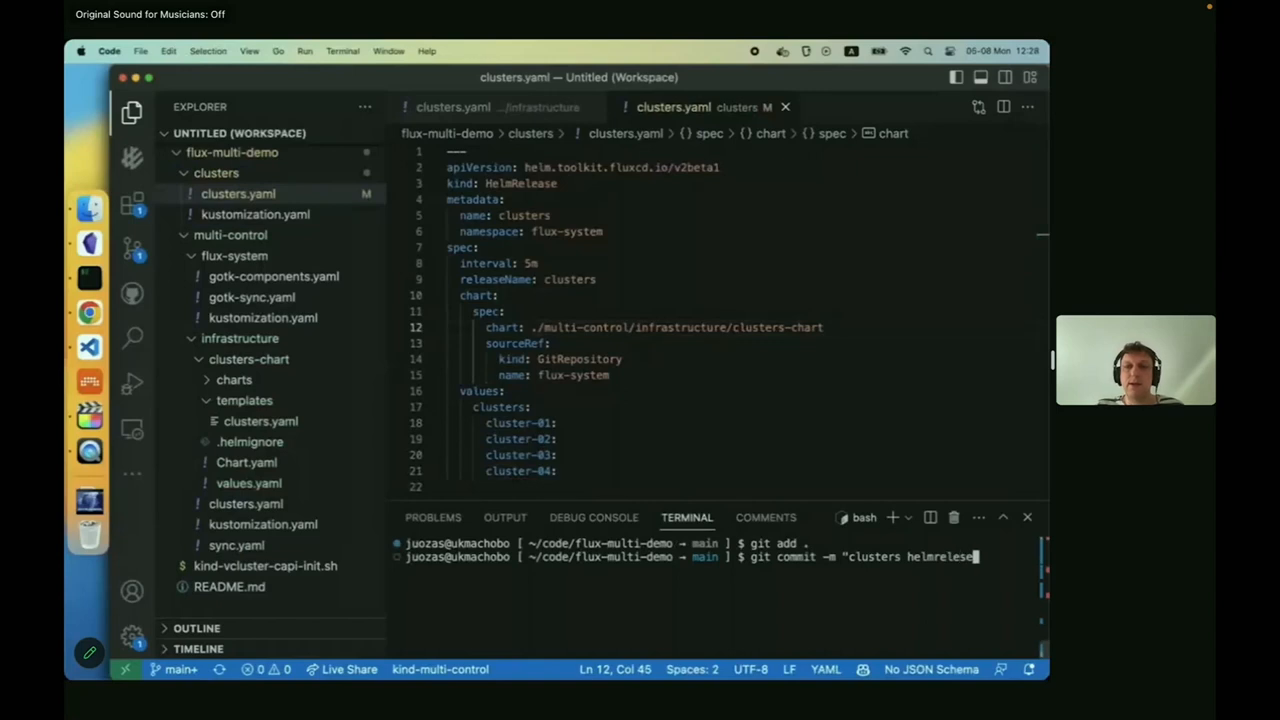
key(Return)
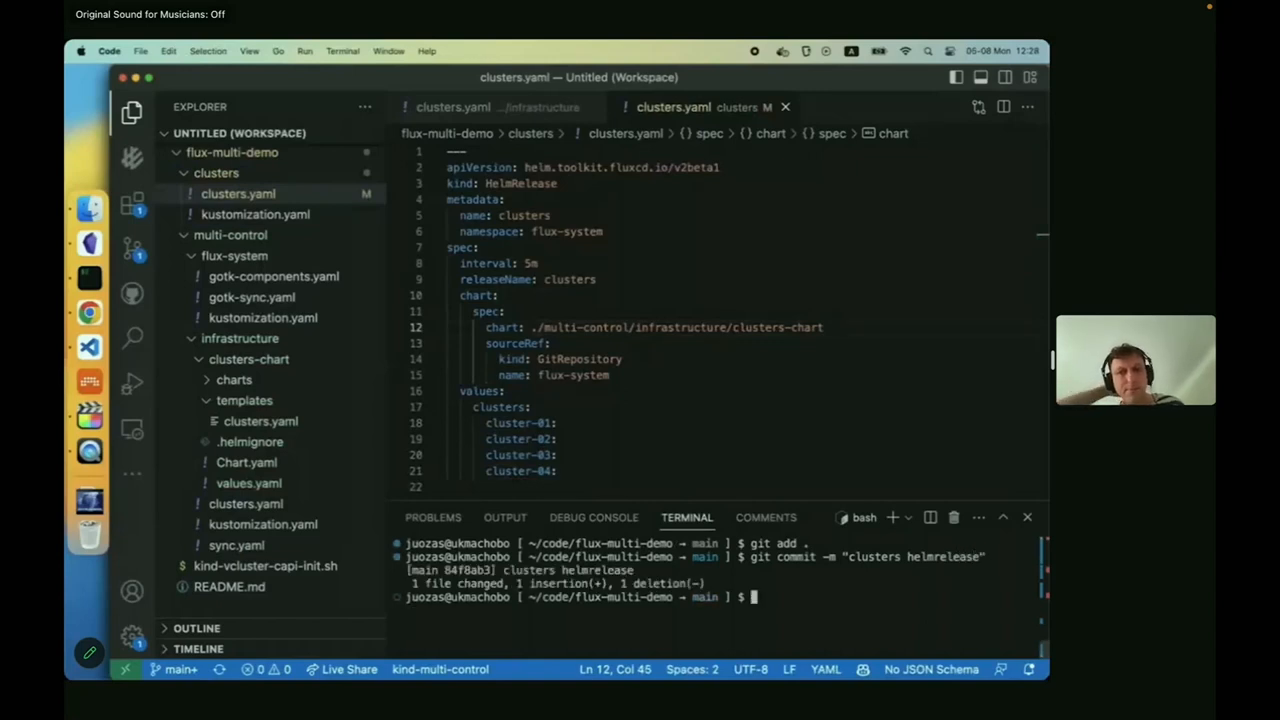
text(git push)
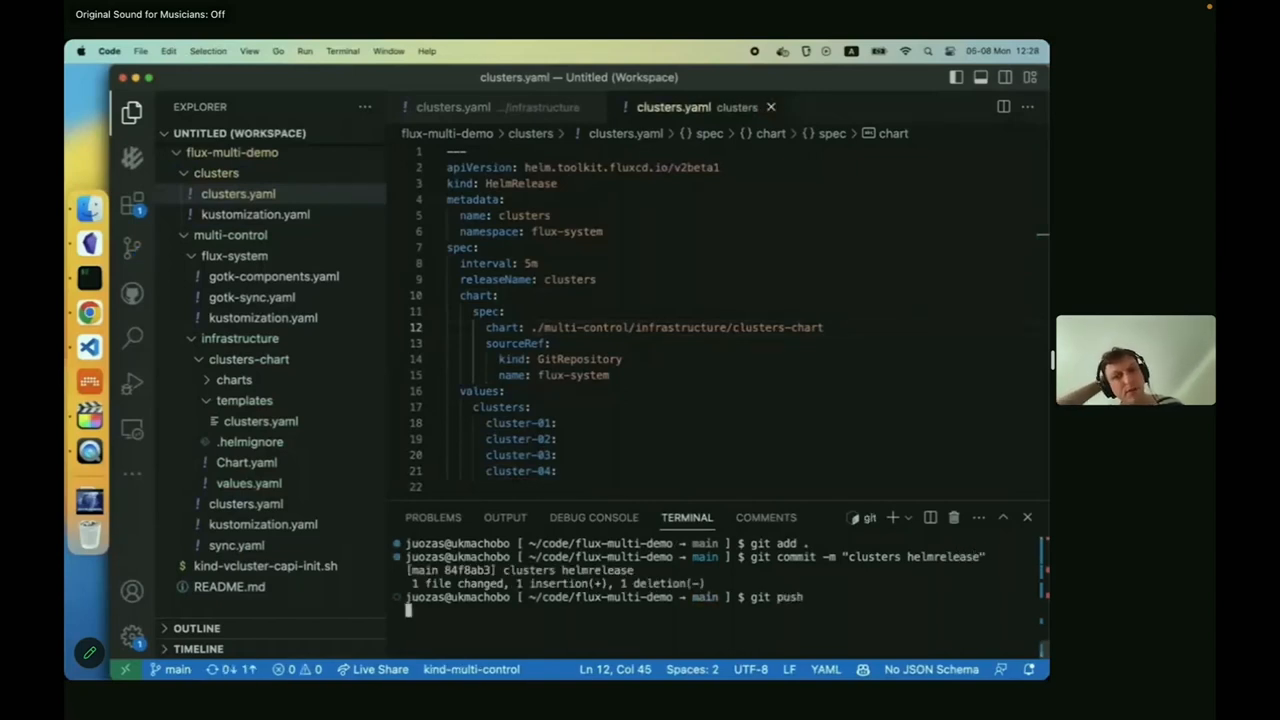
click(132, 156)
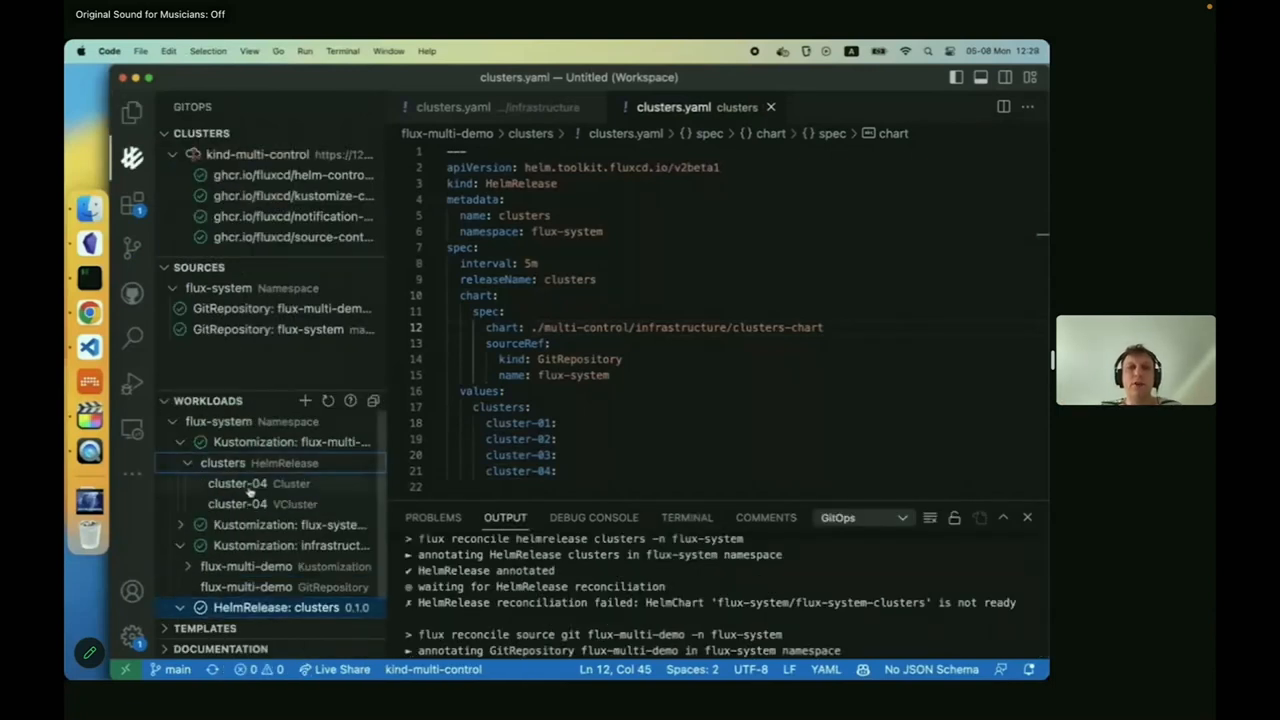
Step: View the live cluster-04 VCluster and Cluster manifests from the GitOps view
click(236, 504)
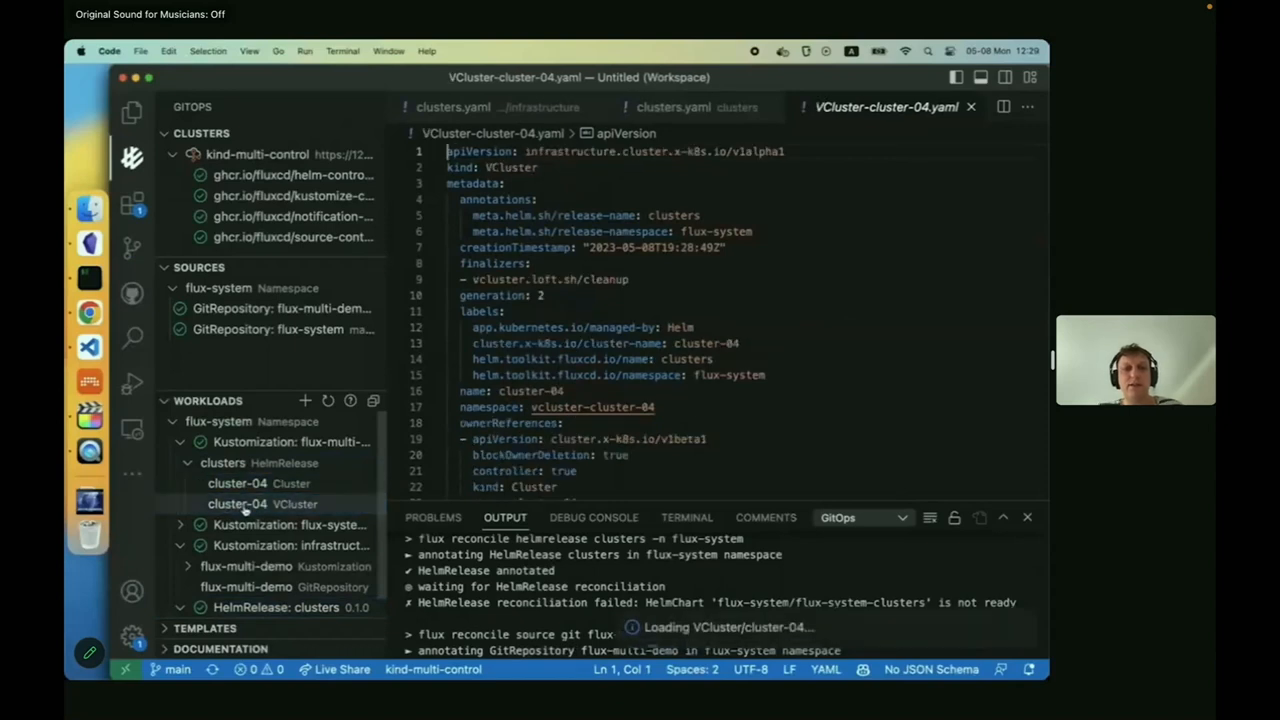
click(238, 482)
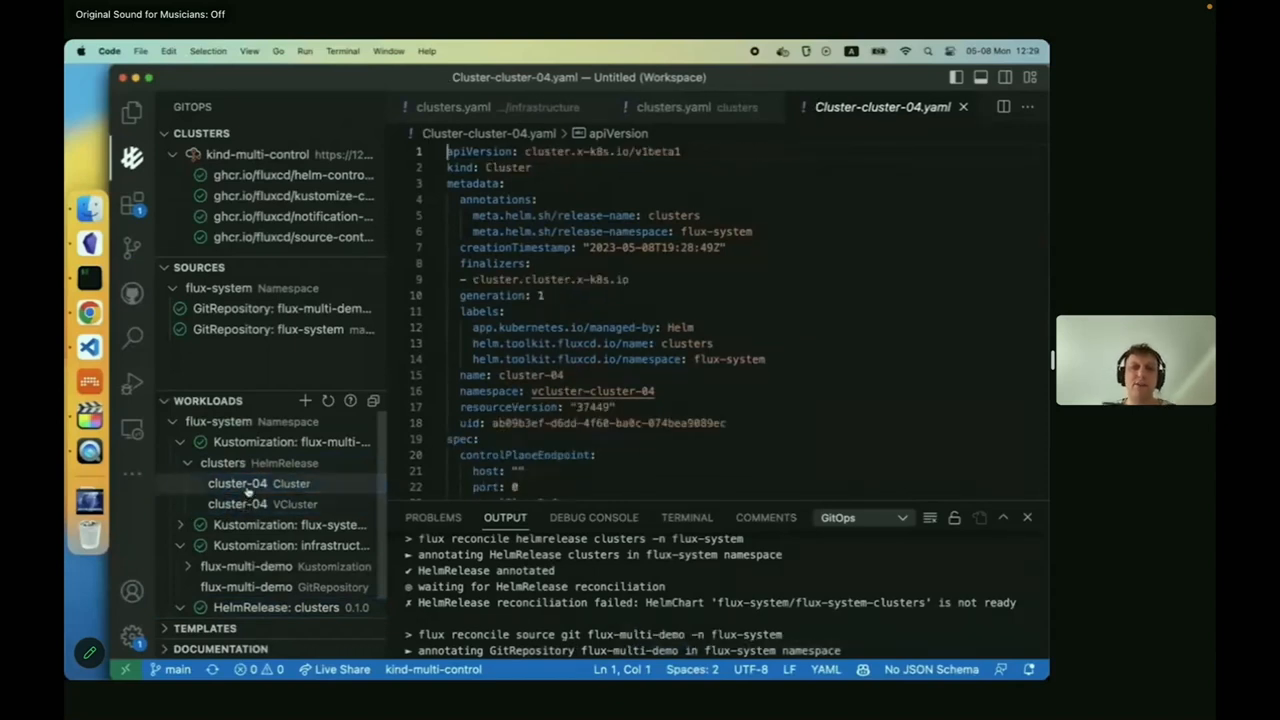
mouse_move(340, 476)
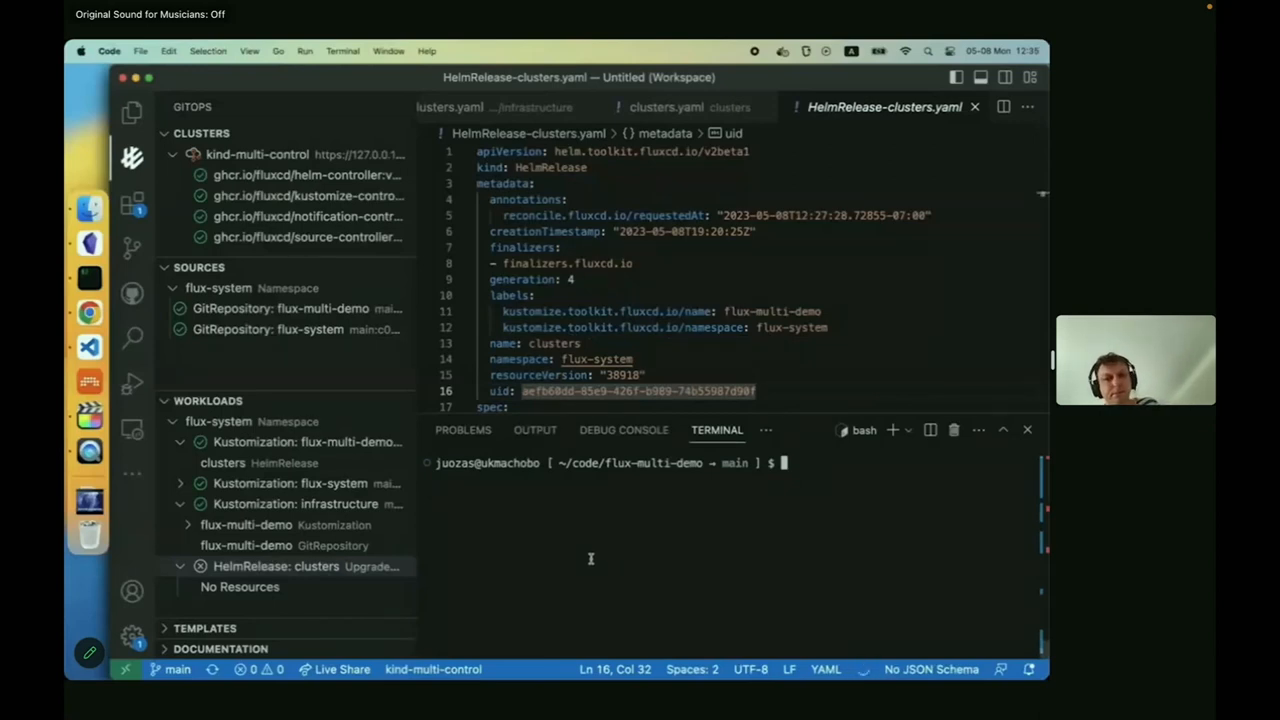
Step: Run 'kind delete cluster' then 'kind create cluster' to recreate the kind control cluster
text(kind)
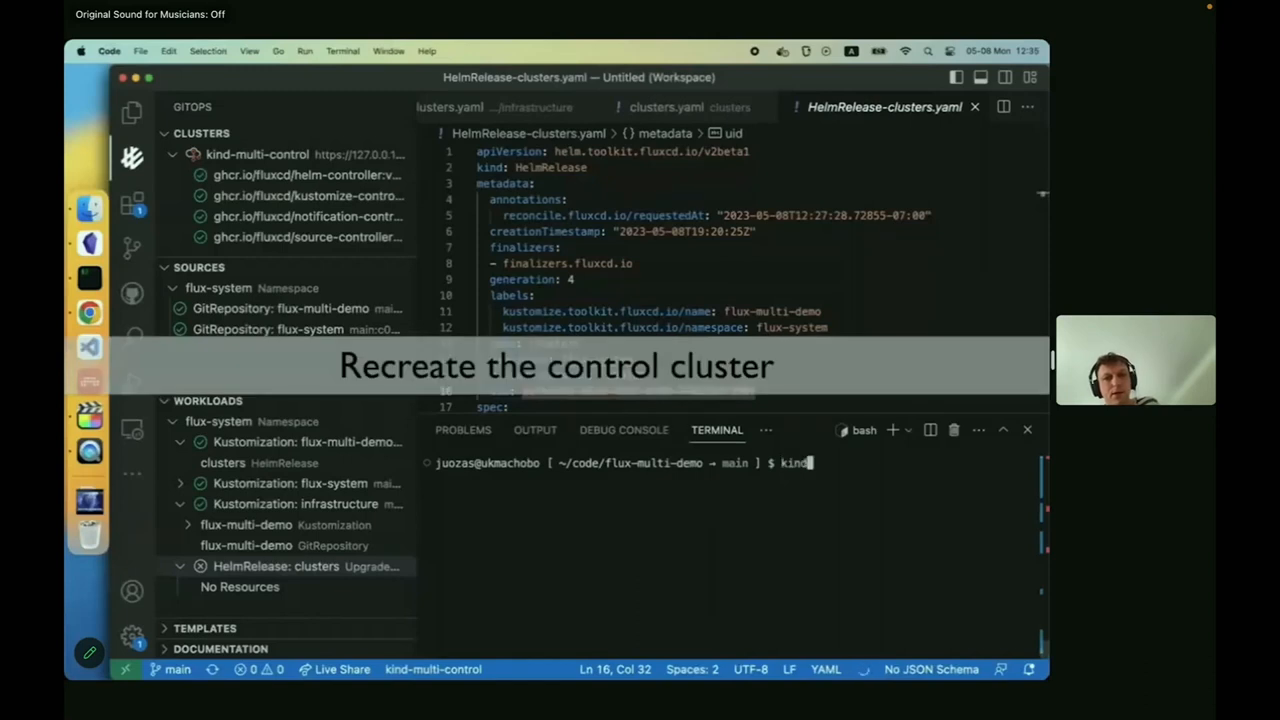
text(delete cl)
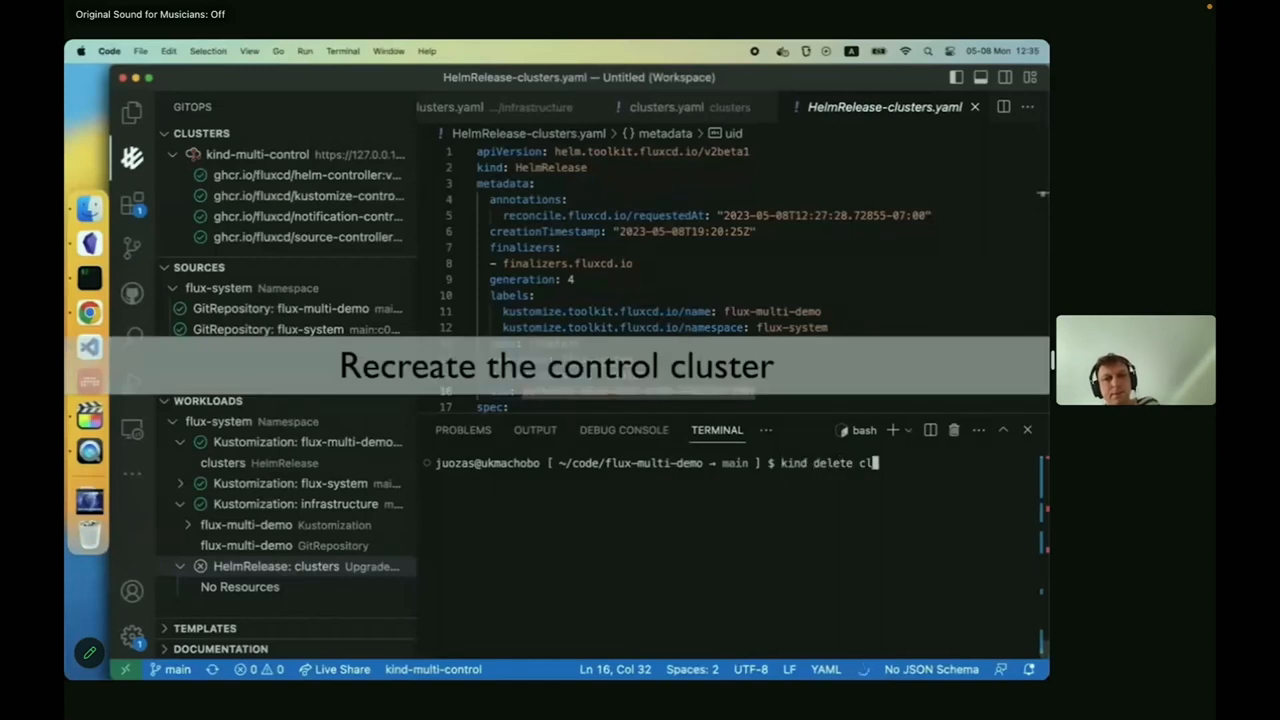
key(Return)
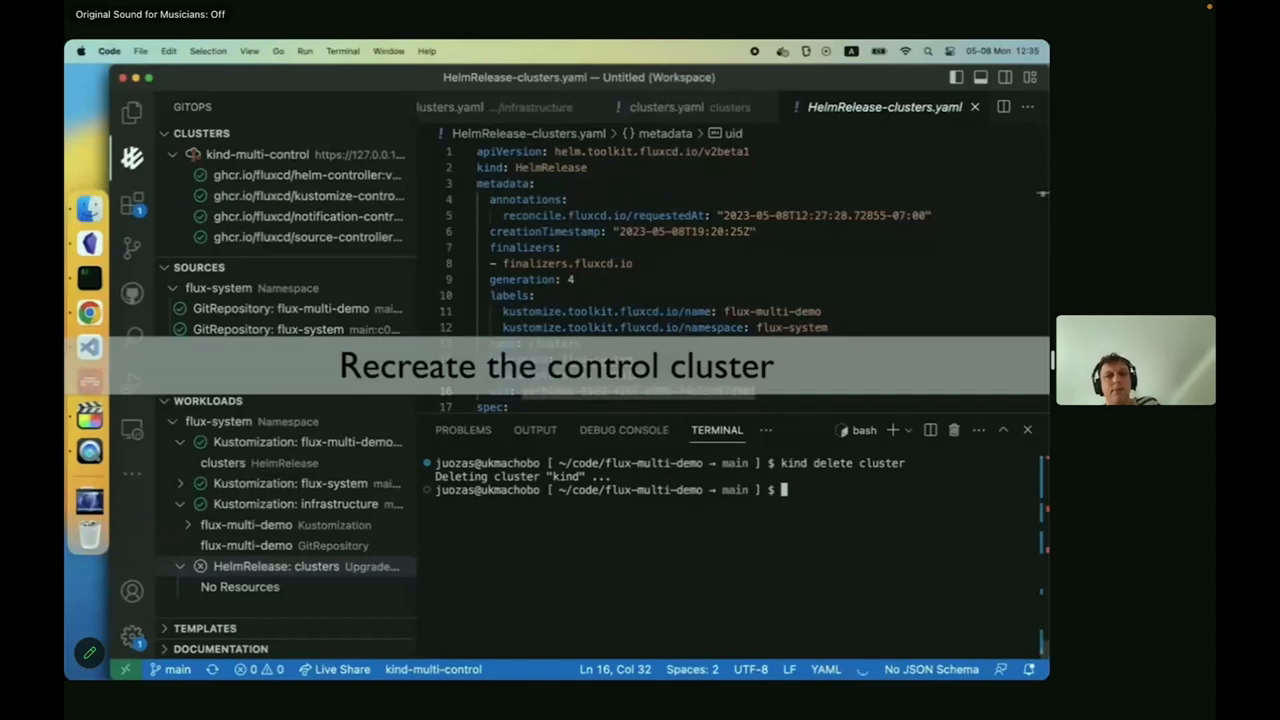
text(kind create)
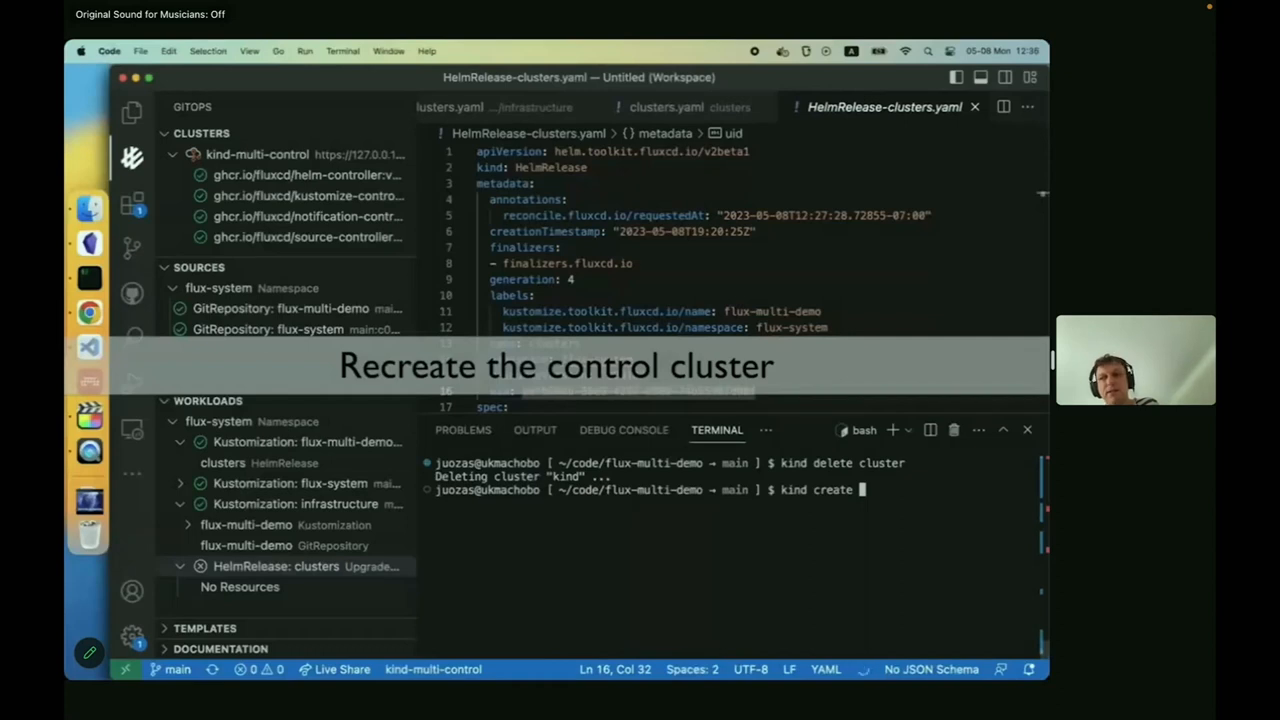
key(Return)
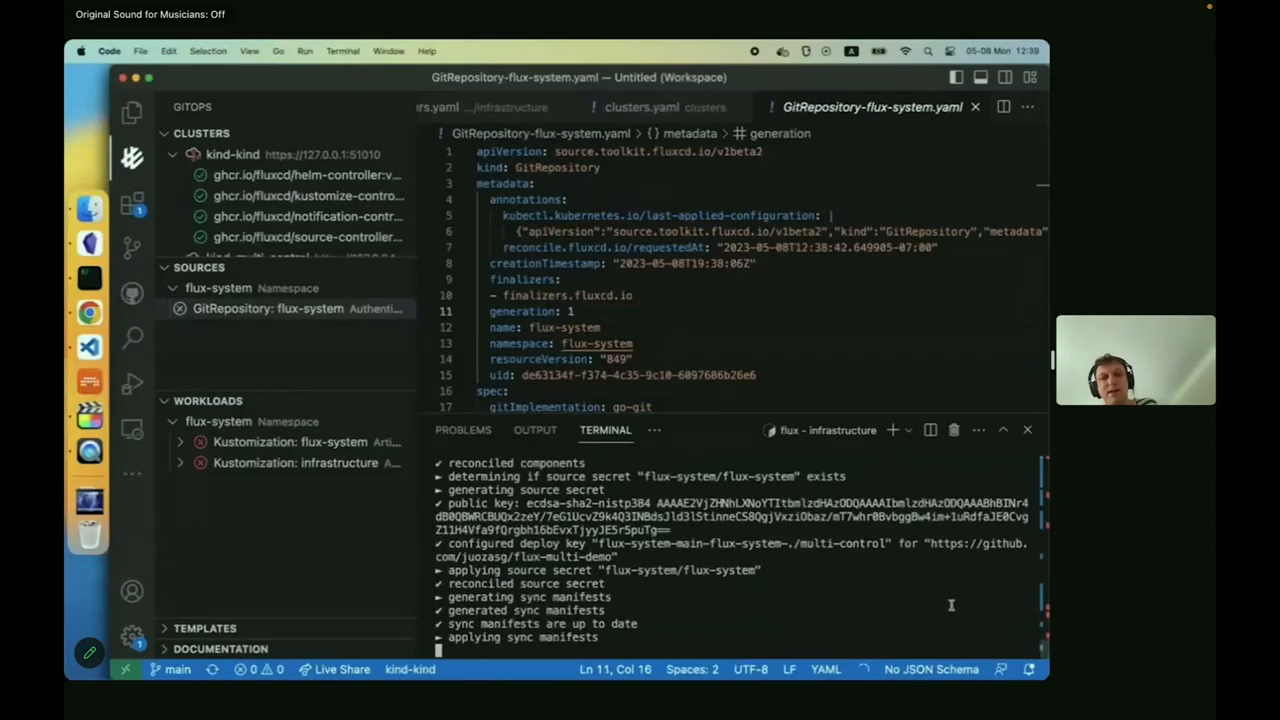
Step: Scroll clusters.yaml to the chart values listing cluster-01 and cluster-02
scroll(down, 3)
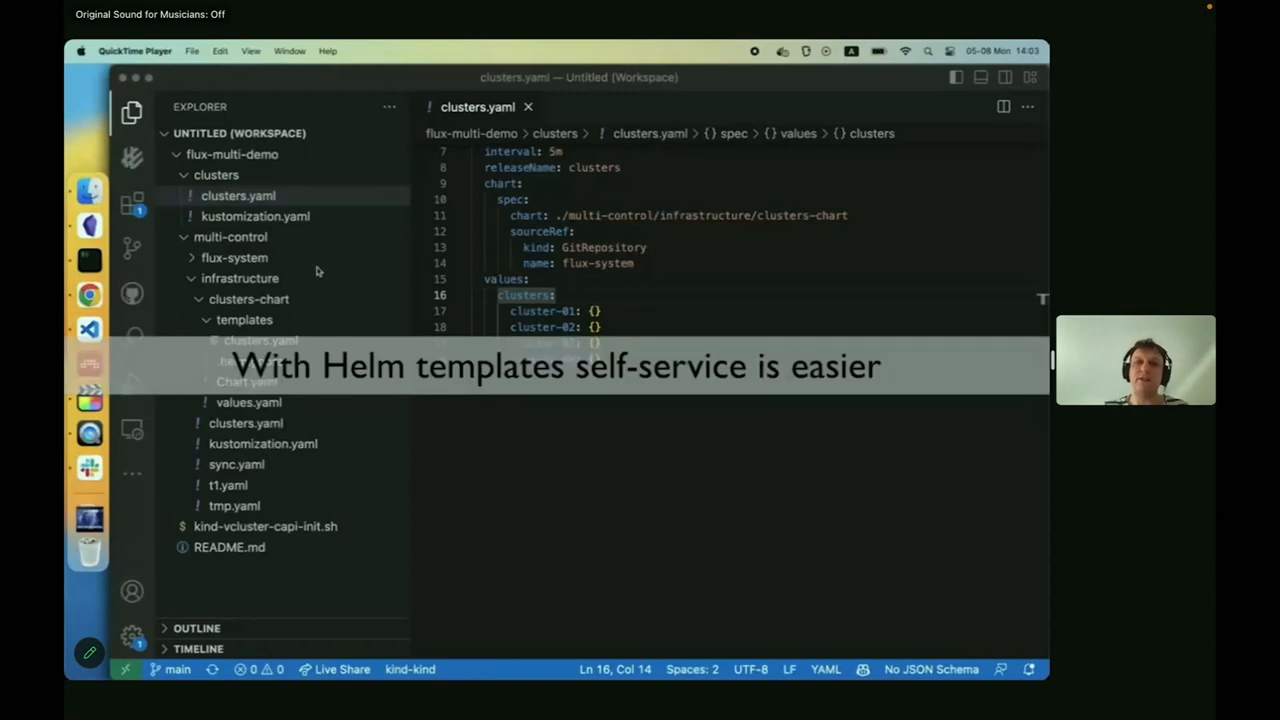
Step: View clusters-chart/values.yaml, then expand the clusters HelmRelease under flux-multi-demo to list its Cluster and VCluster resources
click(248, 402)
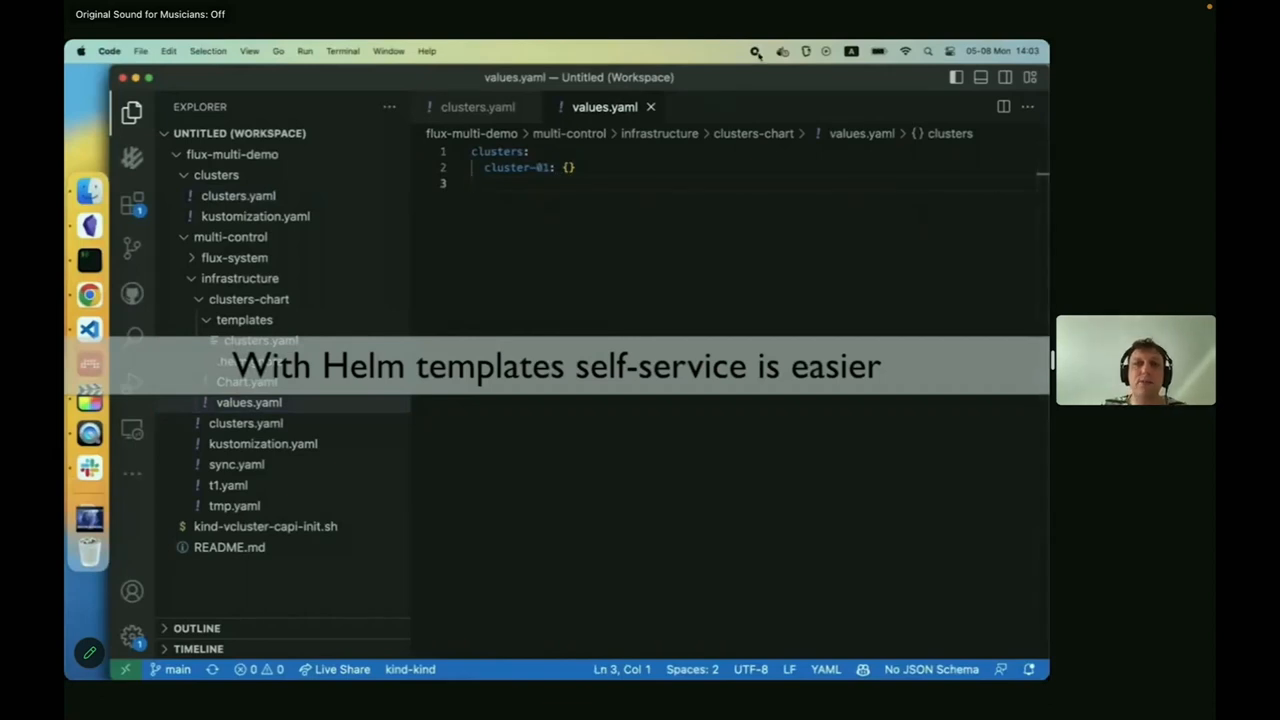
click(132, 160)
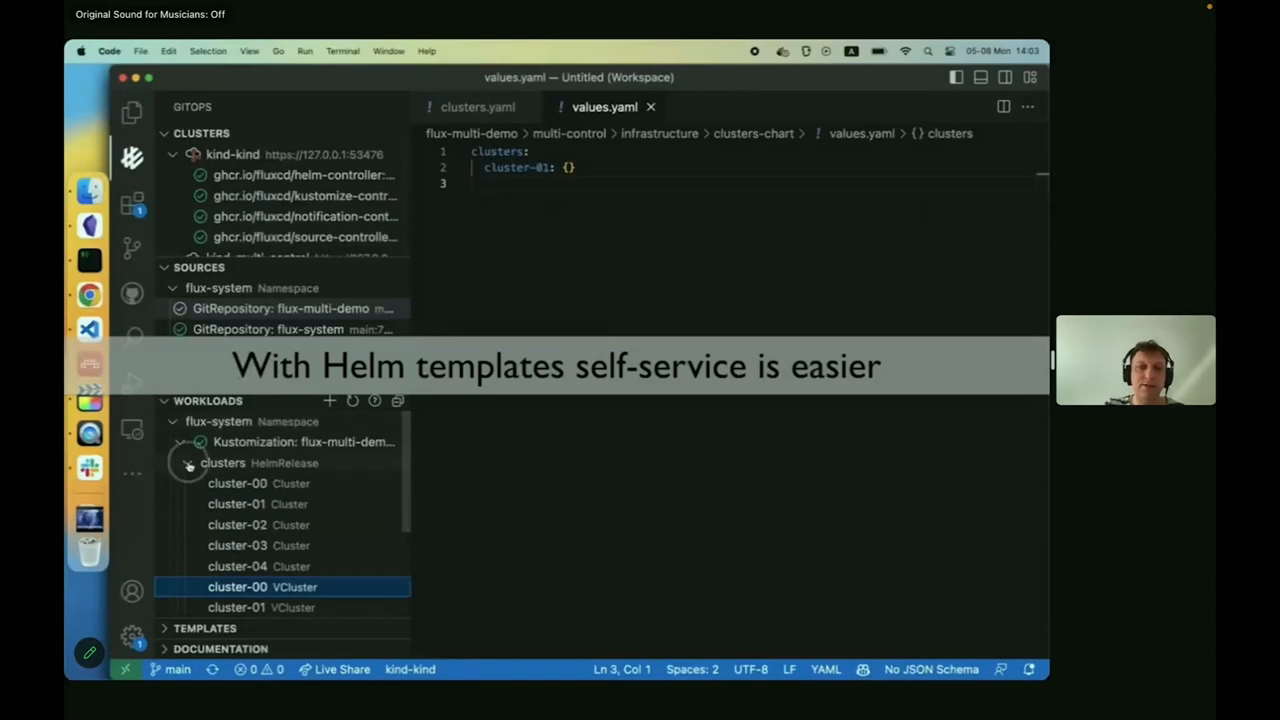
click(180, 462)
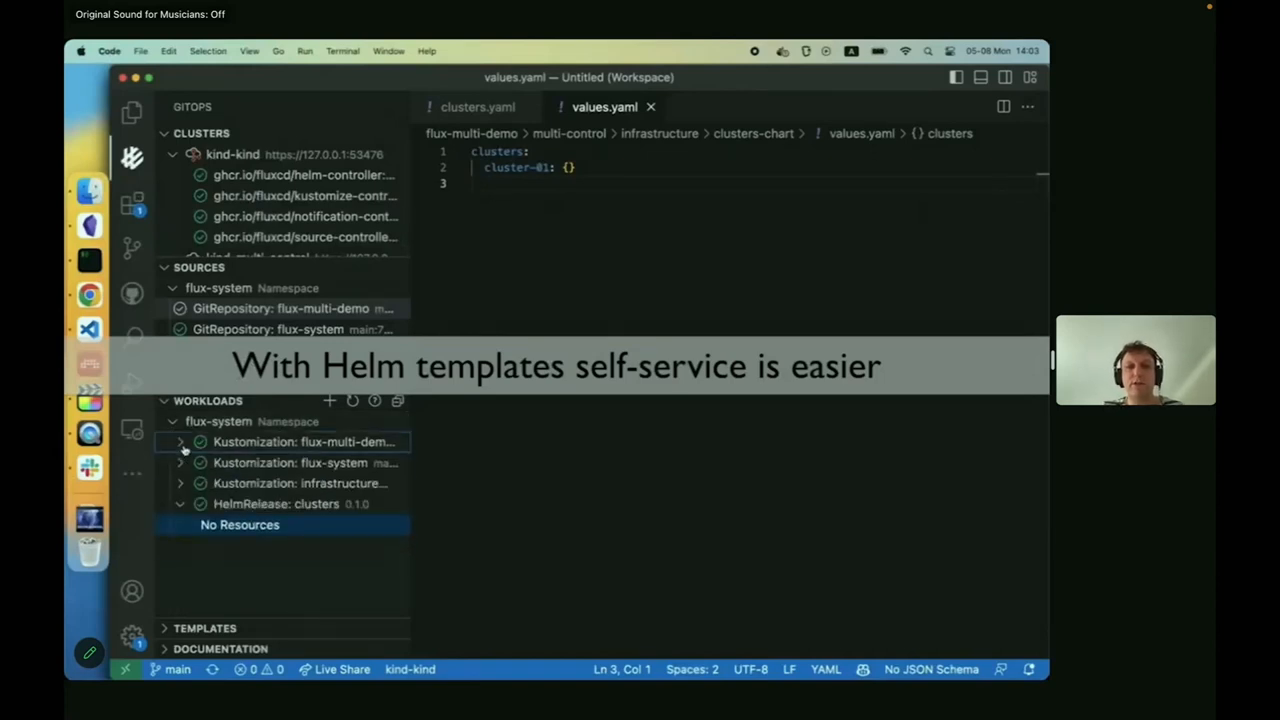
click(180, 442)
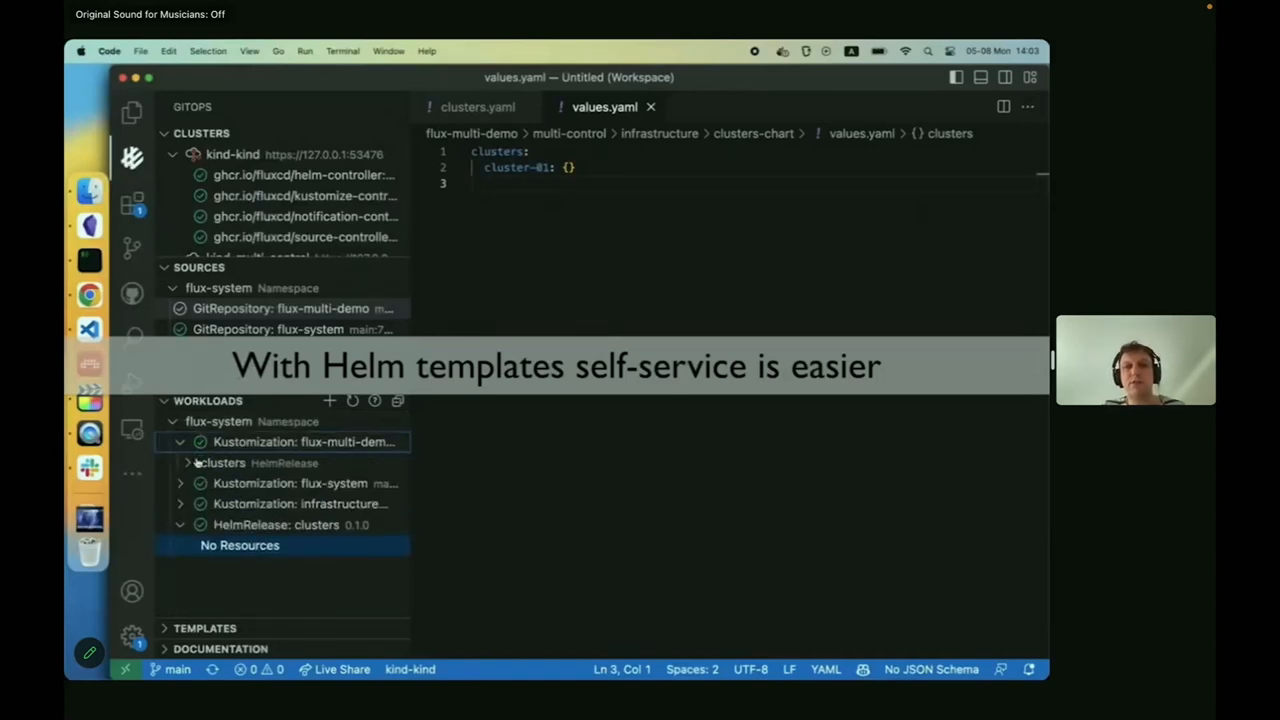
click(186, 462)
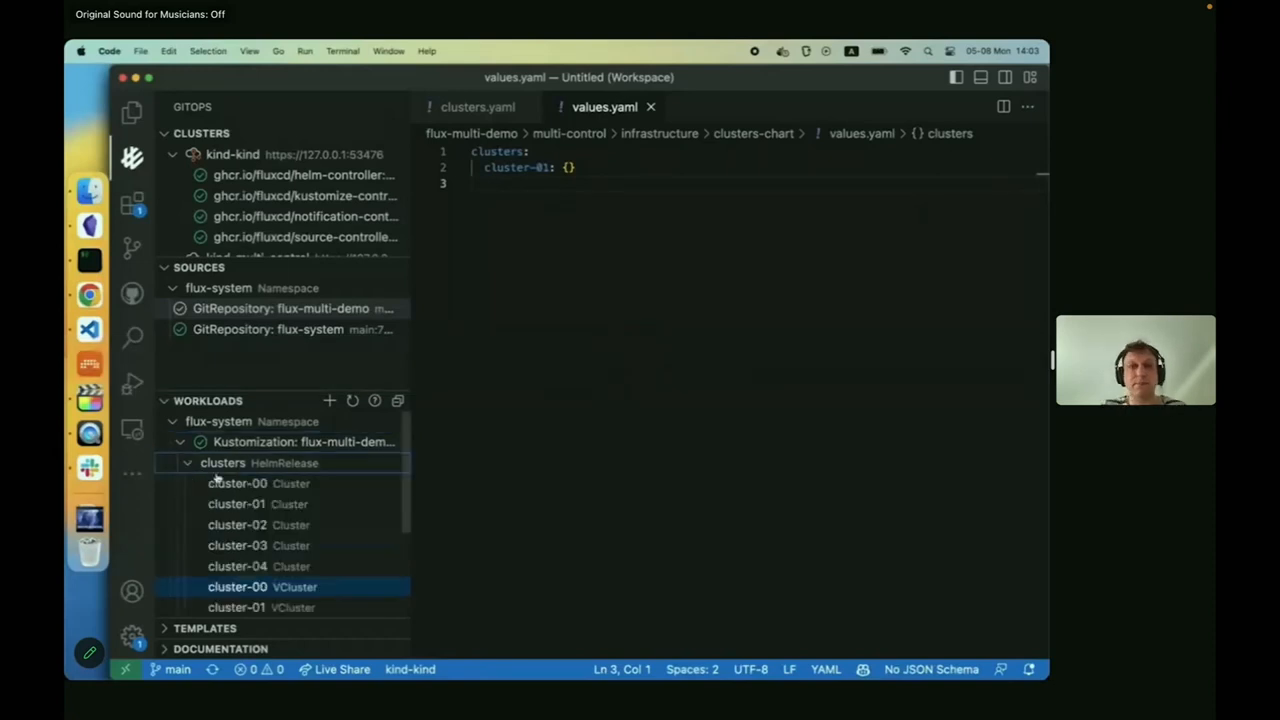
scroll(down, 3)
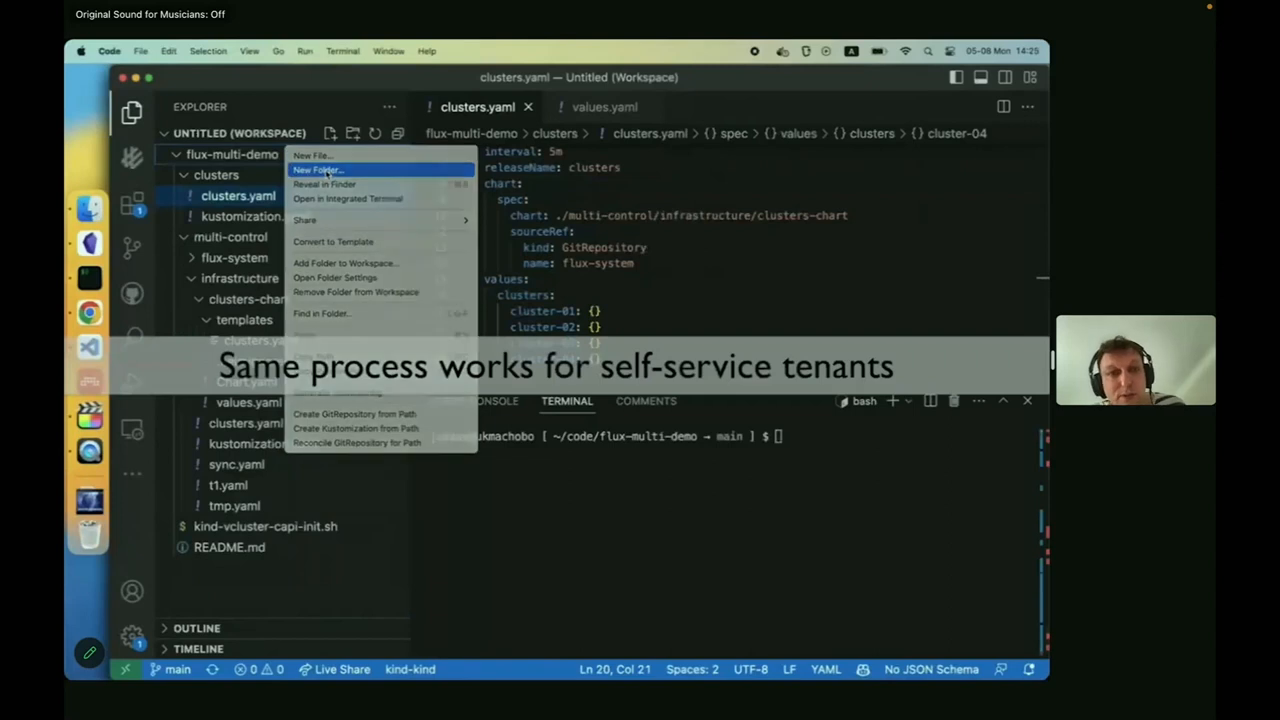
Step: Create a tenants folder in flux-multi-demo and change the terminal into it
click(318, 168)
text(tenants)
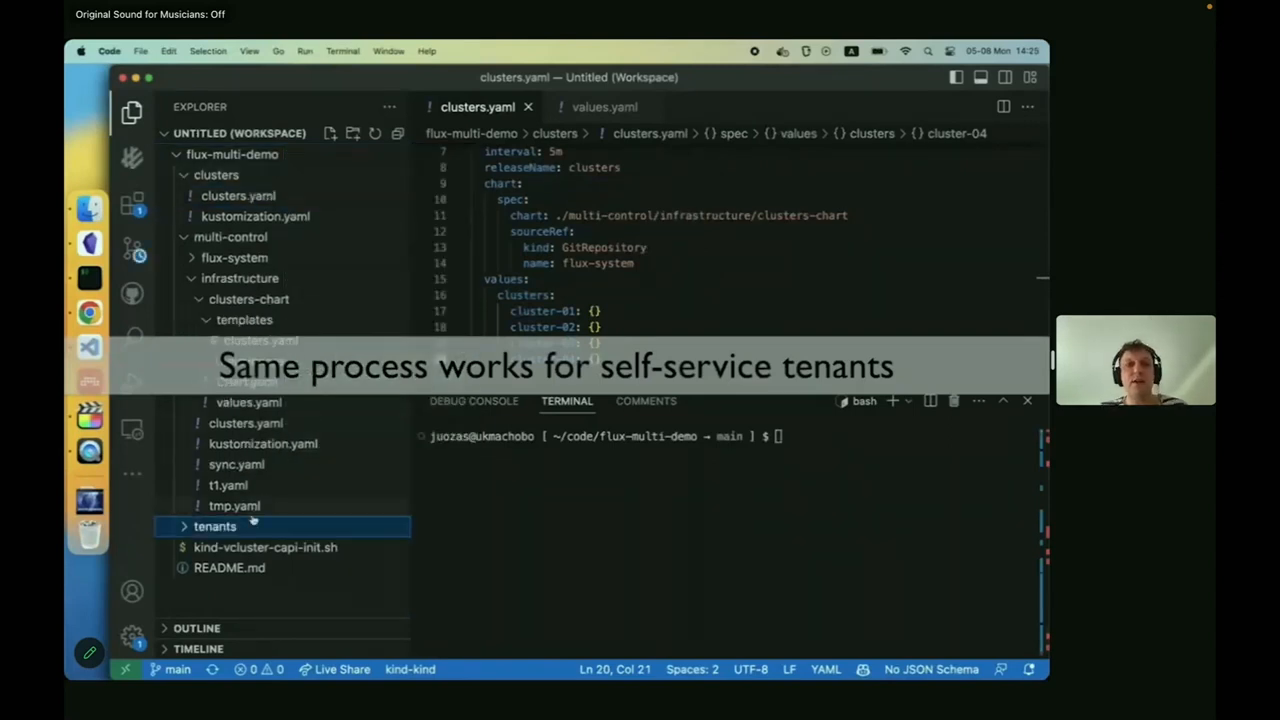
text(cd tenants)
text(flux create te)
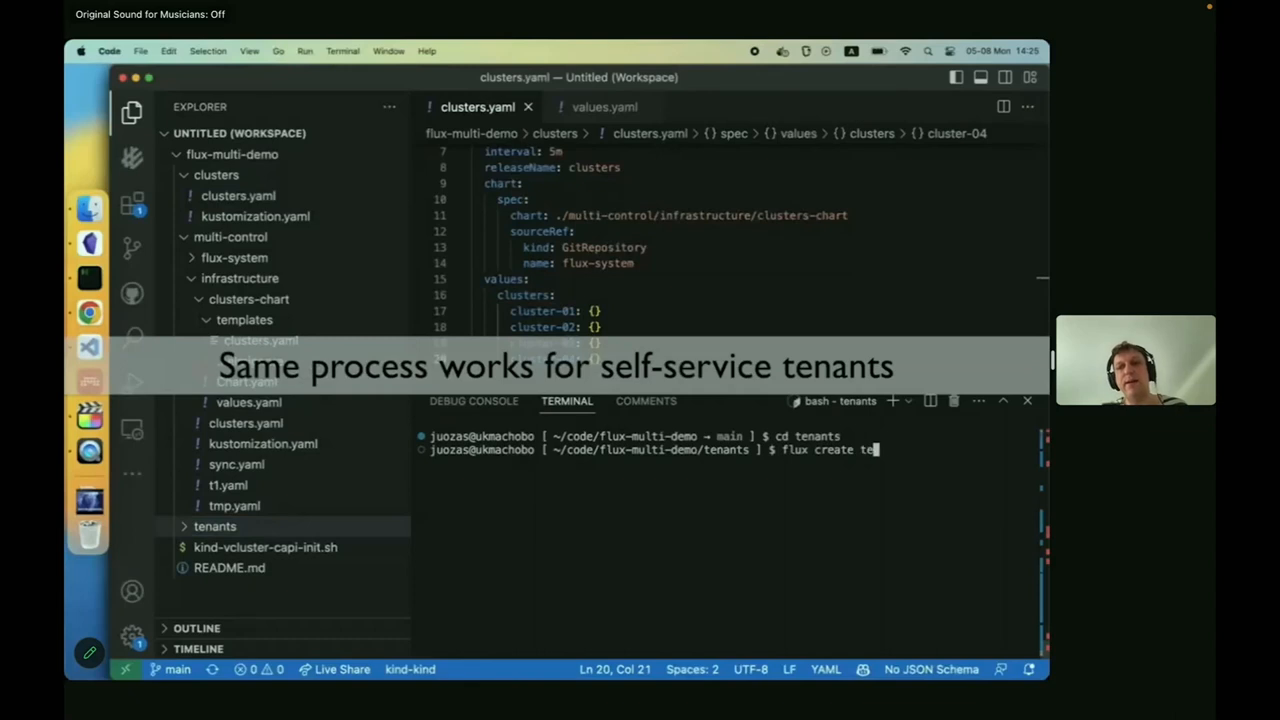
text(nant)
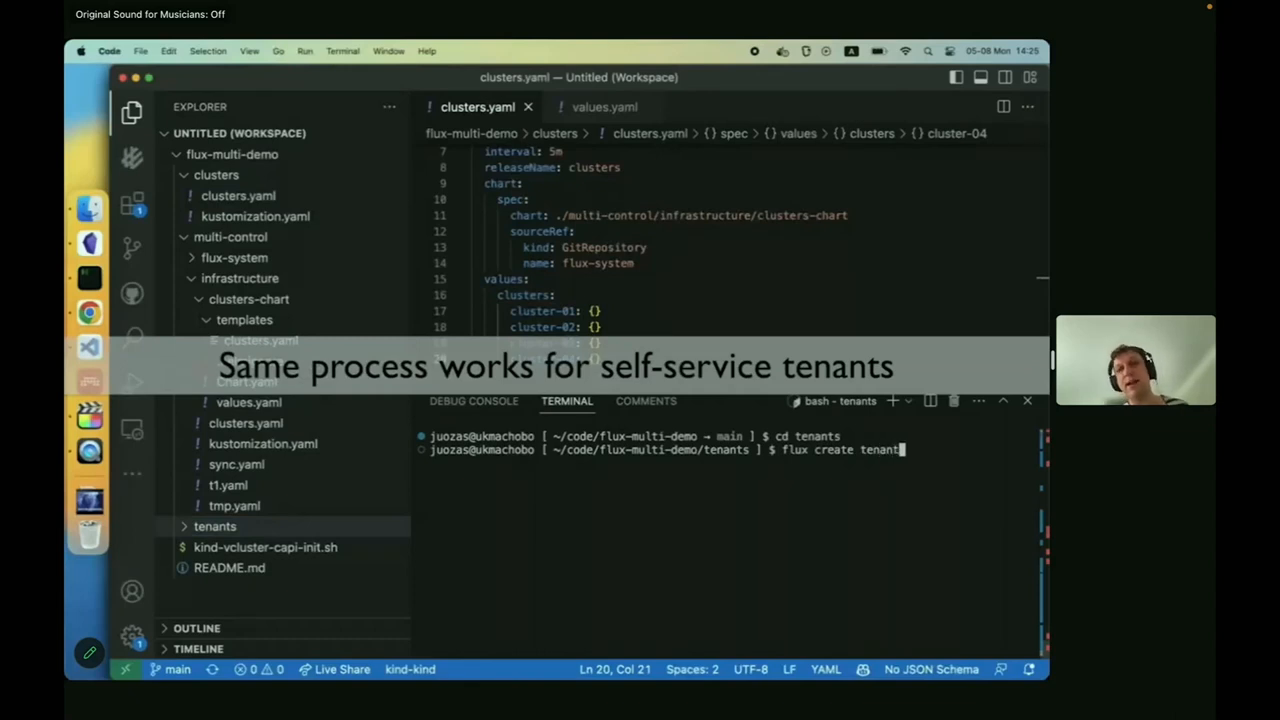
Step: Run 'flux create tenant the-app-team --with-namespace=app-team --export > tenants.yaml'
text(the)
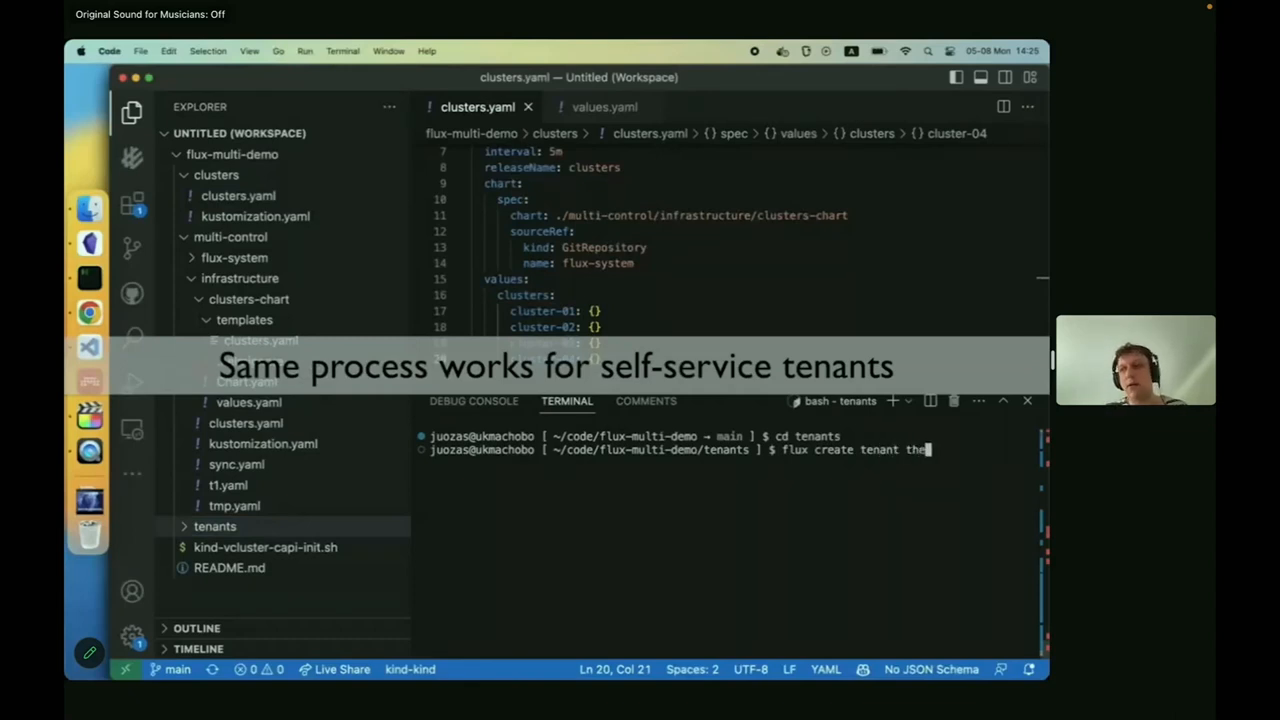
text(-app-team --with-namespace=app-team)
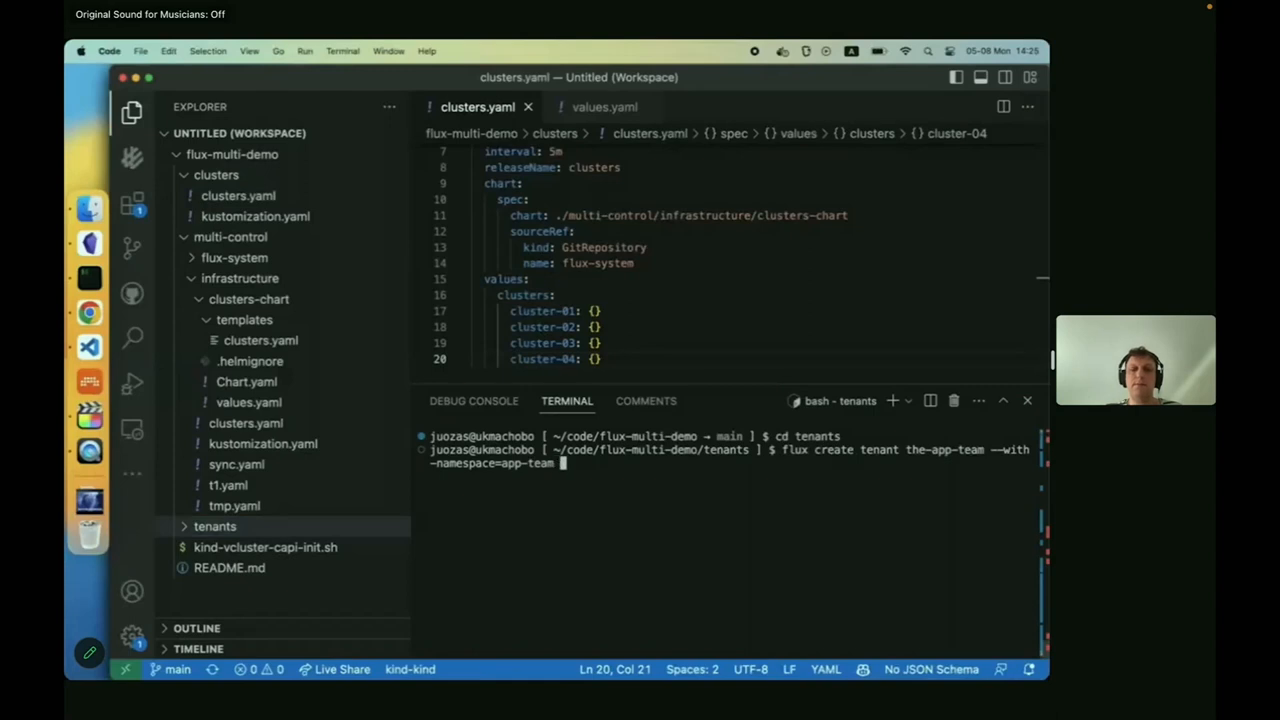
text(--export)
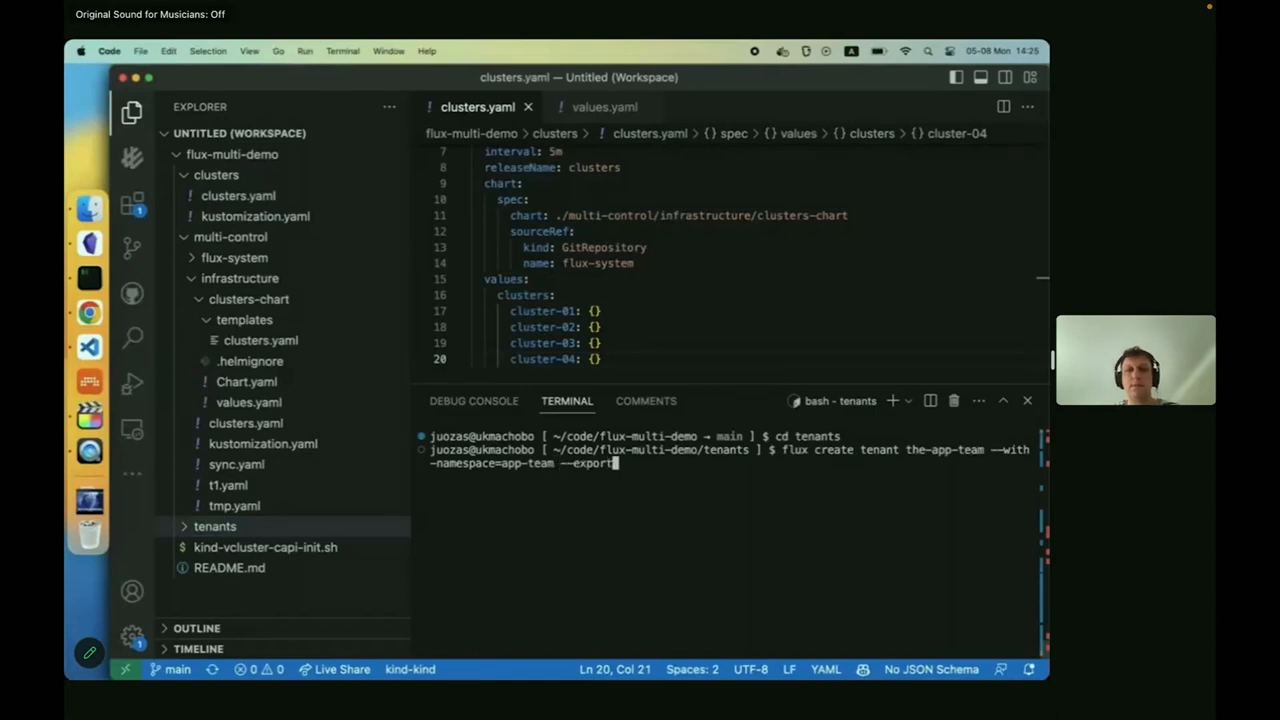
text(>)
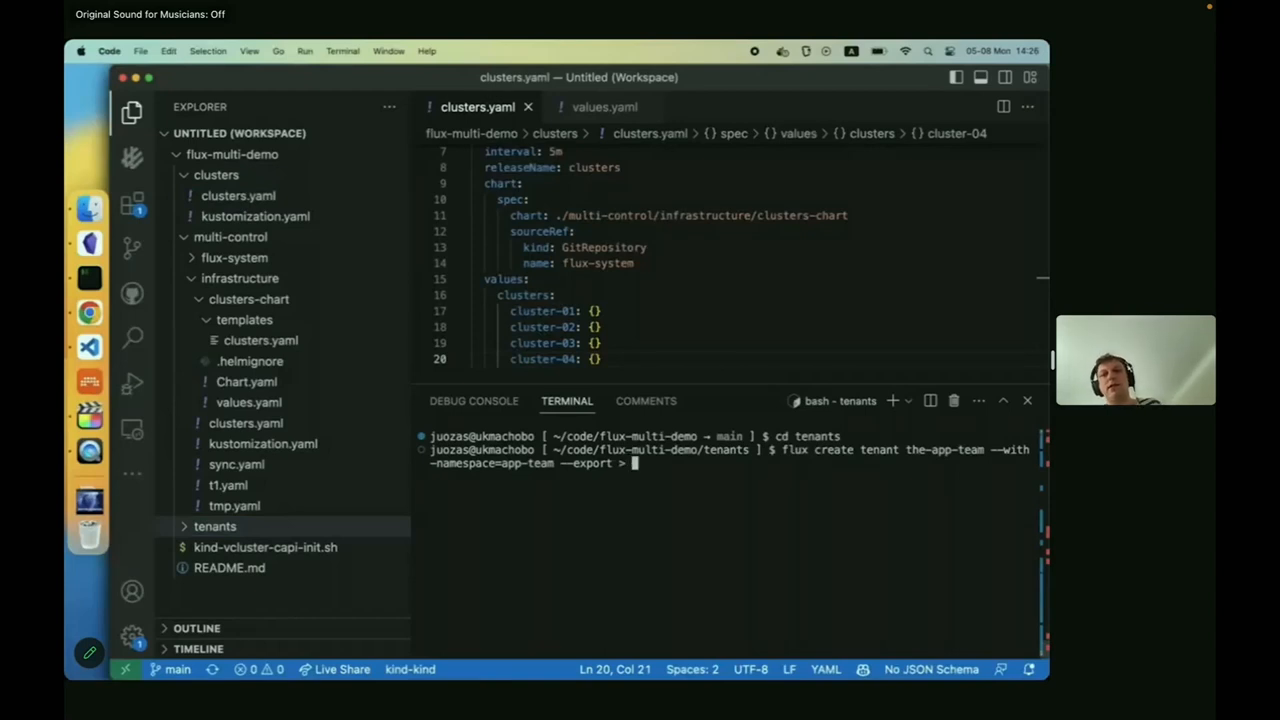
text(tenant)
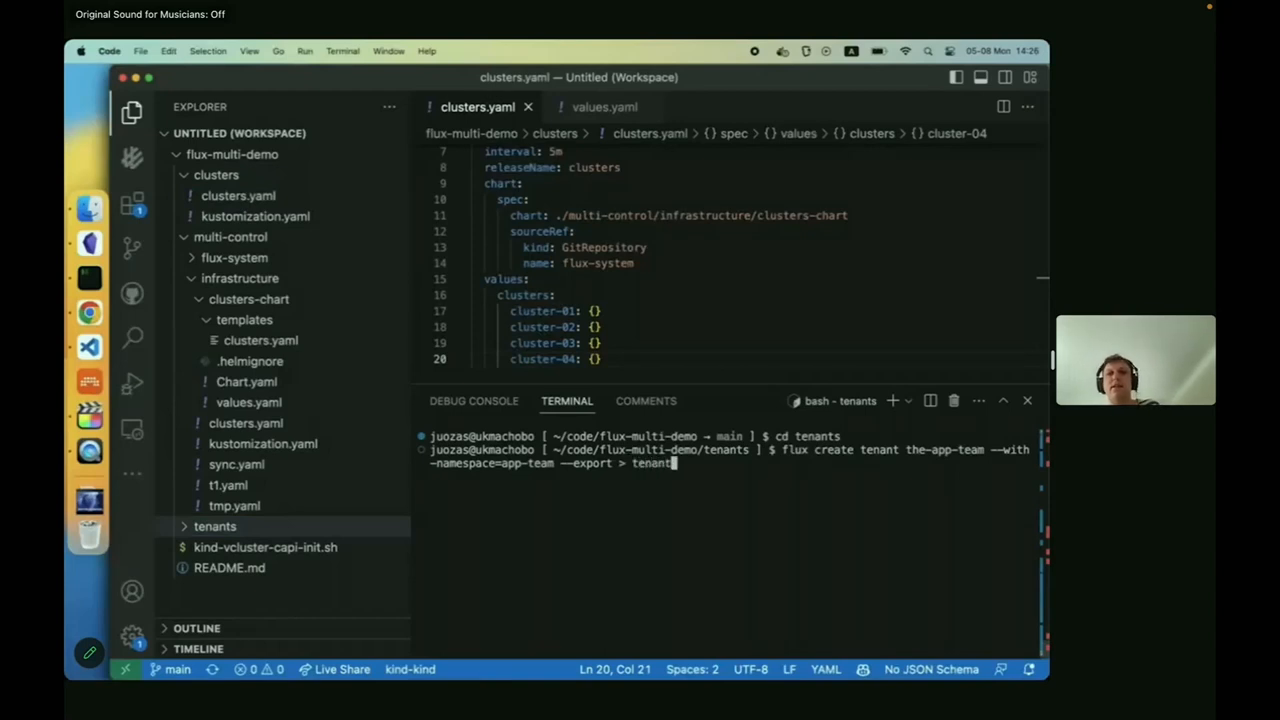
text(.yaml)
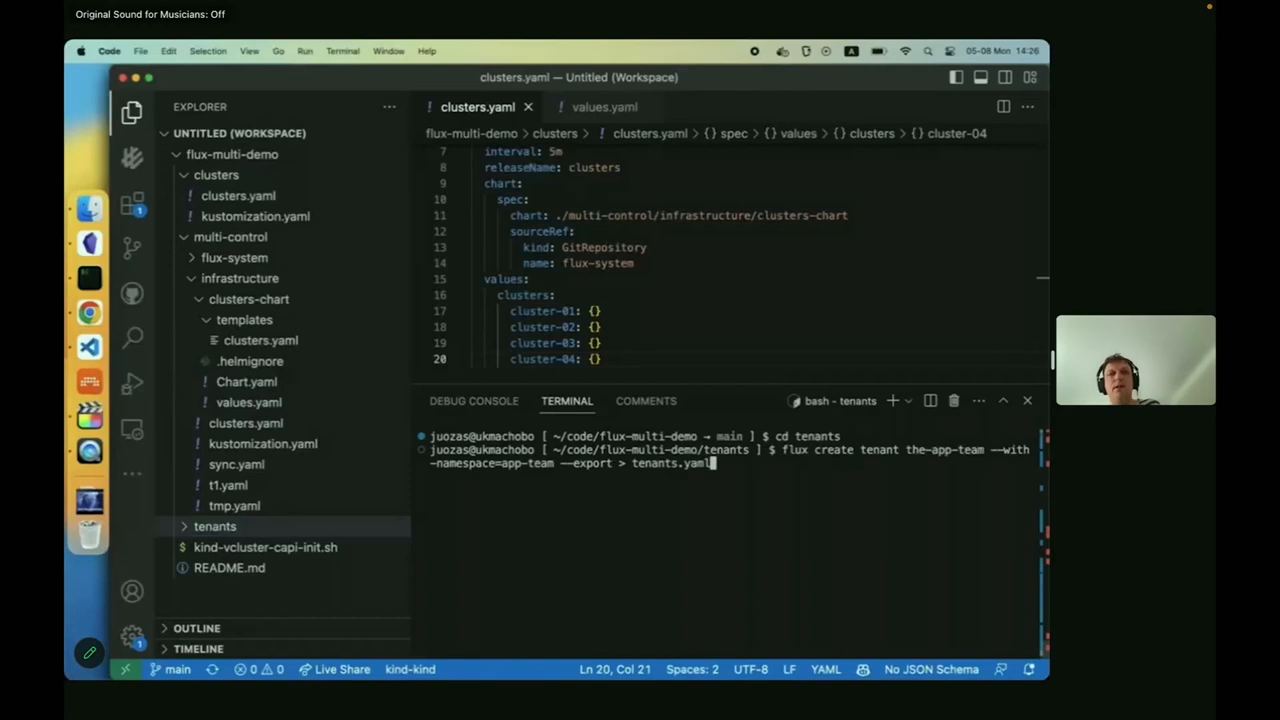
key(Return)
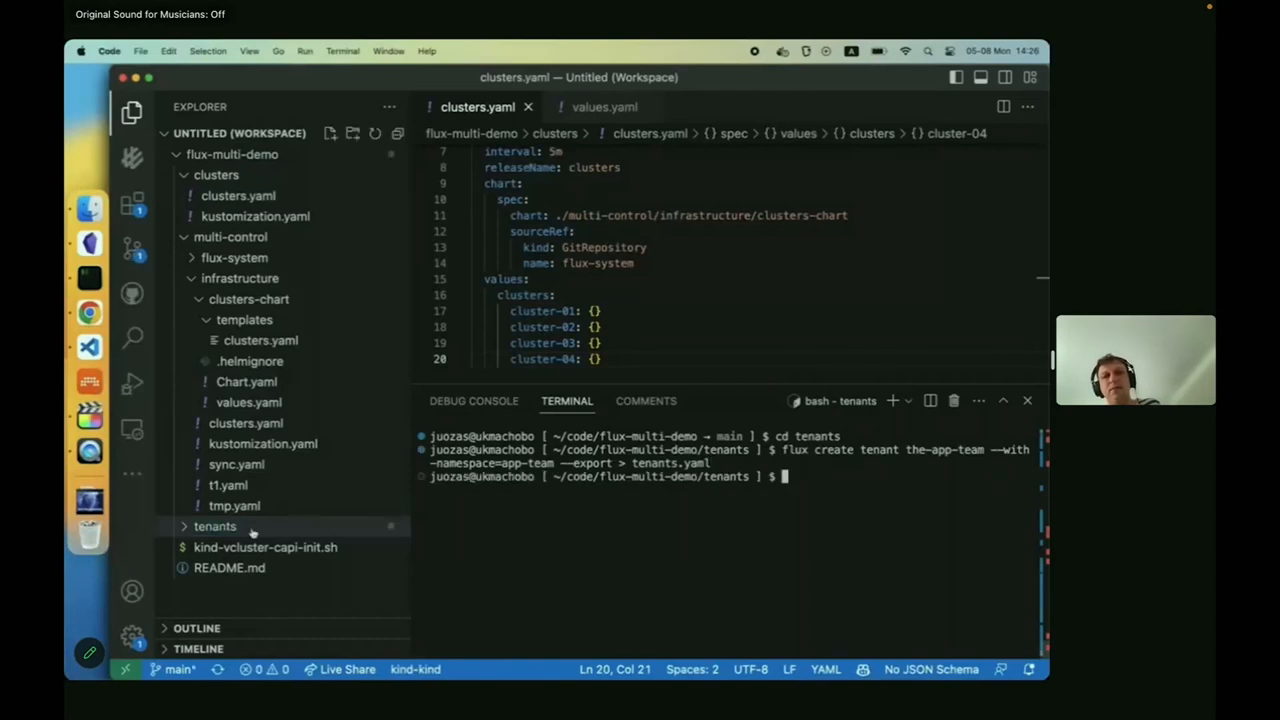
Step: Review tenants.yaml's app-team Namespace, the-app-team ServiceAccount and RoleBinding
click(236, 548)
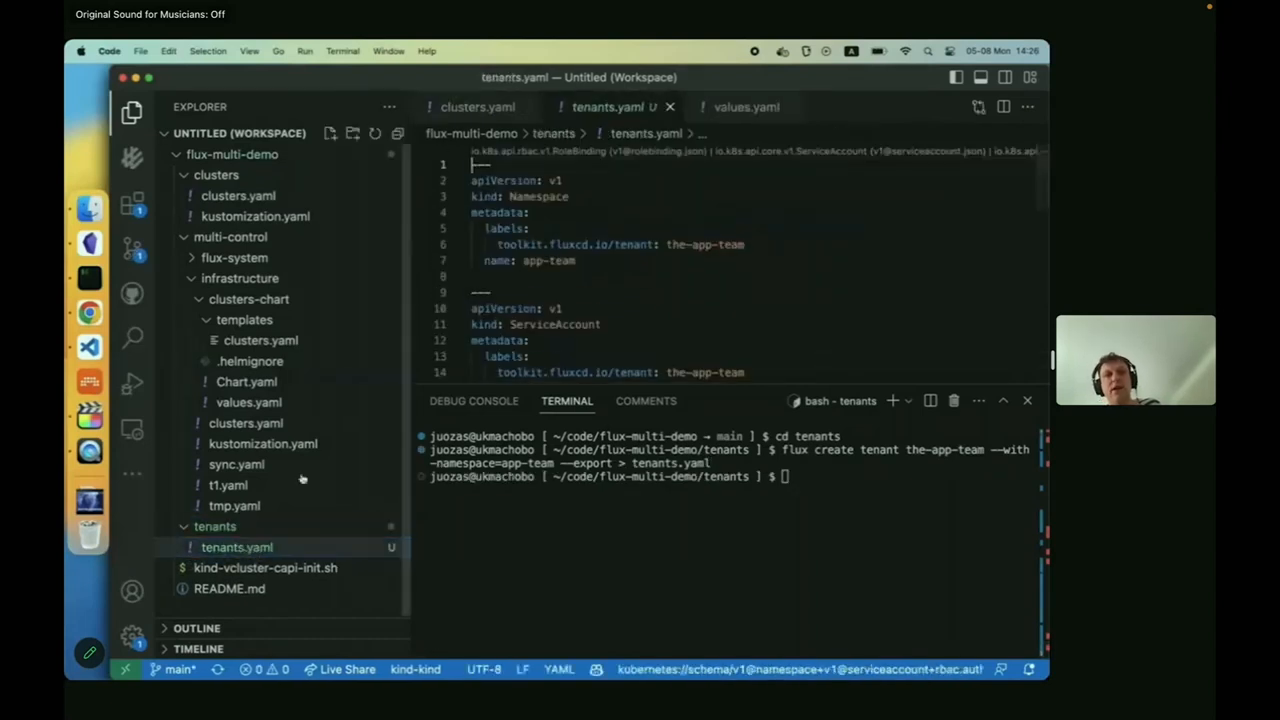
drag(470, 180, 576, 260)
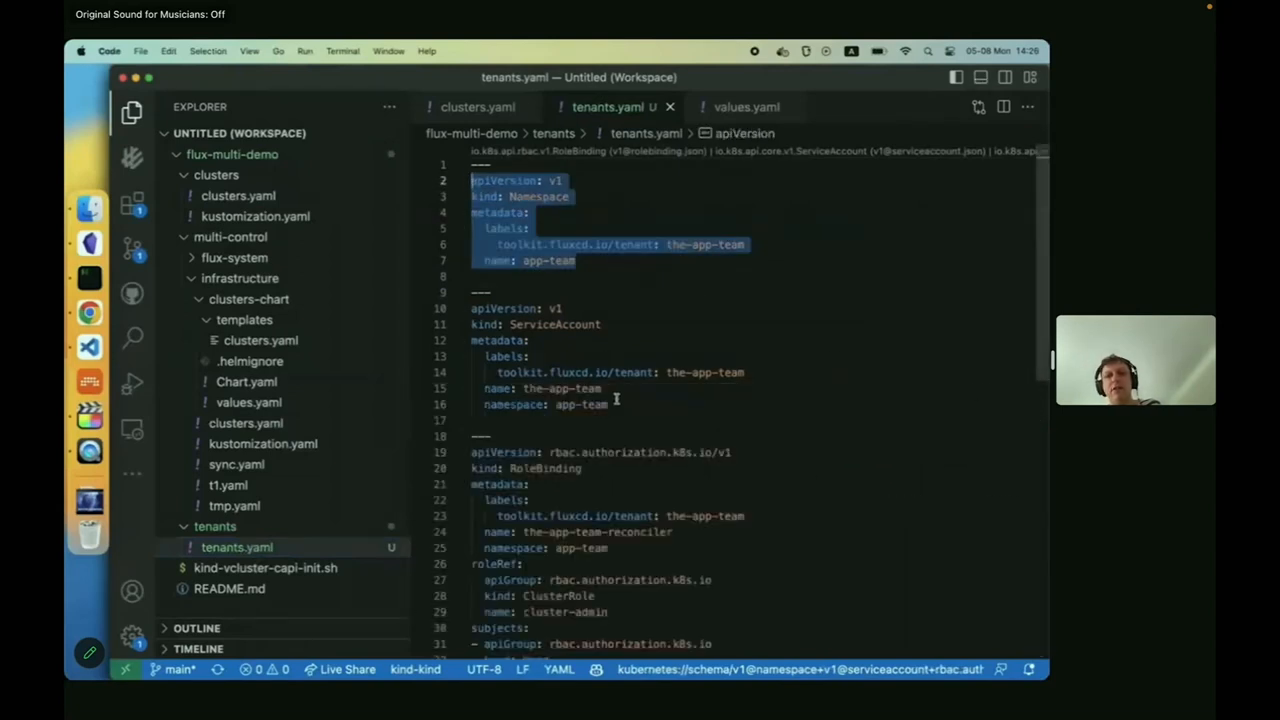
scroll(down, 3)
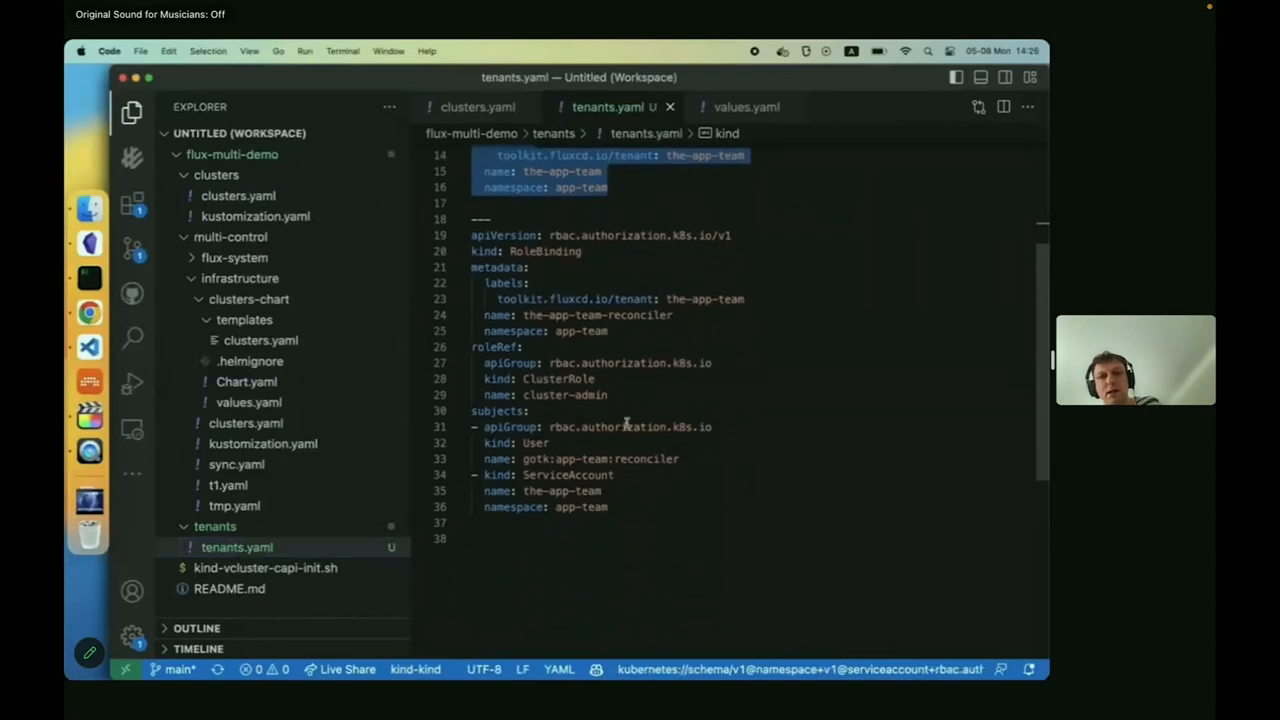